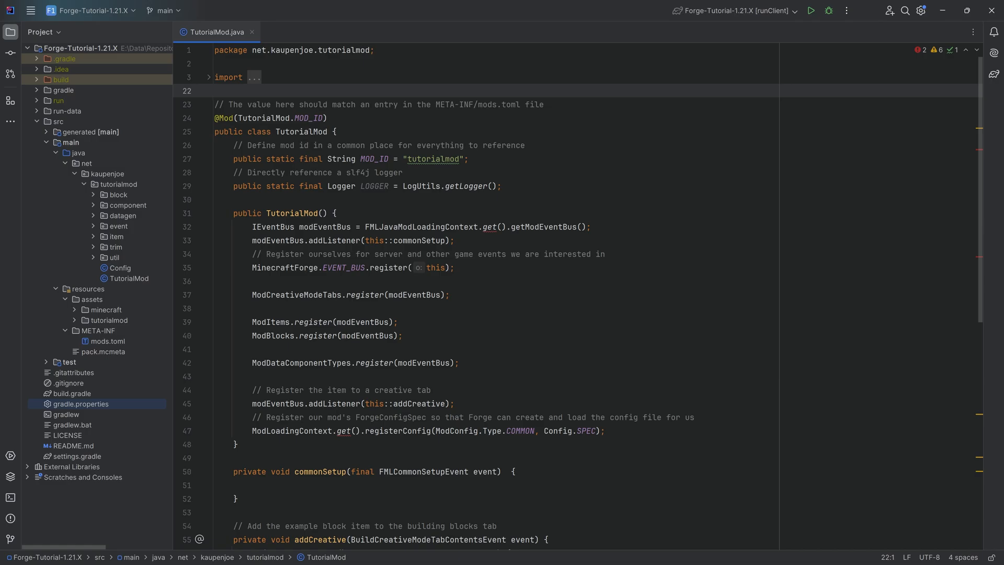
# Step: Review the CHISEL item registration in ModItems.java from the item package
pyautogui.click(216, 91)
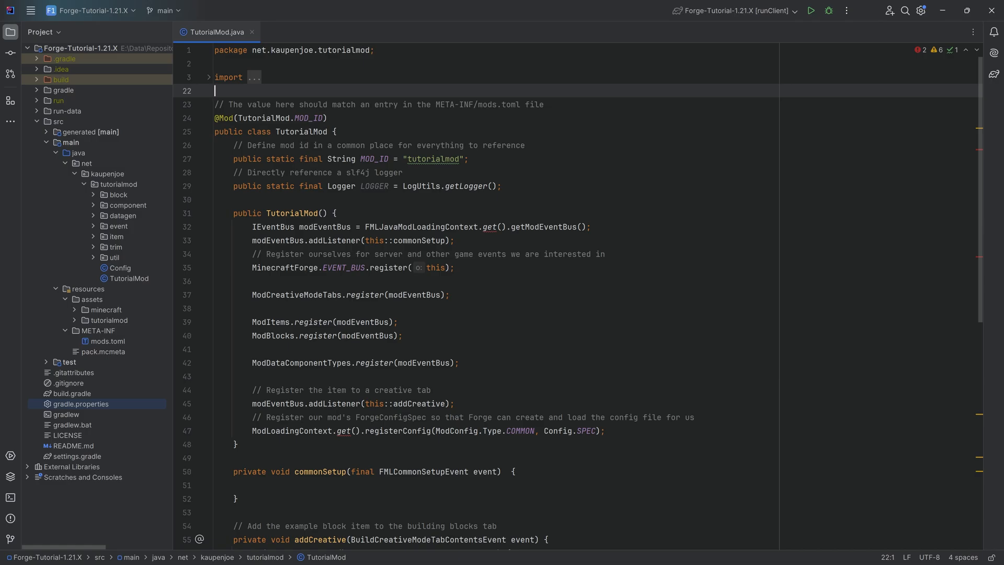
pyautogui.click(107, 310)
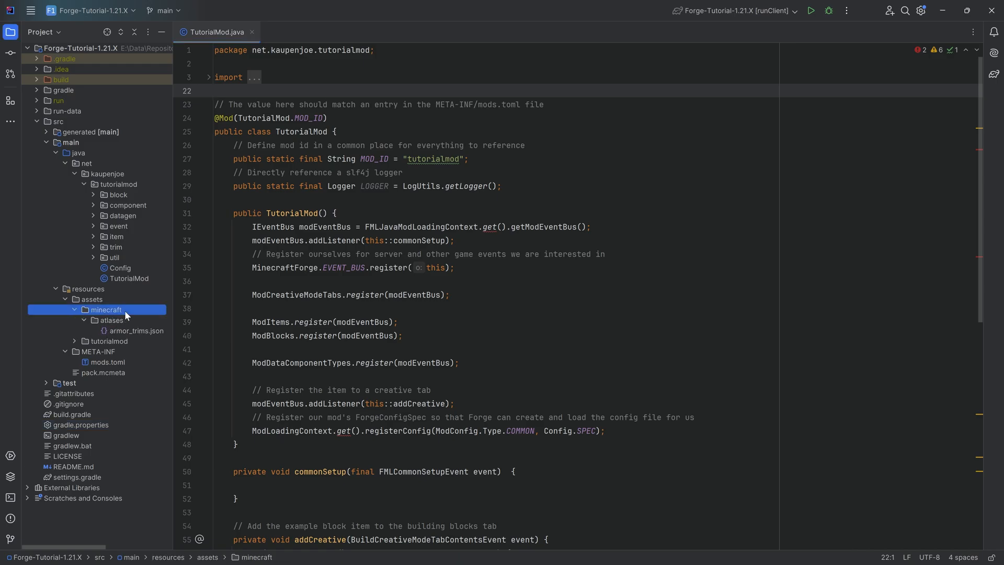
pyautogui.click(116, 236)
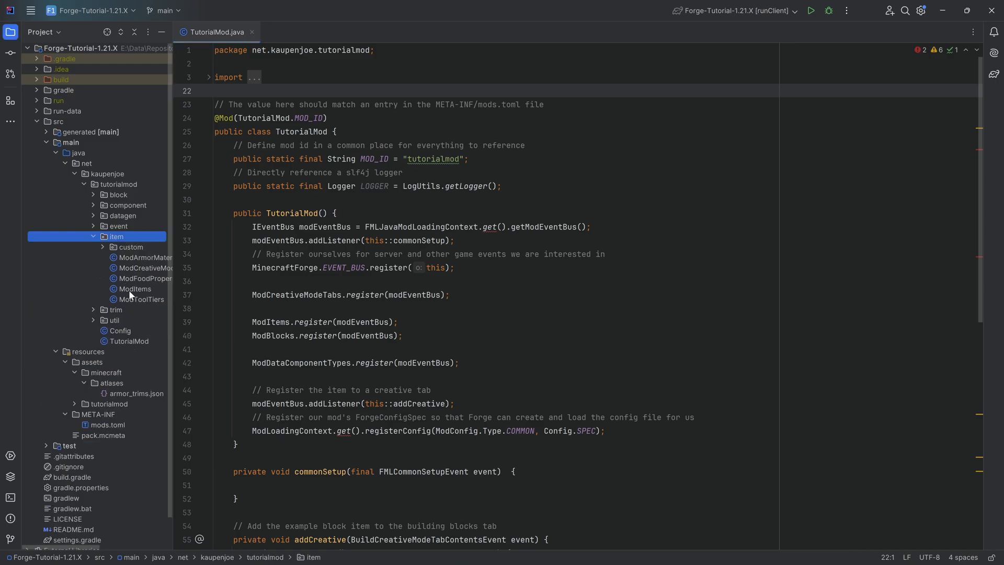
pyautogui.doubleClick(135, 289)
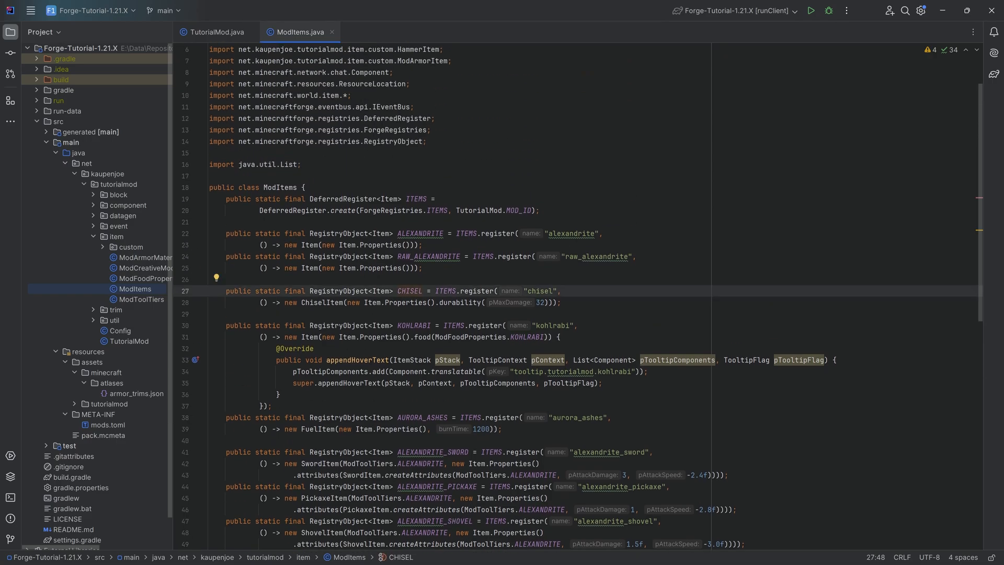
pyautogui.click(429, 302)
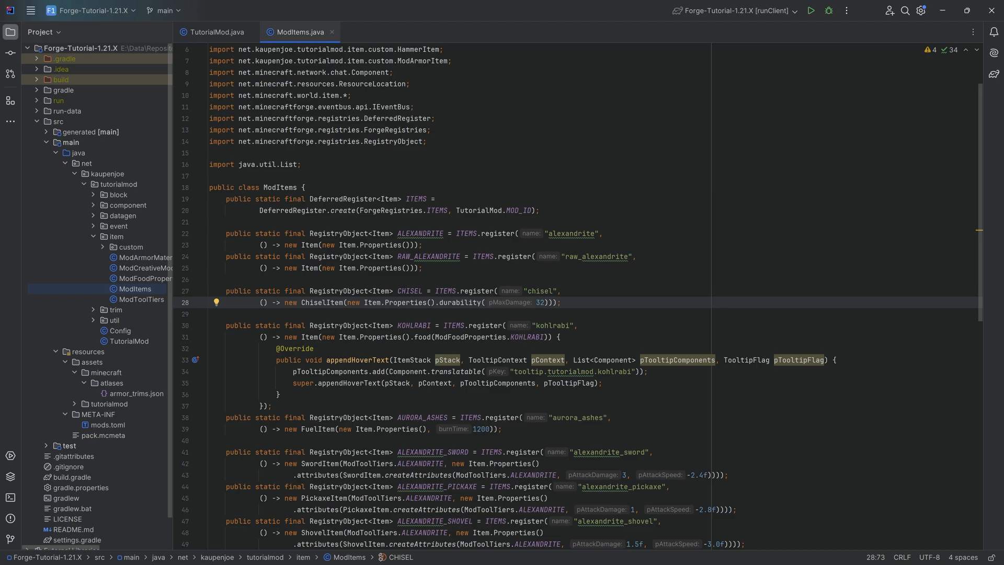
# Step: Inspect ChiselItem's block conversion map, then return to TutorialMod.java with the tabs closed
pyautogui.click(131, 250)
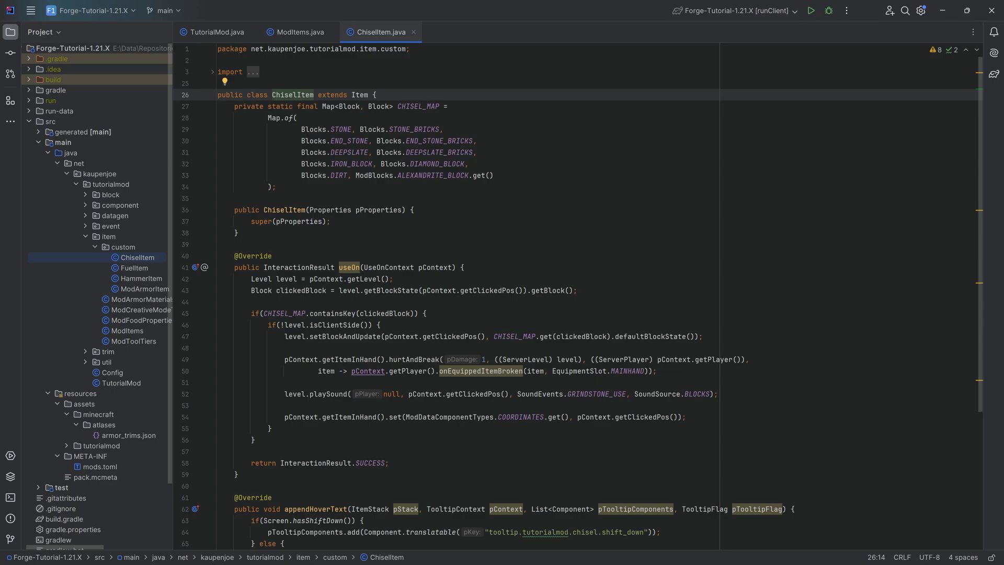
pyautogui.click(426, 176)
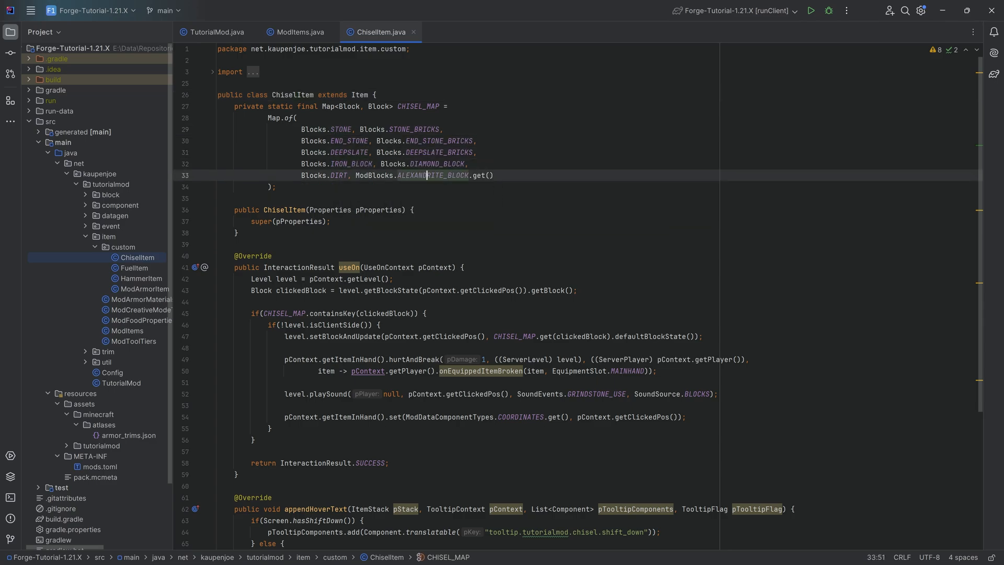
pyautogui.scroll(3)
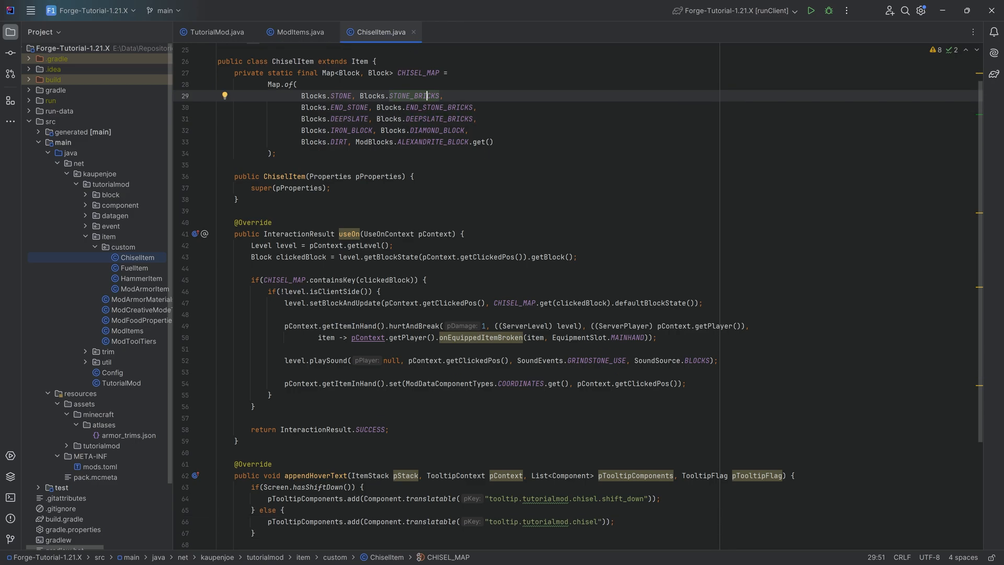
pyautogui.scroll(-3)
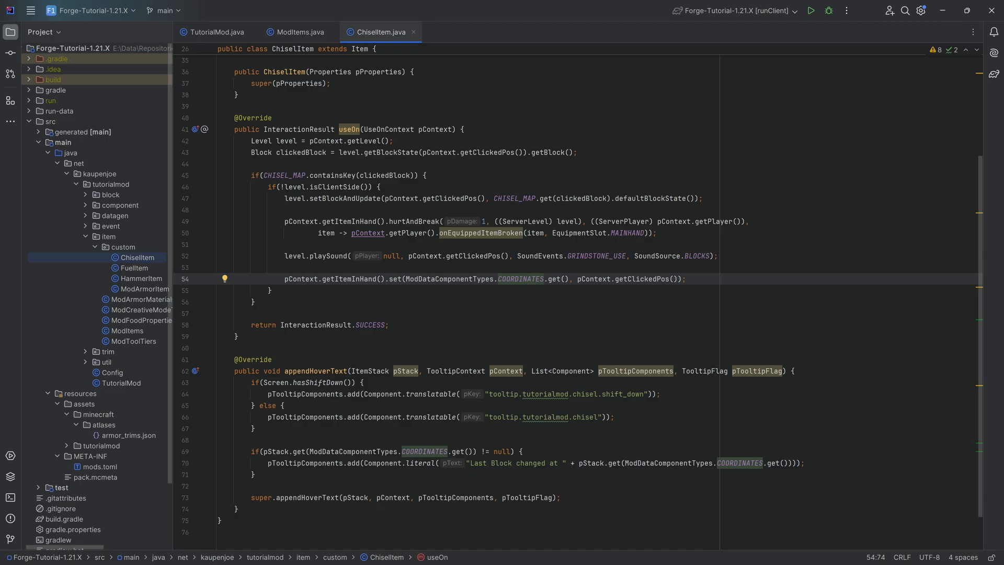
pyautogui.click(84, 404)
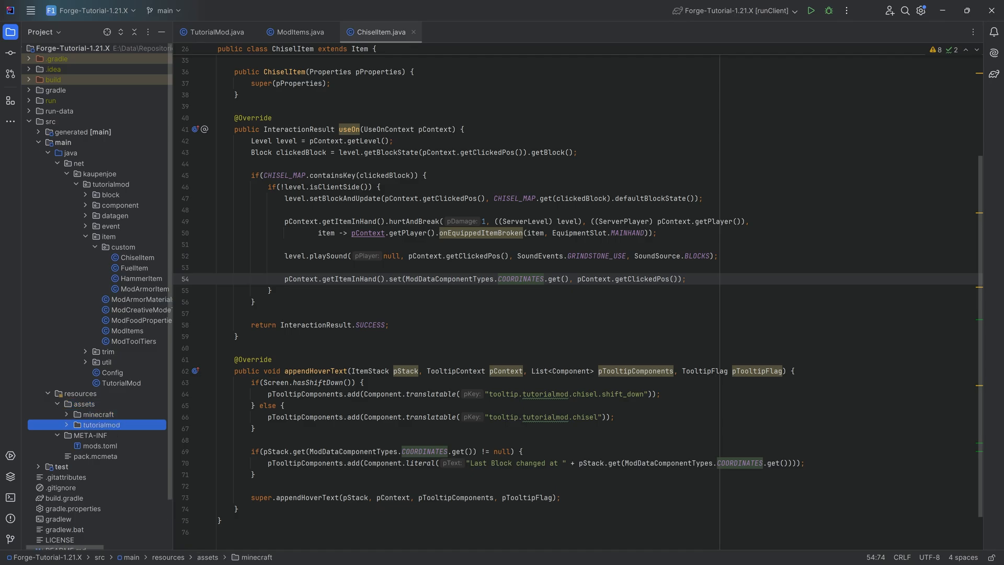
pyautogui.click(296, 33)
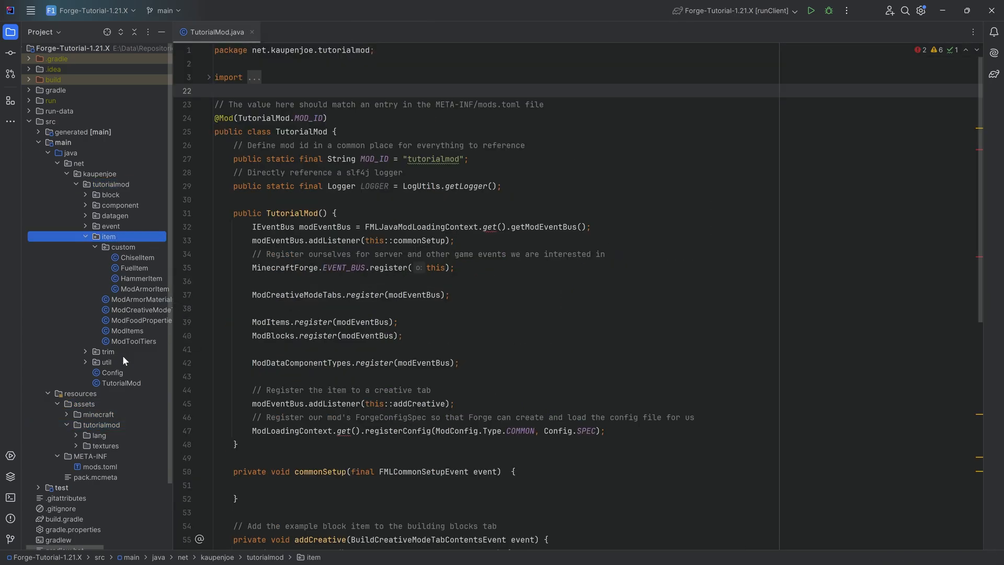
# Step: Create a new Java class named ModItemProperties in the util package
pyautogui.click(106, 362)
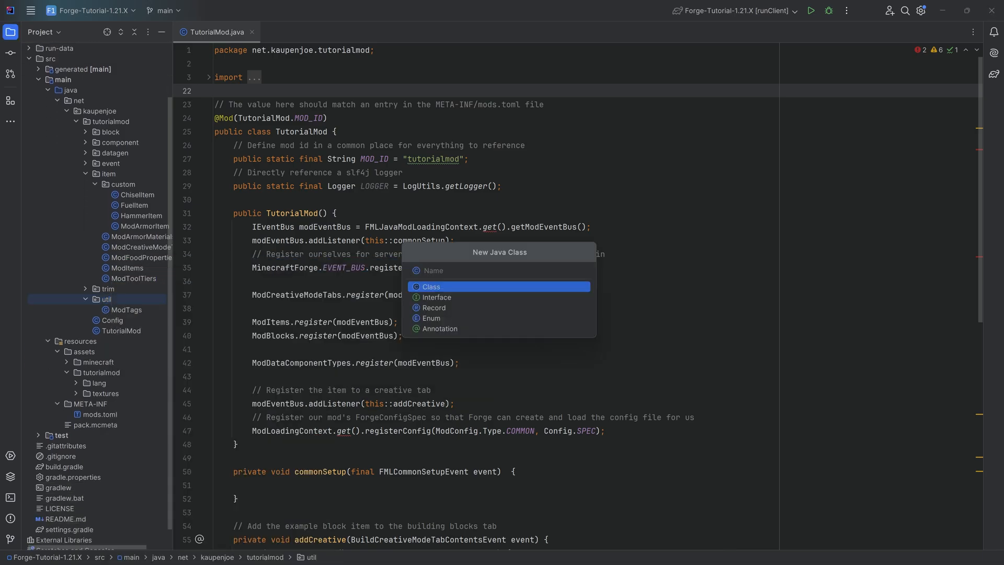
pyautogui.write('ModItemProperties')
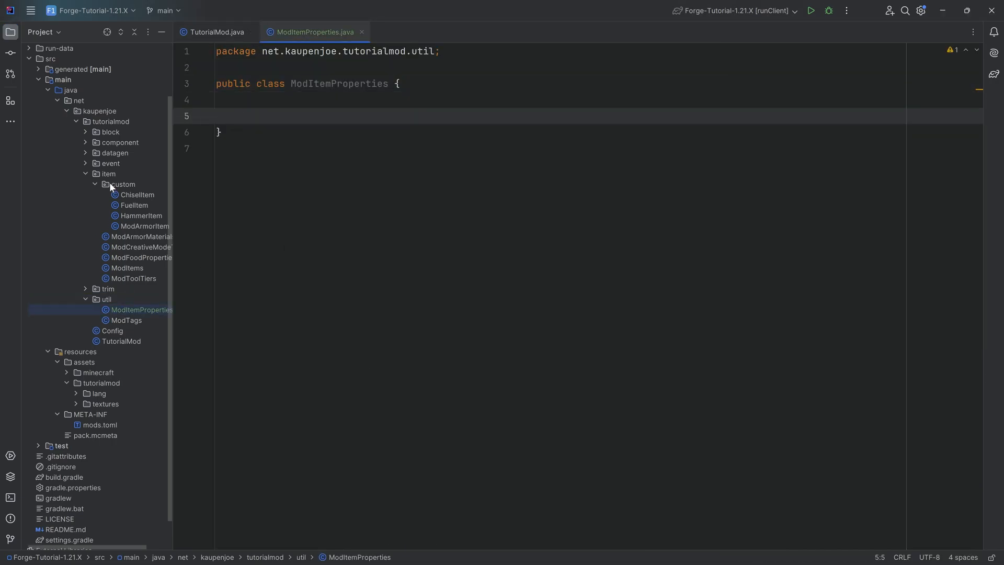
# Step: Declare an empty public static void addCustomItemProperties() method in the class
pyautogui.click(106, 174)
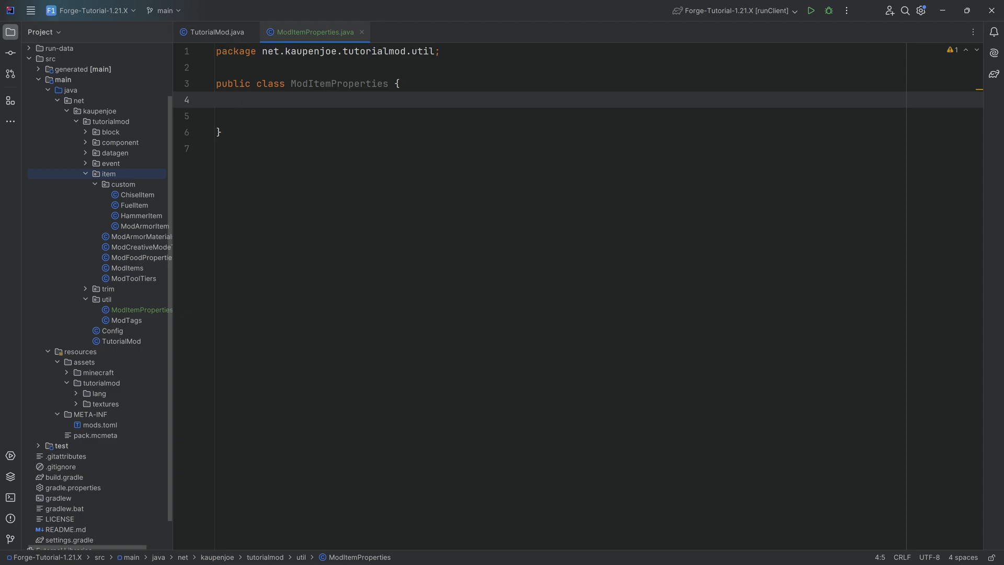
pyautogui.write('public static void')
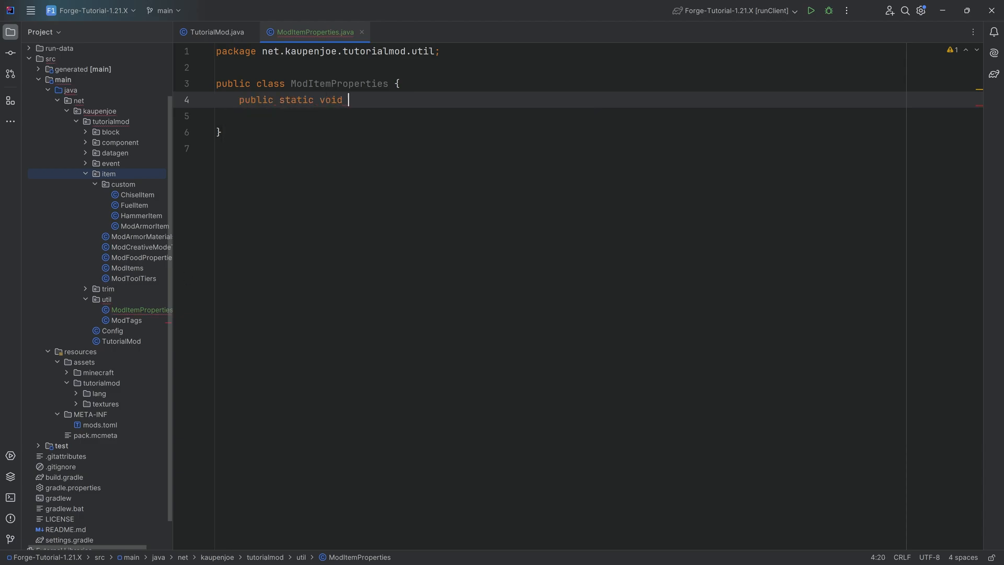
pyautogui.write('addCut')
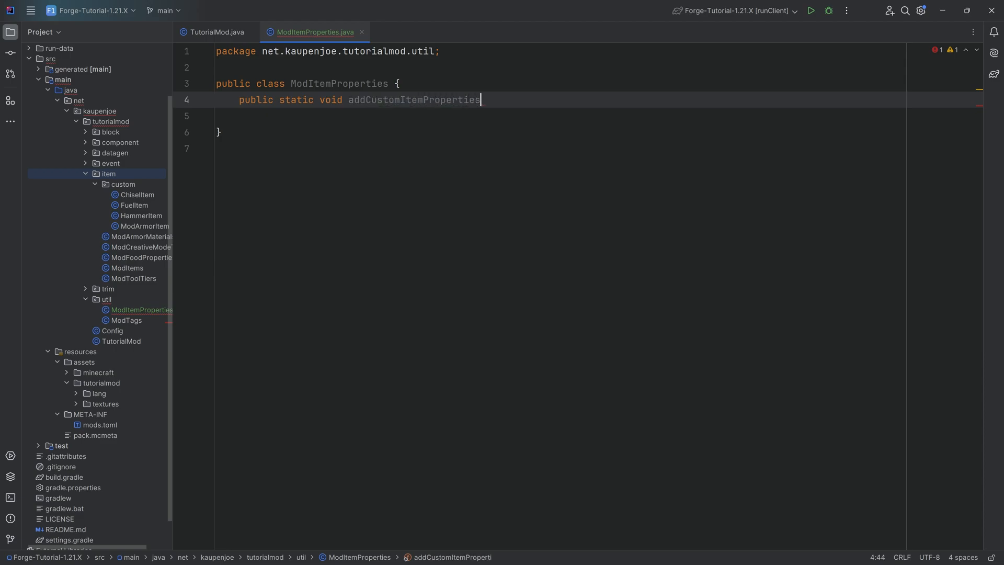
pyautogui.write('() {')
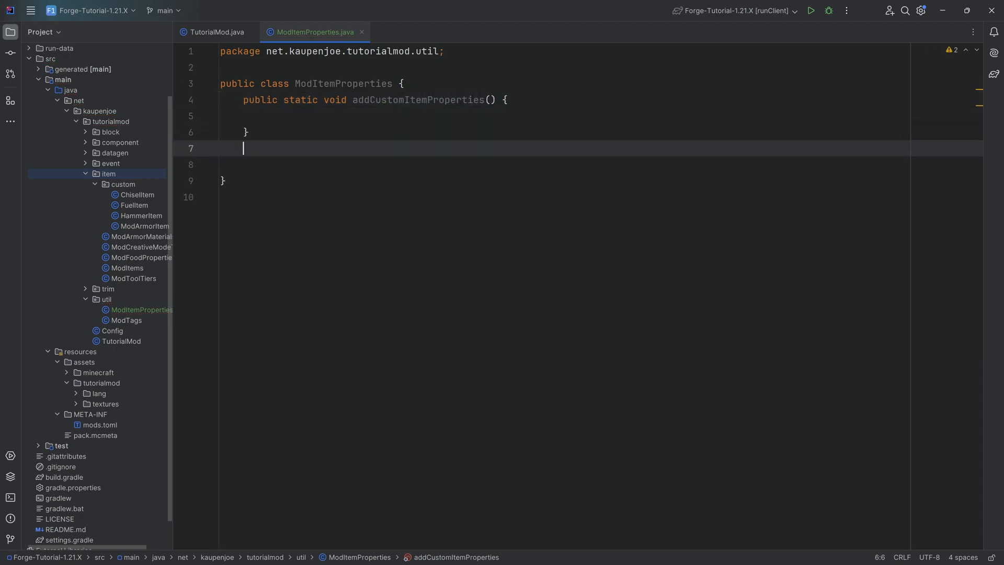
pyautogui.press('Backspace')
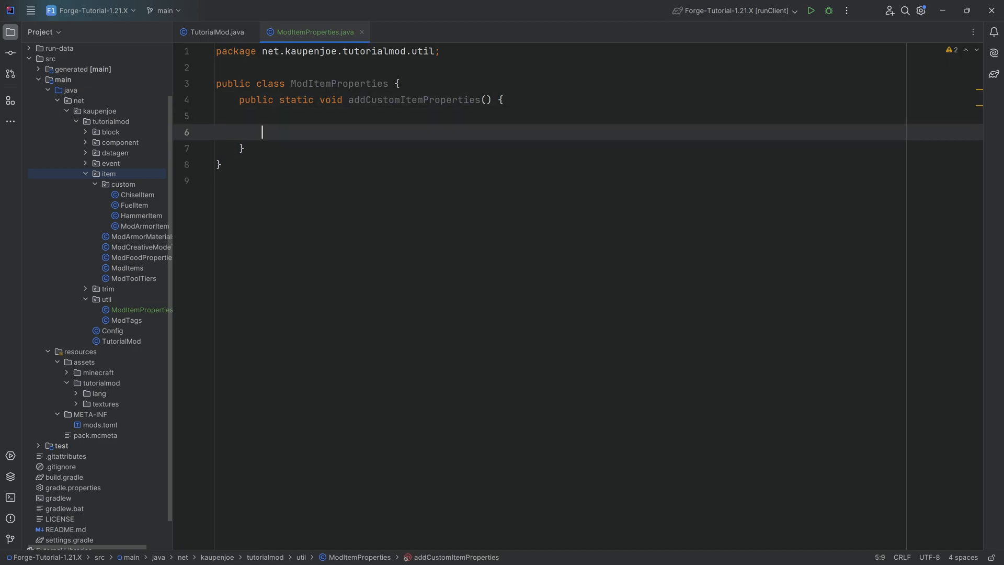
# Step: Call ItemProperties.register for ModItems.CHISEL with ResourceLocation MOD_ID "used" and start the lambda
pyautogui.write('ItemProperties.')
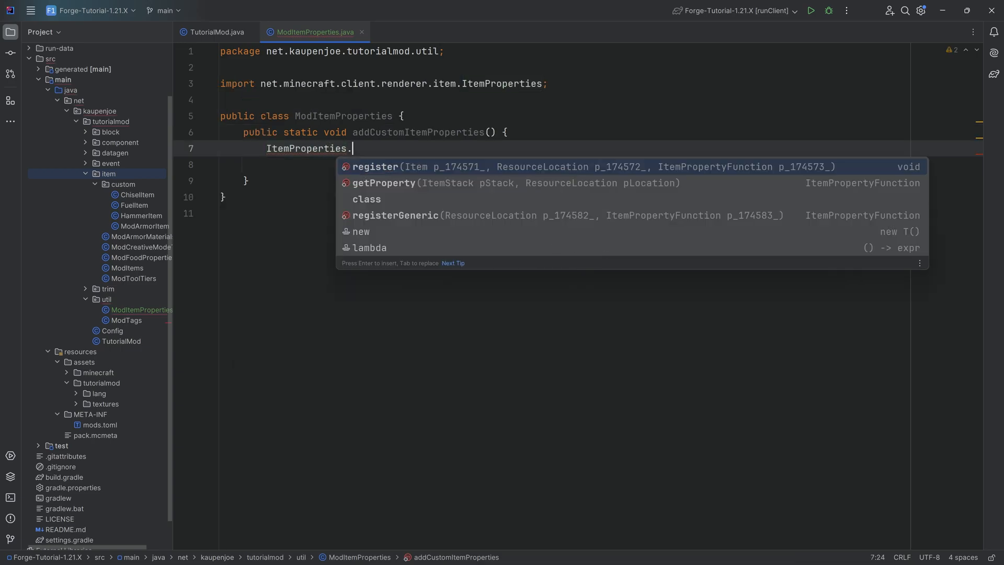
pyautogui.write('register(ModItems.CHISEL);')
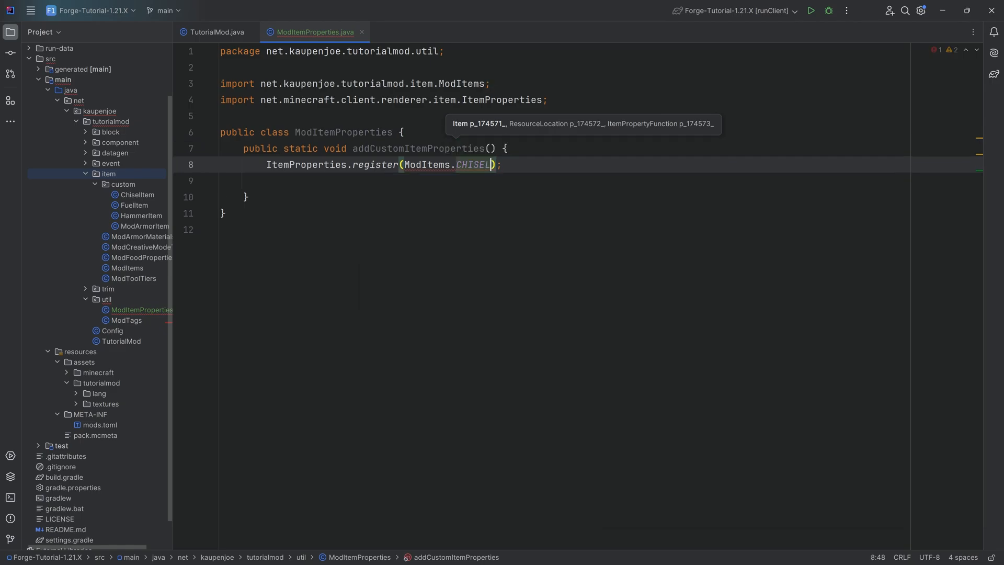
pyautogui.write('.get()')
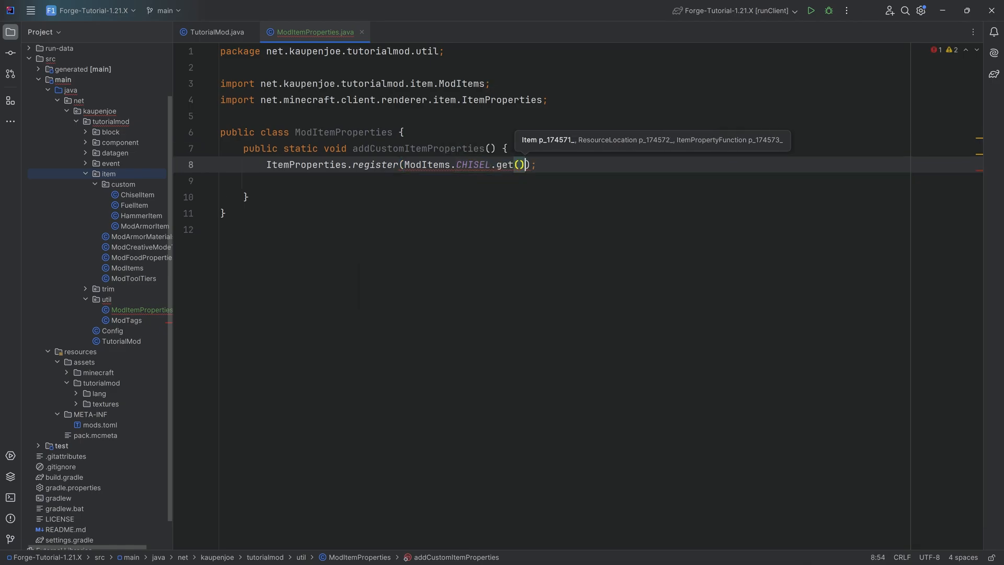
pyautogui.write(', ResourceLocation.fromNamespaceAndPath(')
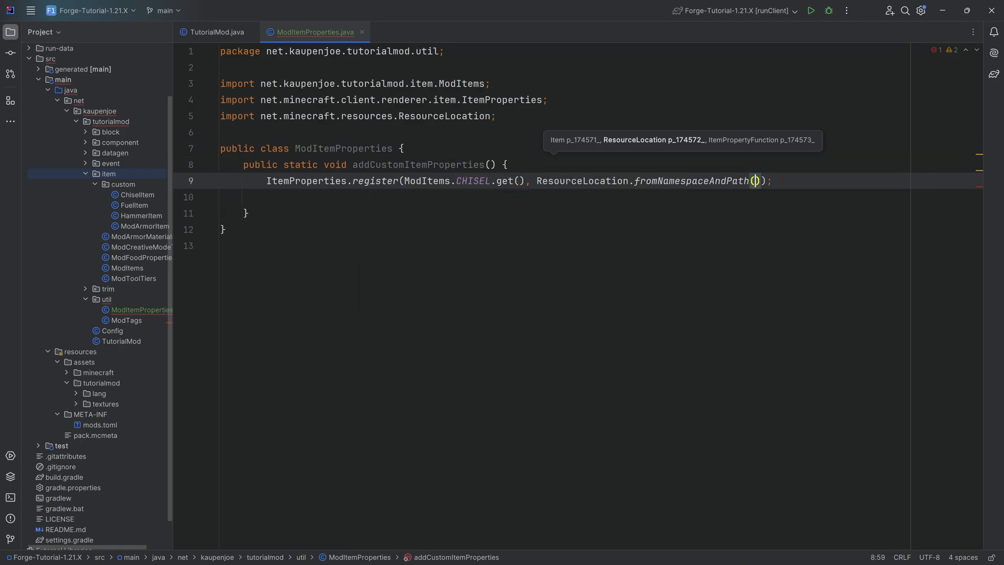
pyautogui.write('TutorialMod.MOD_ID, "')
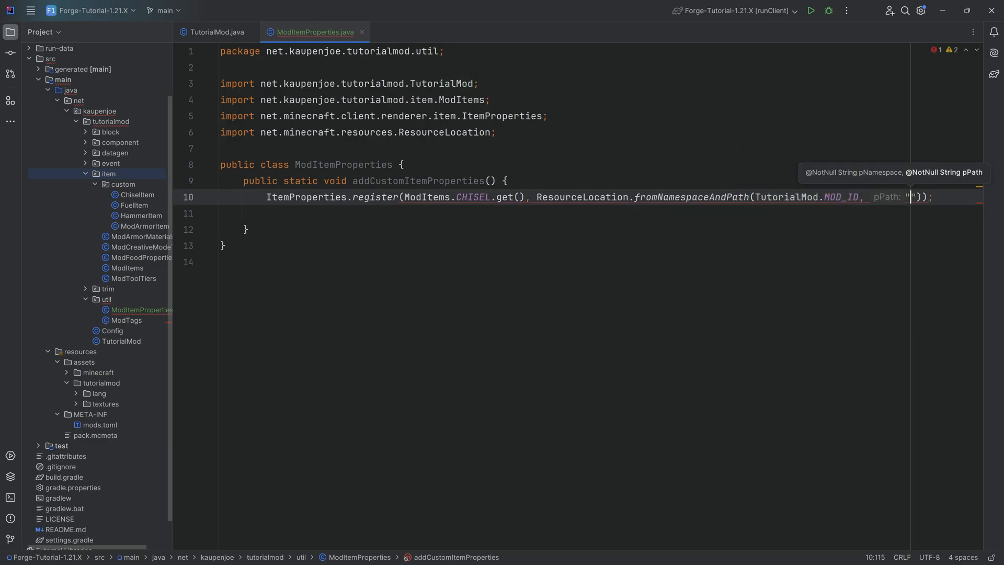
pyautogui.write('used')
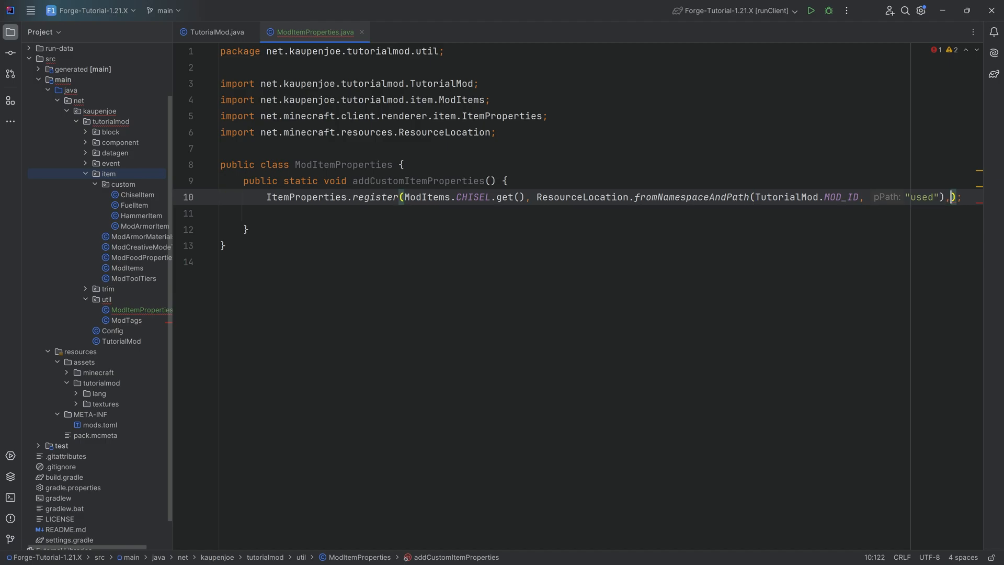
pyautogui.press('Enter')
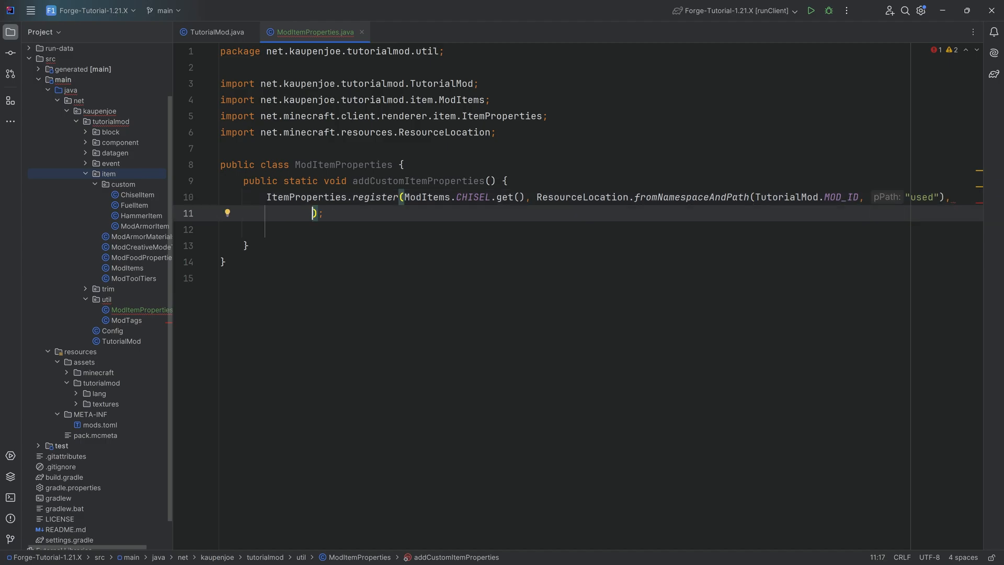
pyautogui.write('itemStack, clientLevel, livingEntity, i) ->')
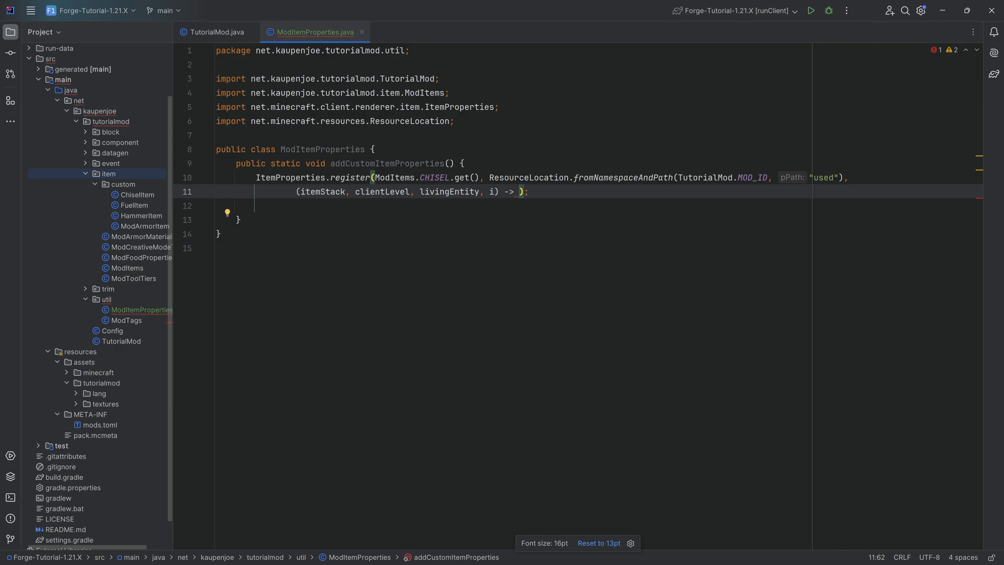
# Step: Return itemStack.get(ModDataComponentTypes.COORDINATES.get()) != null ? 1f : 0f from the lambda
pyautogui.write('1f')
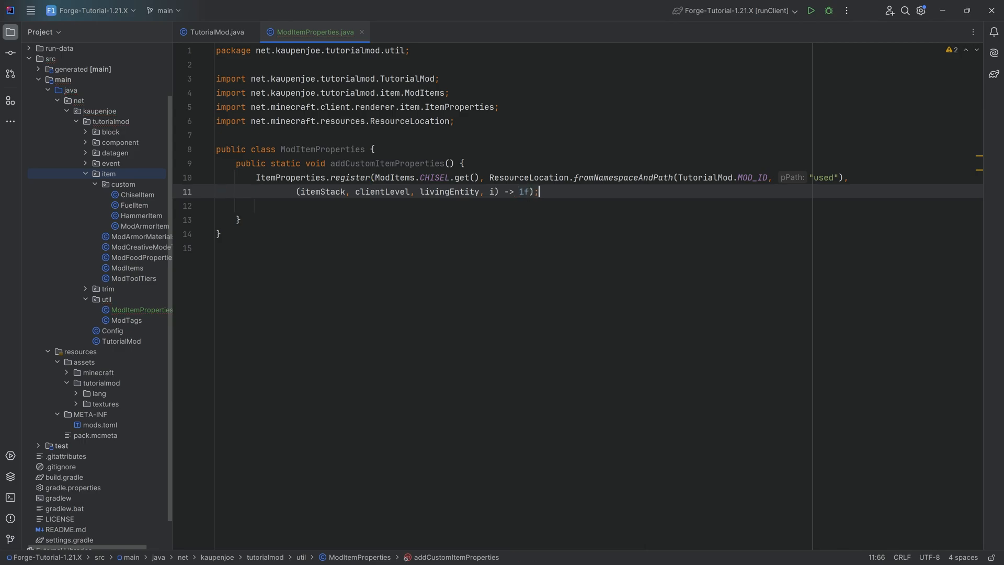
pyautogui.doubleClick(524, 193)
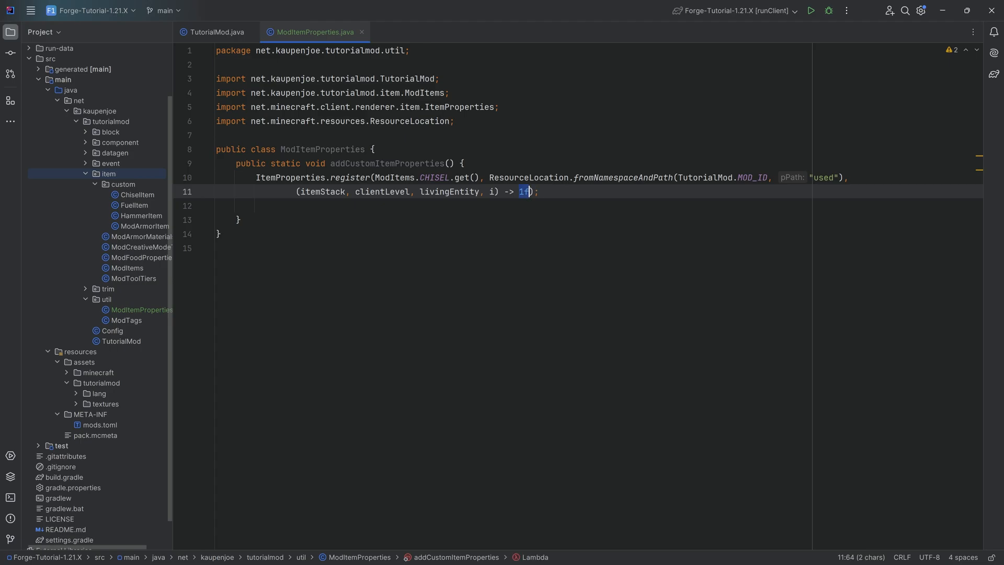
pyautogui.press('BackSpace')
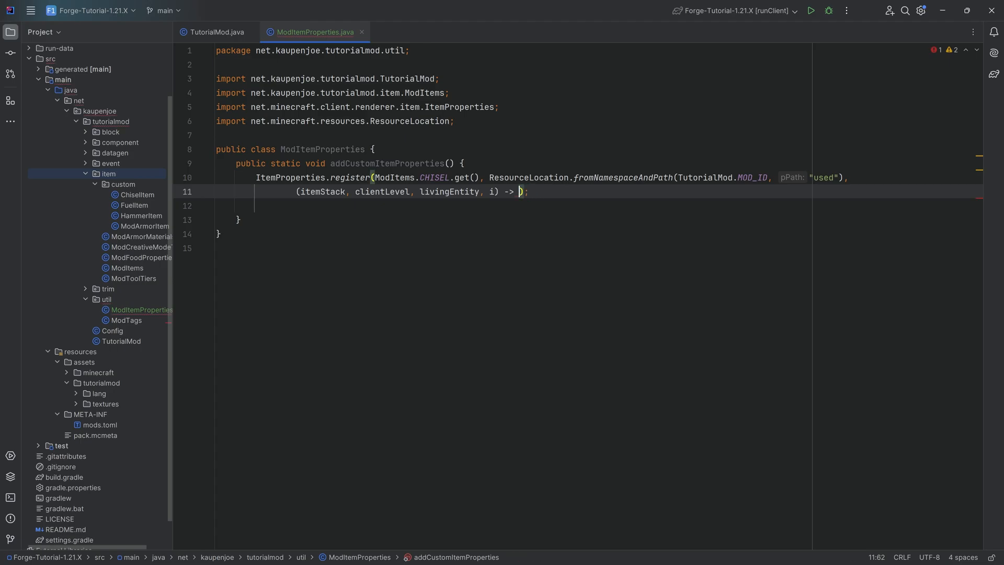
pyautogui.write('itemStack')
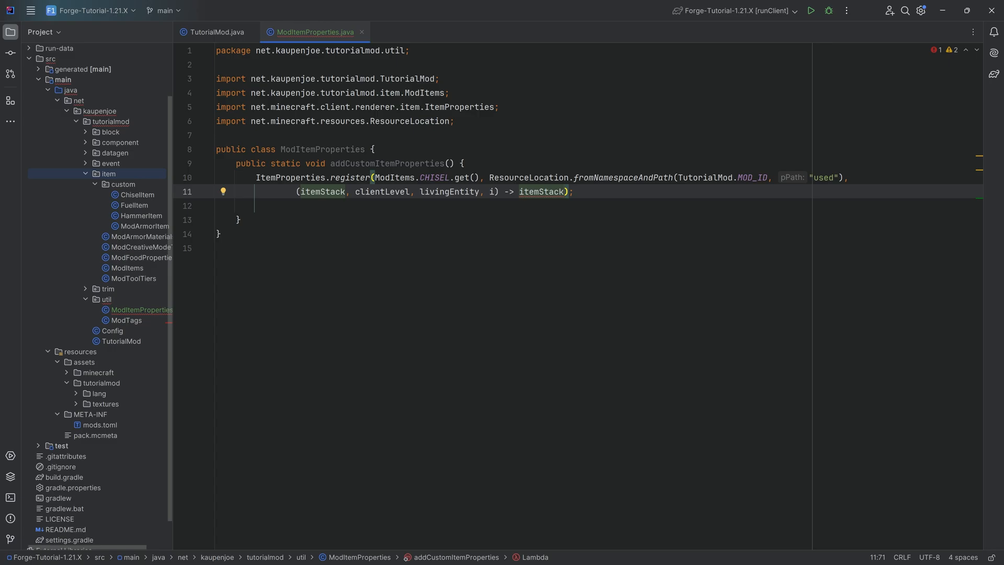
pyautogui.write('.get')
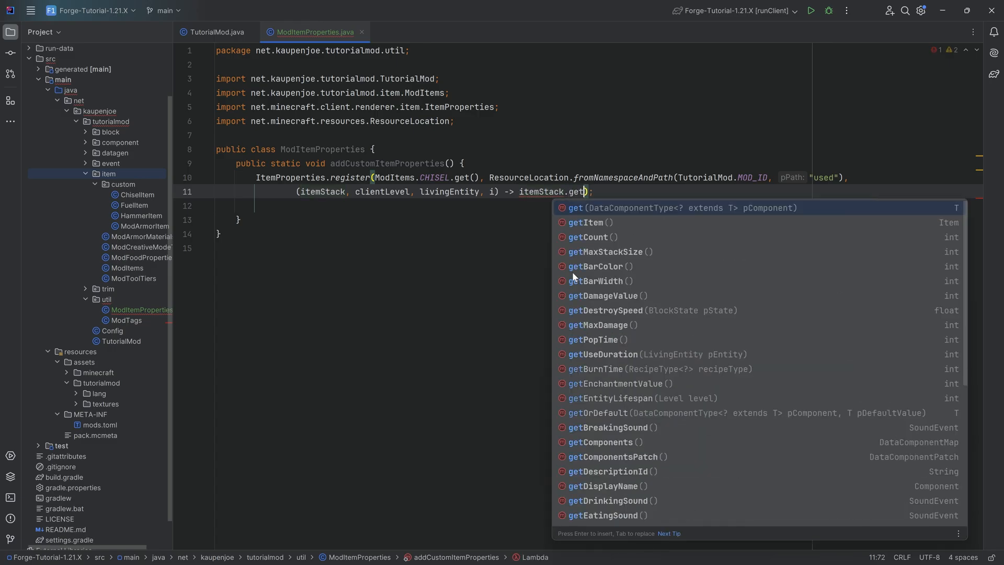
pyautogui.write('(ModDataComponentTypes.COORDINATES.get()) != null ? 1f :')
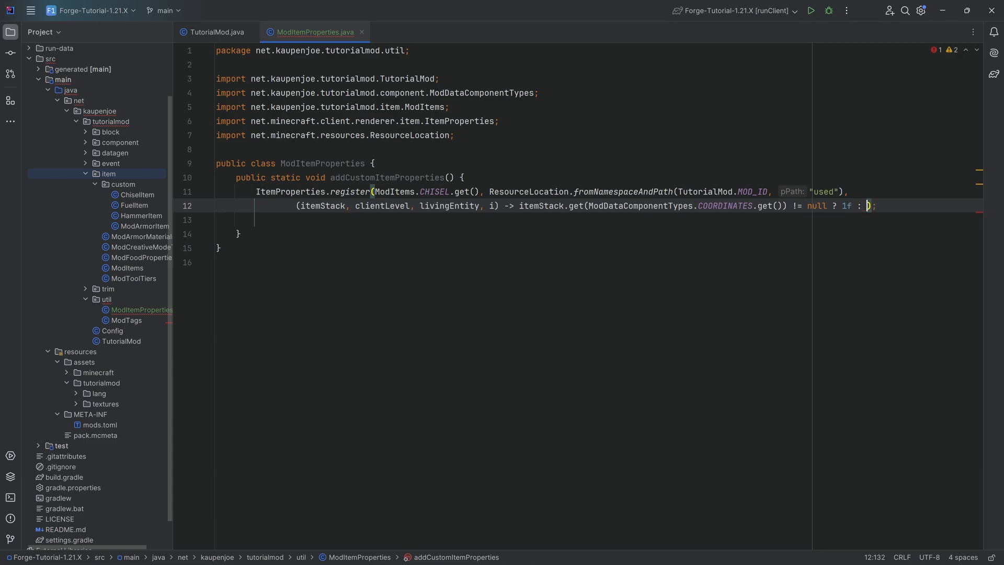
pyautogui.write('0f')
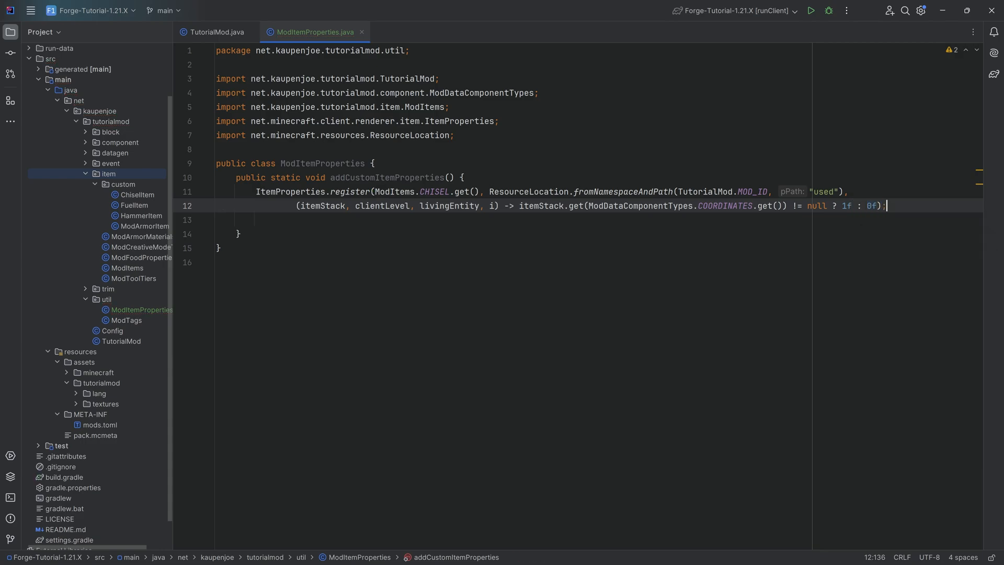
# Step: Review the COORDINATES check, the itemStack and livingEntity parameters, and accept the import
pyautogui.click(640, 206)
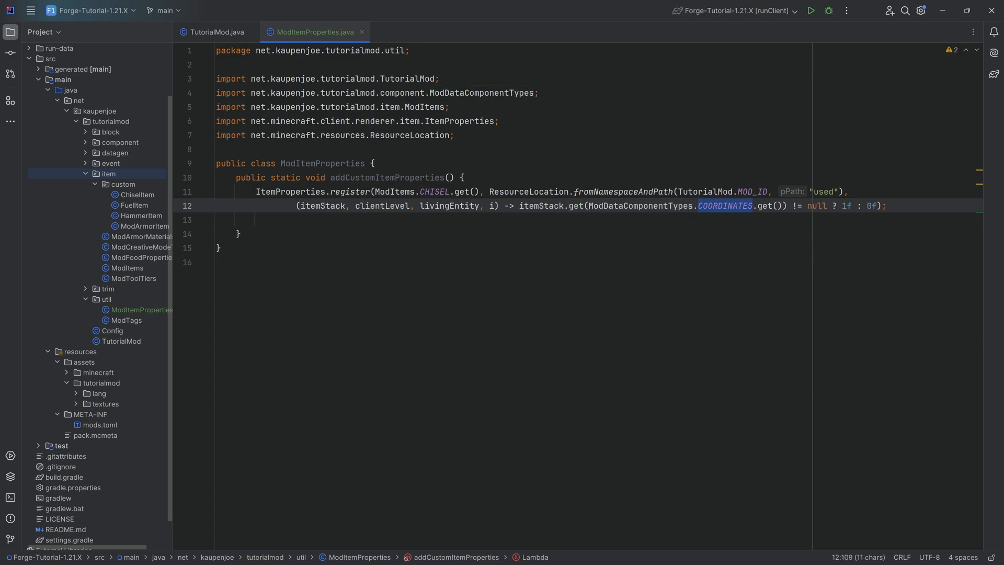
pyautogui.doubleClick(817, 206)
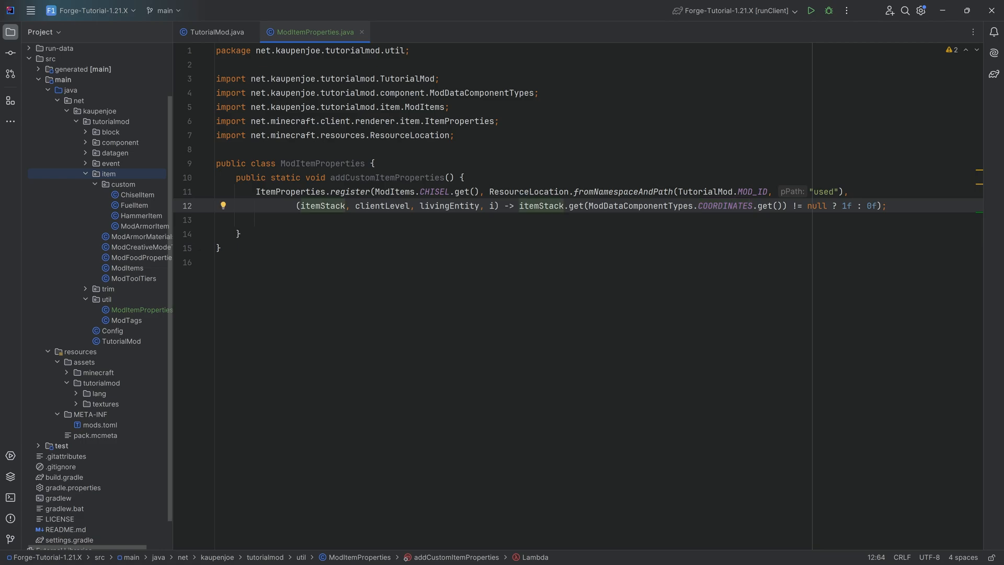
pyautogui.click(450, 206)
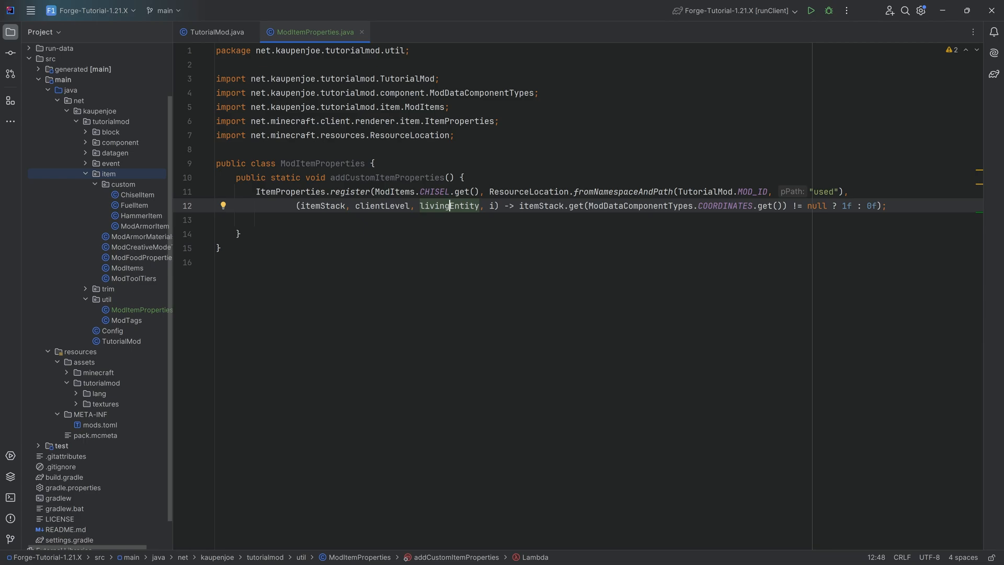
pyautogui.doubleClick(846, 206)
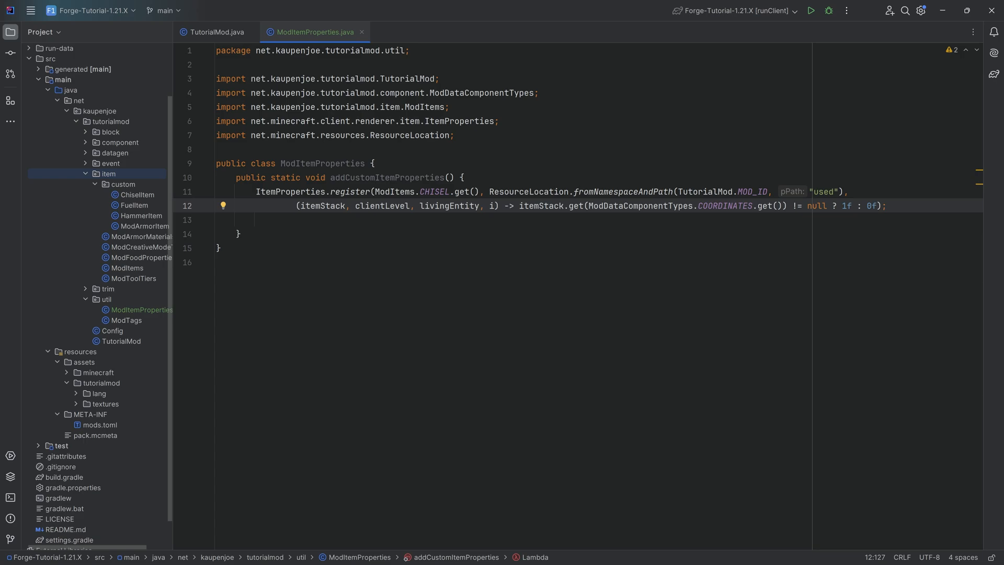
pyautogui.doubleClick(828, 206)
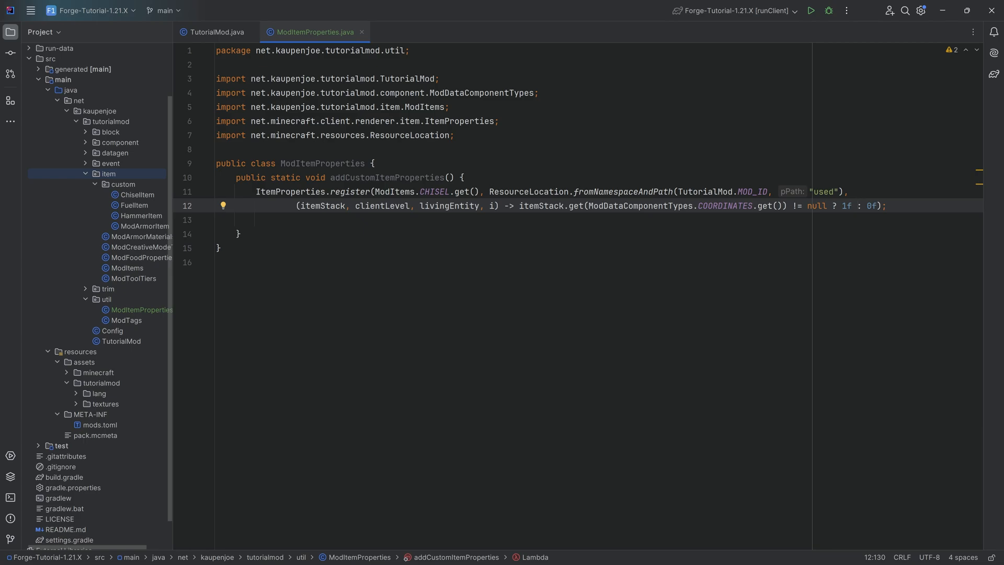
pyautogui.click(217, 220)
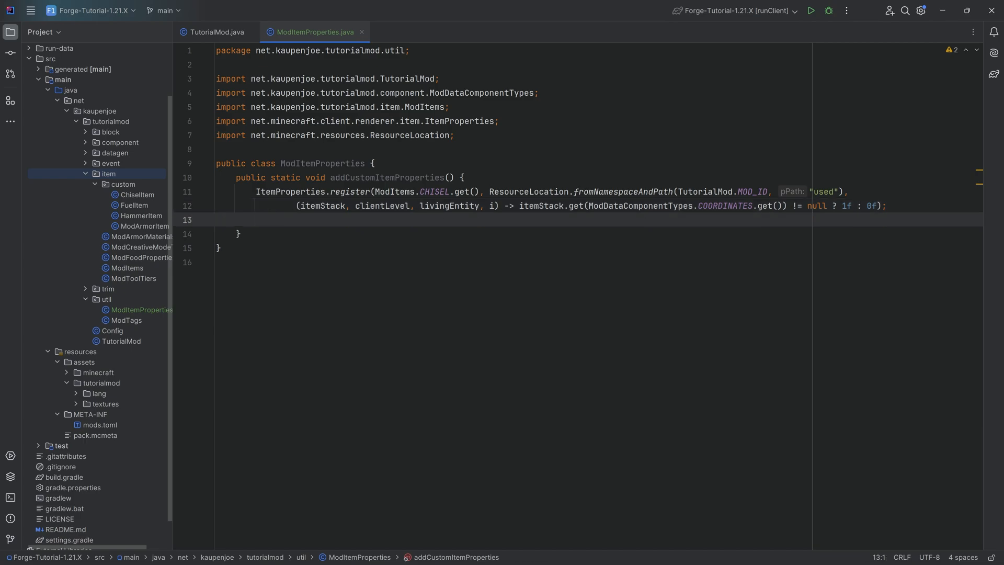
pyautogui.click(318, 163)
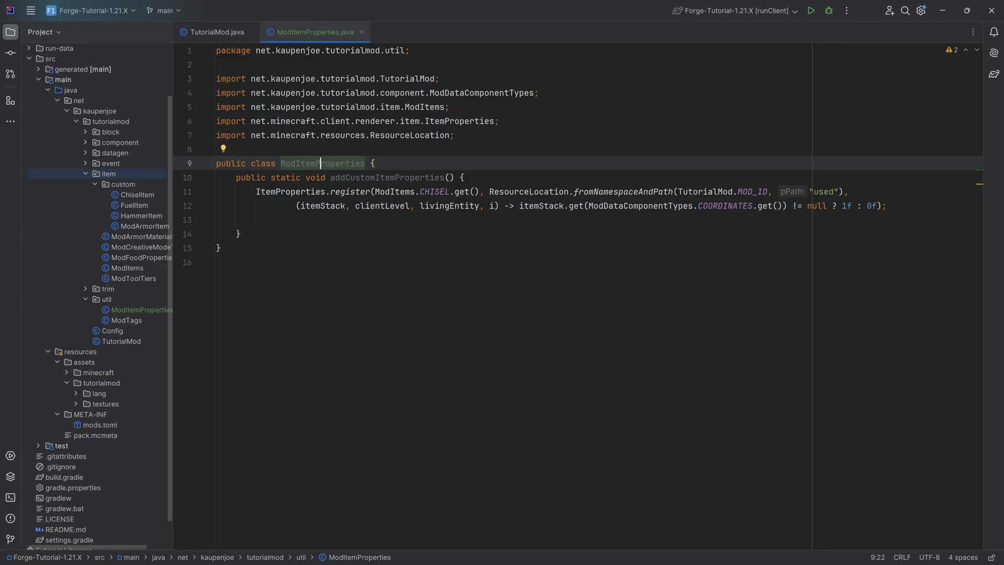
# Step: Call ModItemProperties.addCustomItemProperties() inside TutorialMod's onClientSetup, then return to ModItemProperties
pyautogui.click(216, 32)
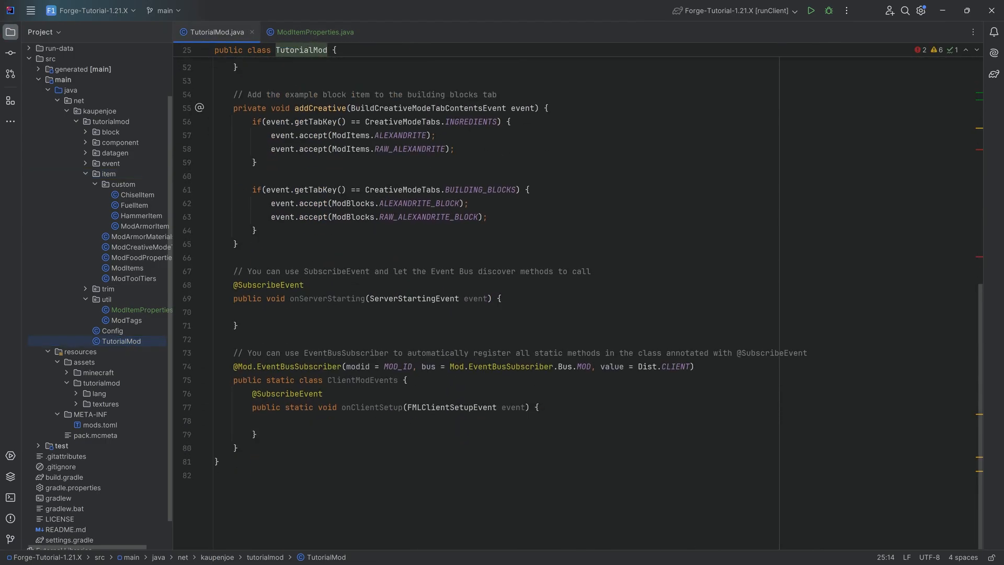
pyautogui.write('ModItemProperties.')
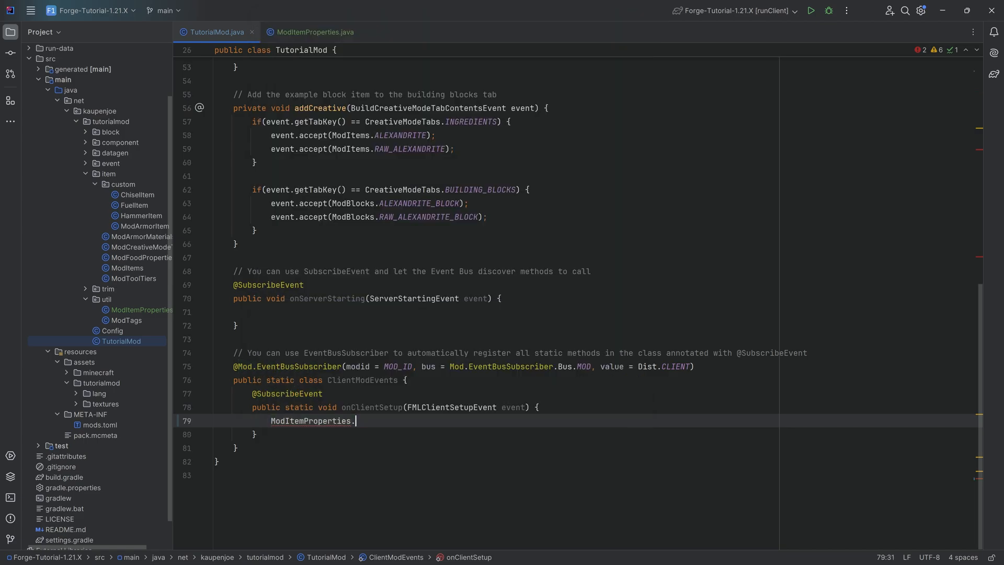
pyautogui.write('addCustomItemProperties();')
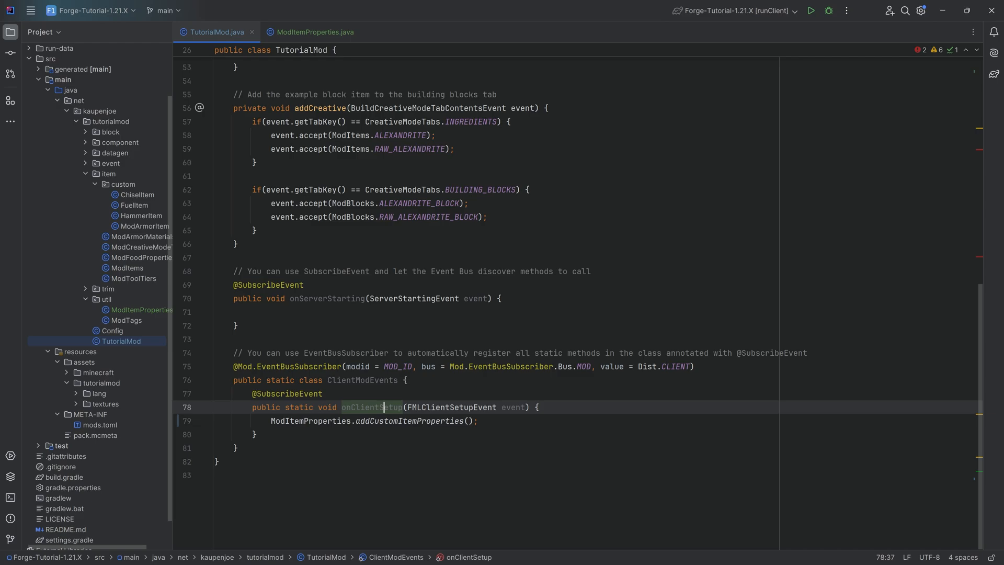
pyautogui.doubleClick(451, 407)
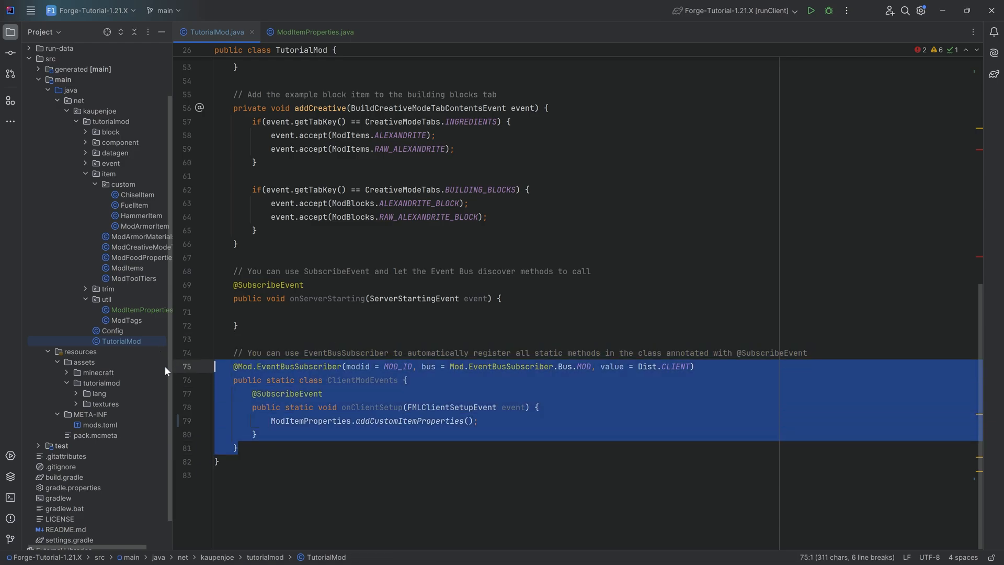
pyautogui.click(255, 435)
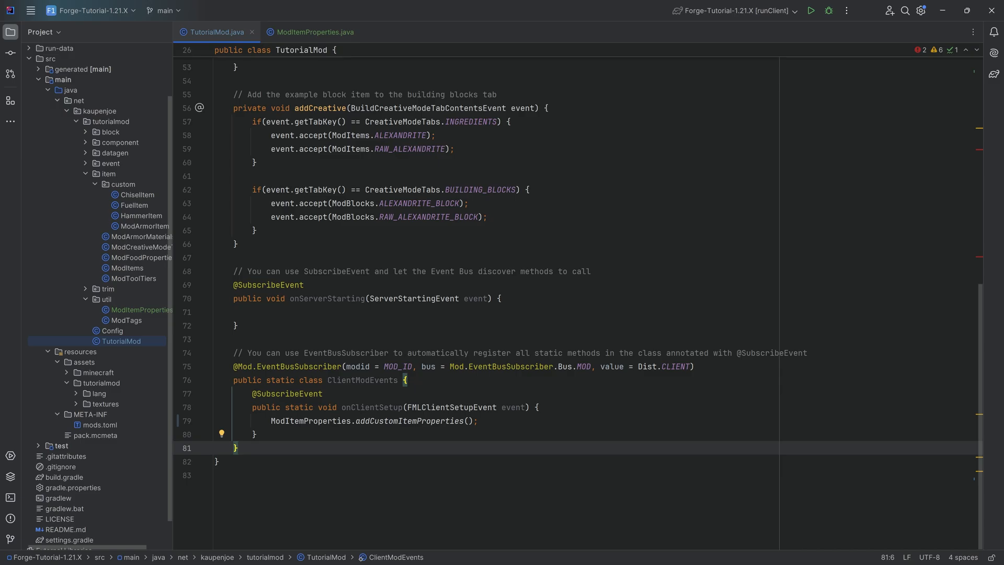
pyautogui.scroll(3)
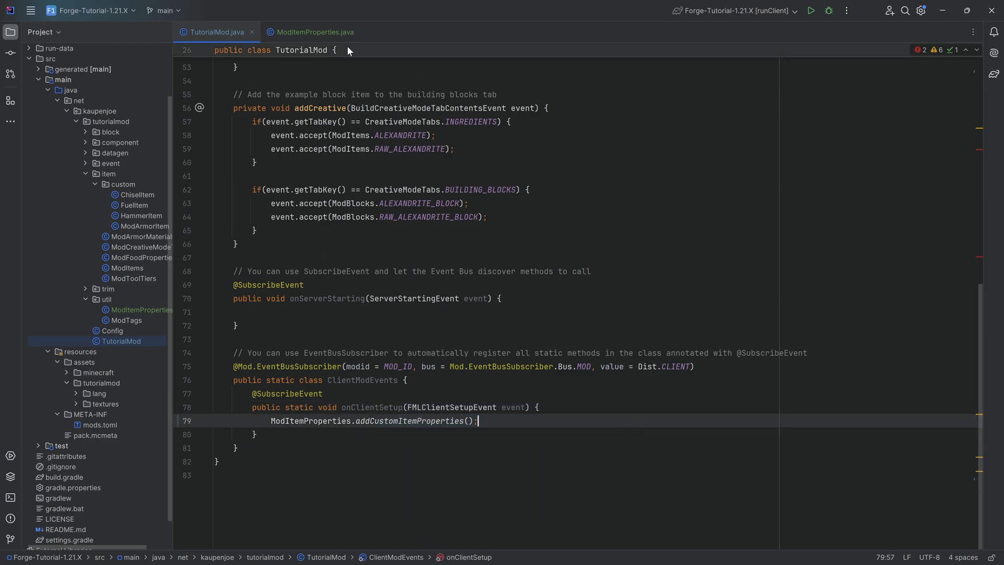
pyautogui.click(315, 32)
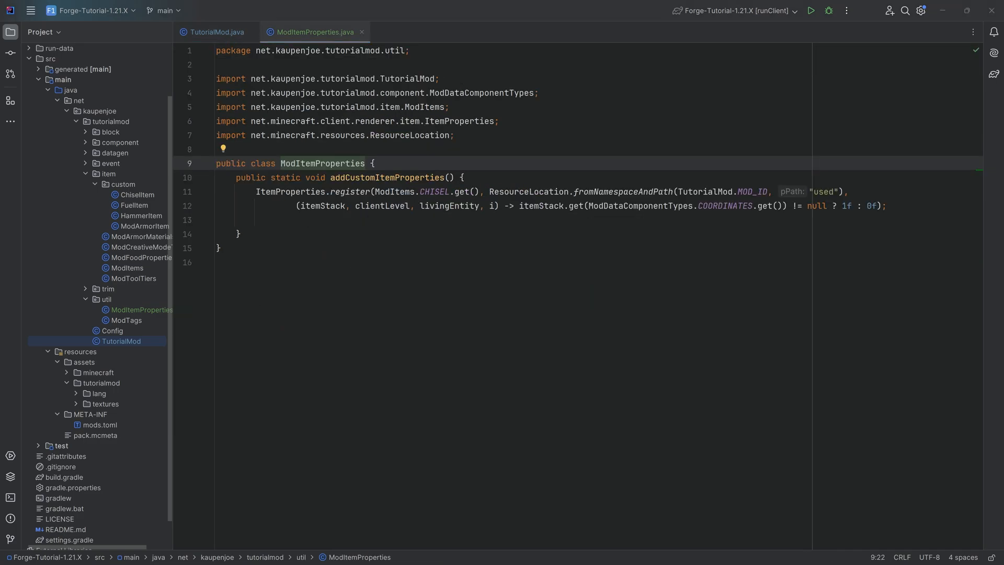
# Step: Open the ModItemModelProvider datagen class and locate the generated chisel.json model file
pyautogui.click(98, 373)
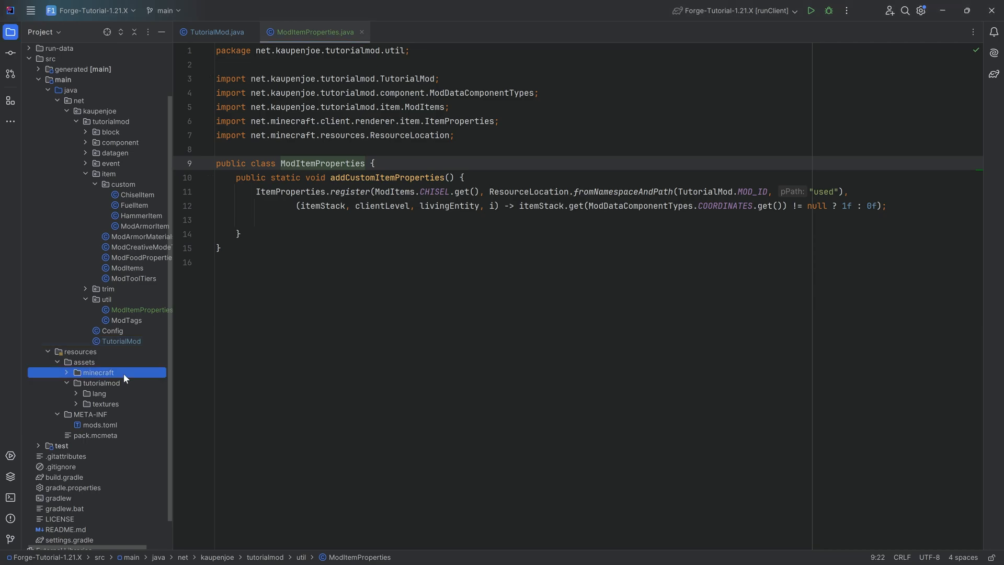
pyautogui.click(99, 393)
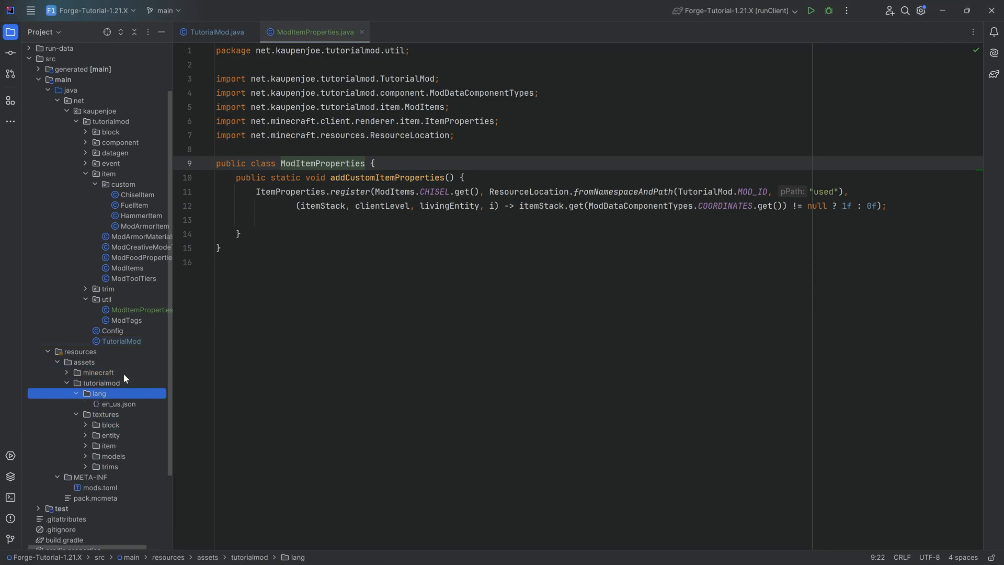
pyautogui.click(101, 383)
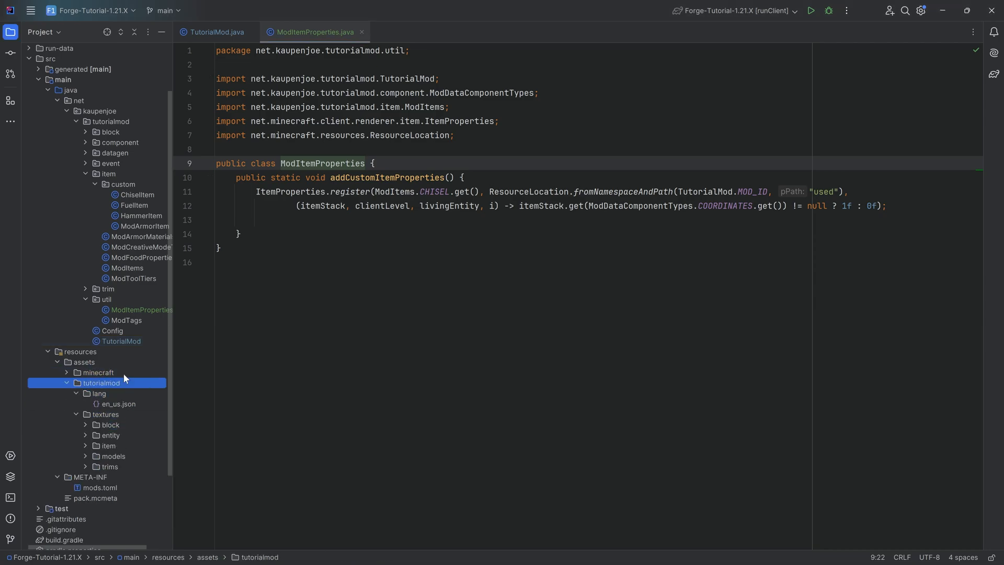
pyautogui.scroll(3)
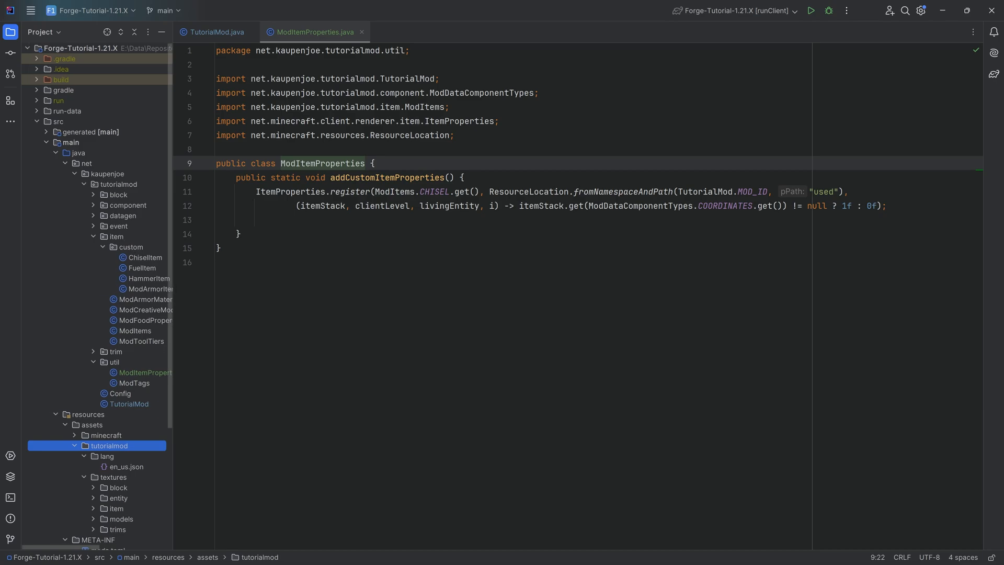
pyautogui.click(86, 215)
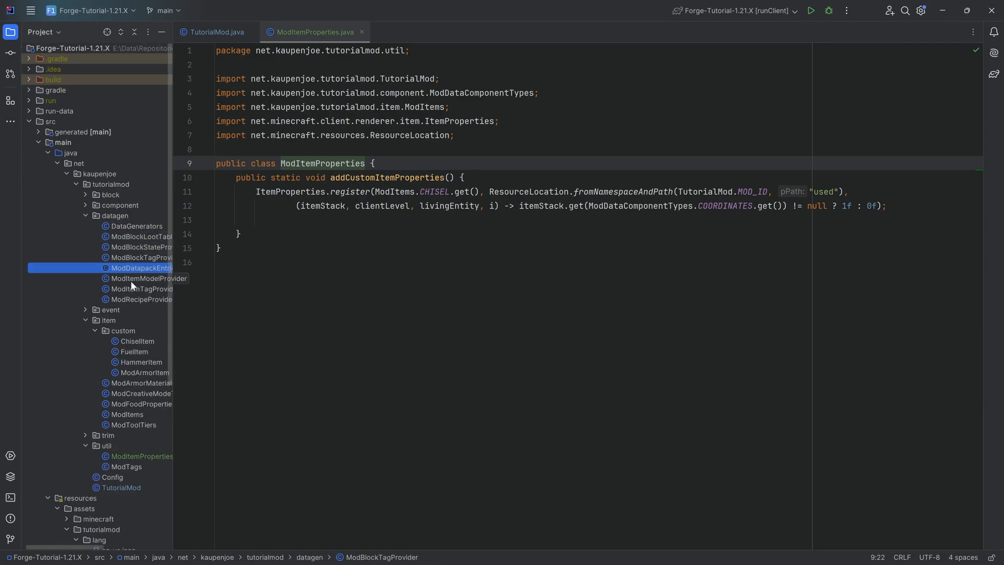
pyautogui.doubleClick(142, 278)
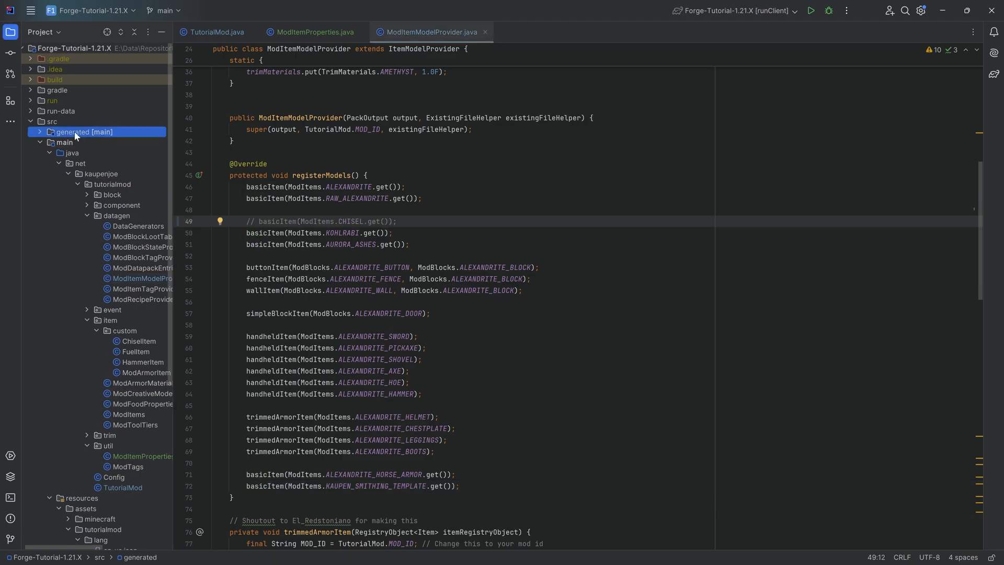
pyautogui.click(38, 132)
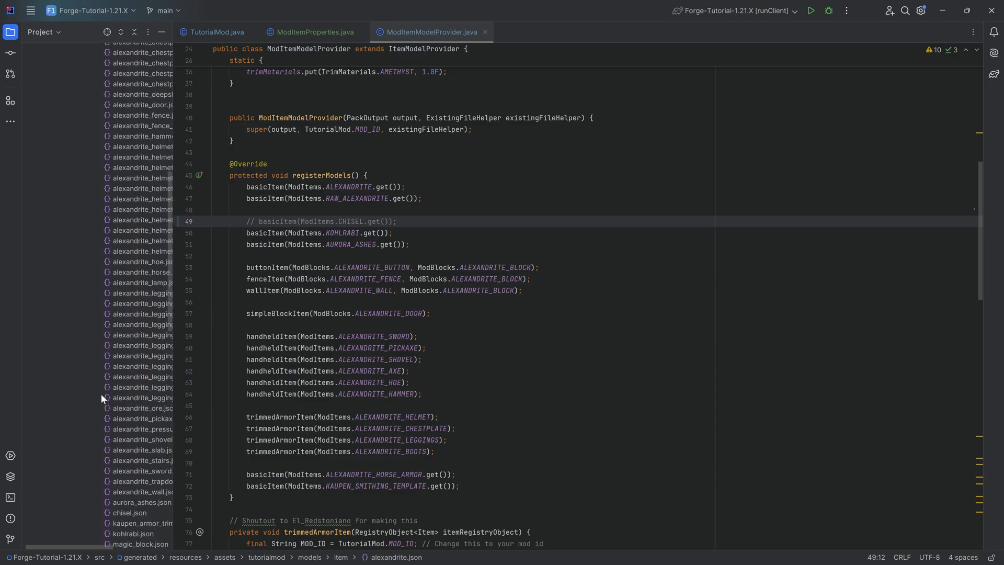
pyautogui.click(130, 195)
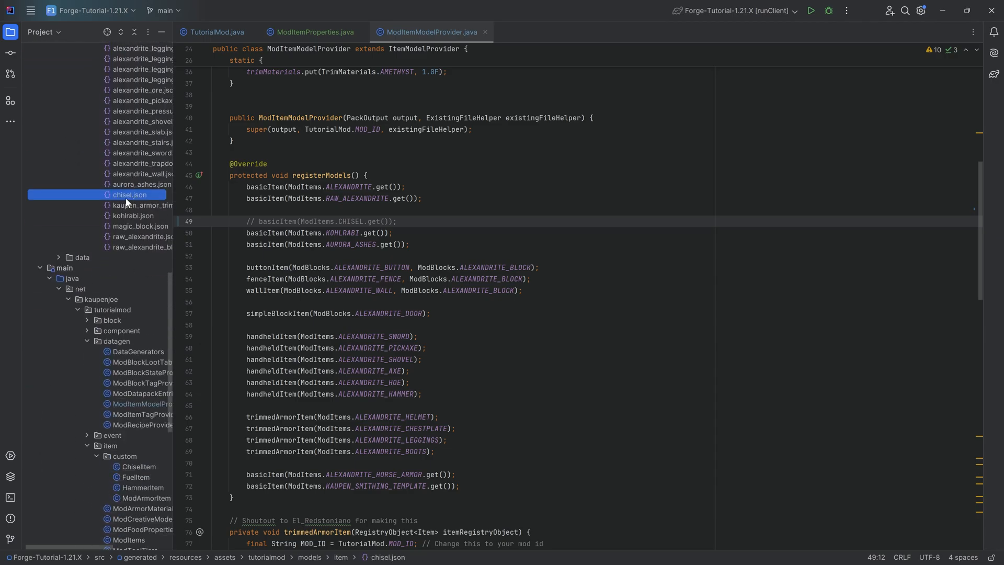
# Step: Create a models folder with an item subfolder under the tutorialmod assets for chisel.json
pyautogui.scroll(-3)
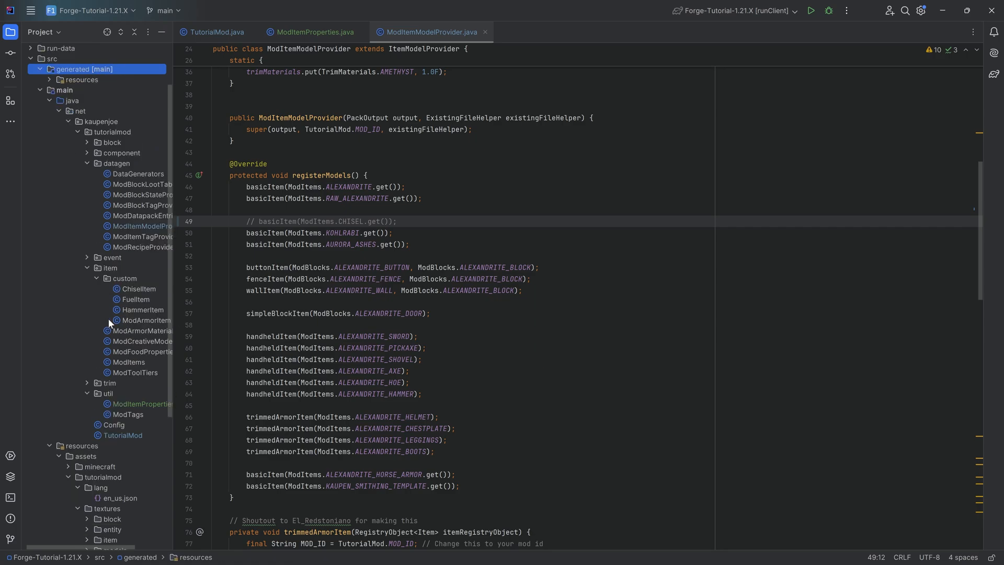
pyautogui.scroll(-3)
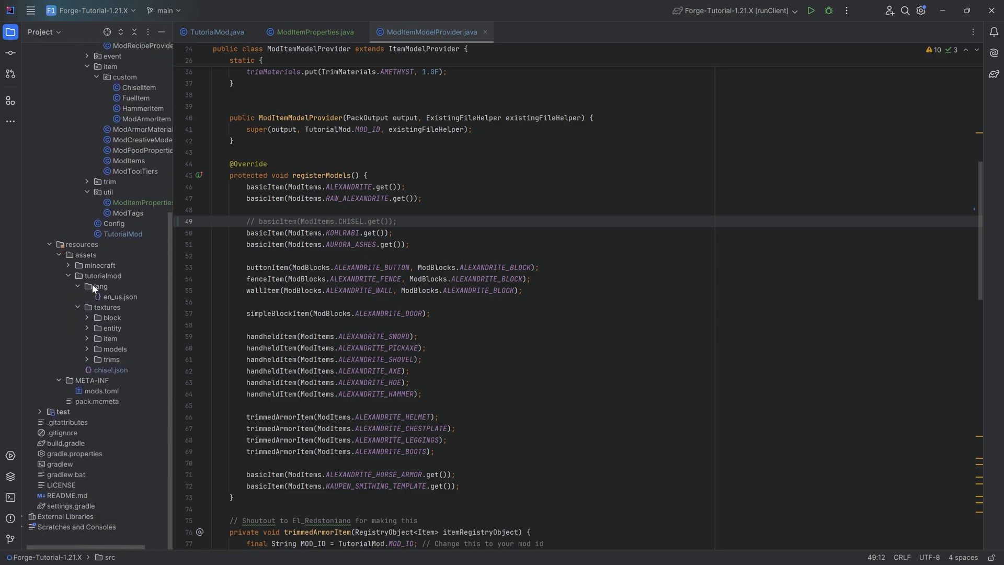
pyautogui.click(102, 276)
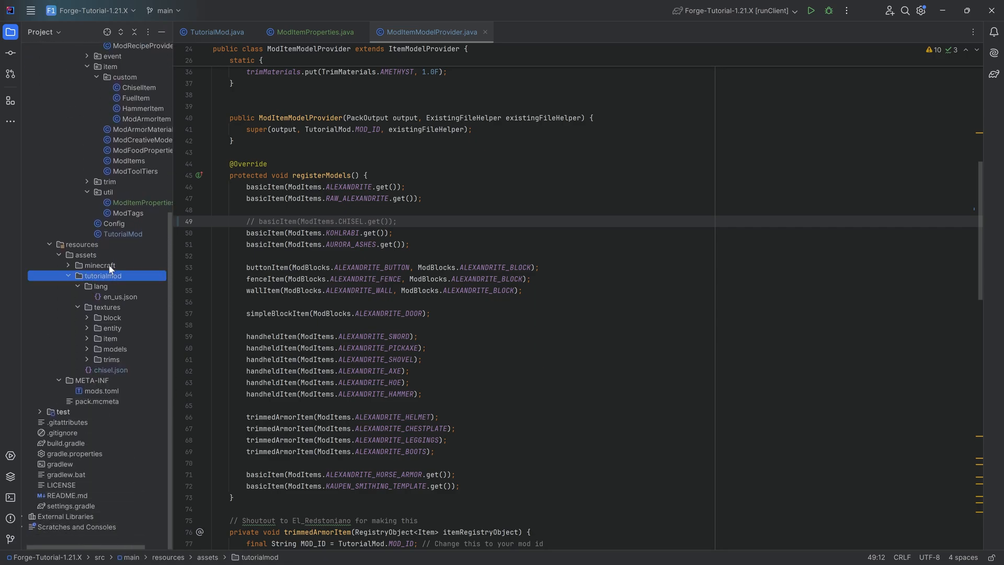
pyautogui.rightClick(101, 275)
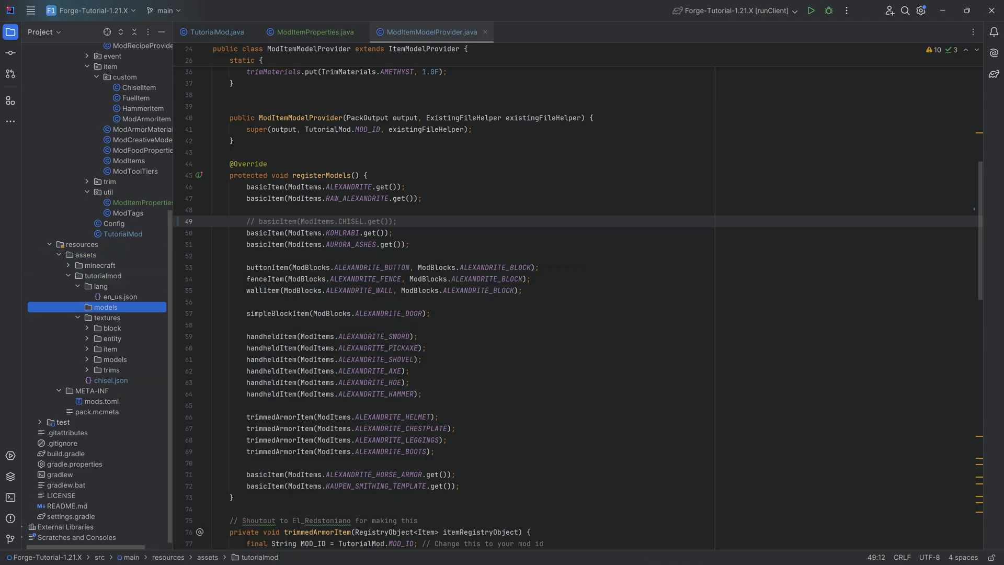
pyautogui.rightClick(104, 307)
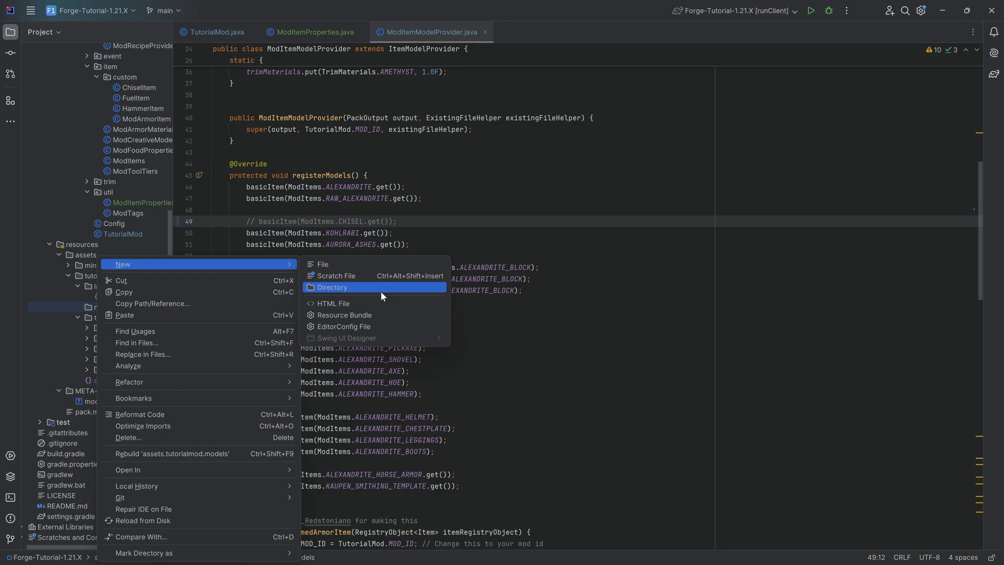
pyautogui.click(332, 287)
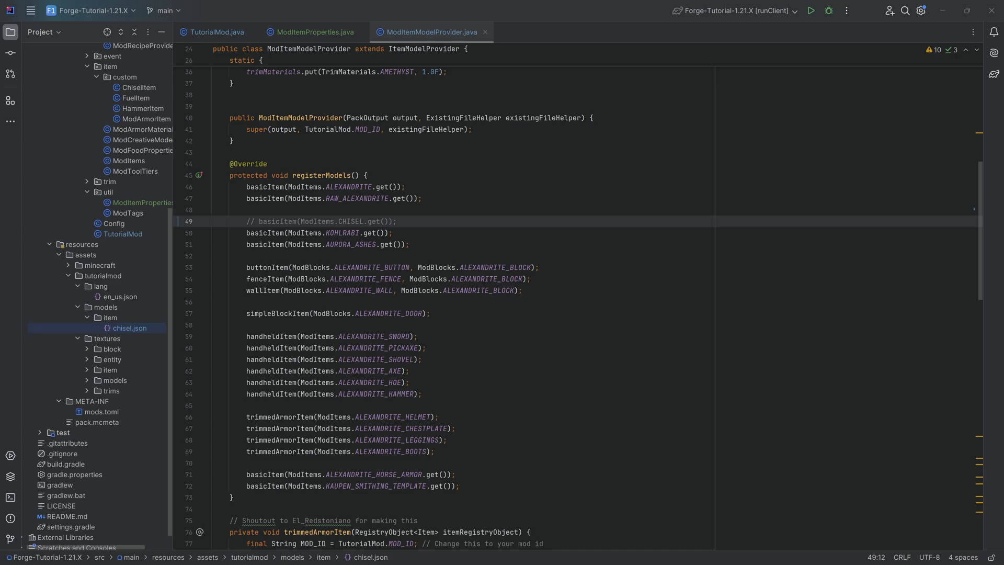
pyautogui.moveTo(171, 361)
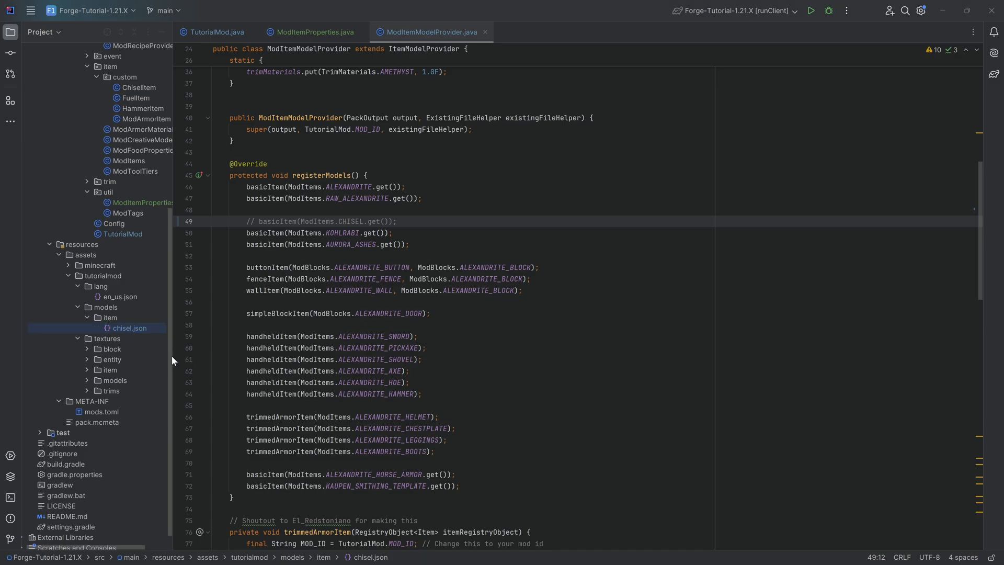
# Step: Copy chisel.json as chisel_used.json and point its layer0 texture at tutorialmod:item/chisel_used
pyautogui.doubleClick(130, 328)
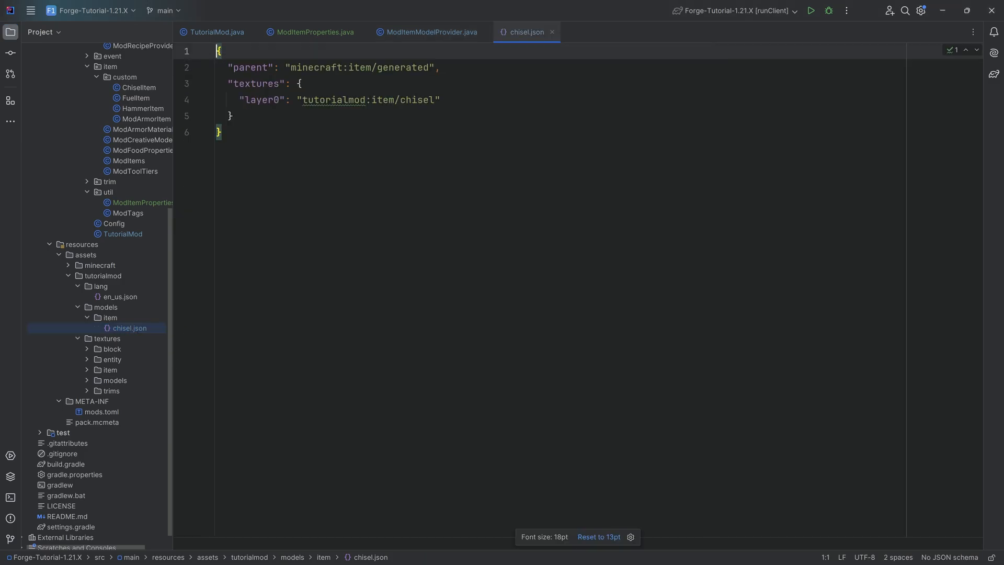
pyautogui.click(128, 328)
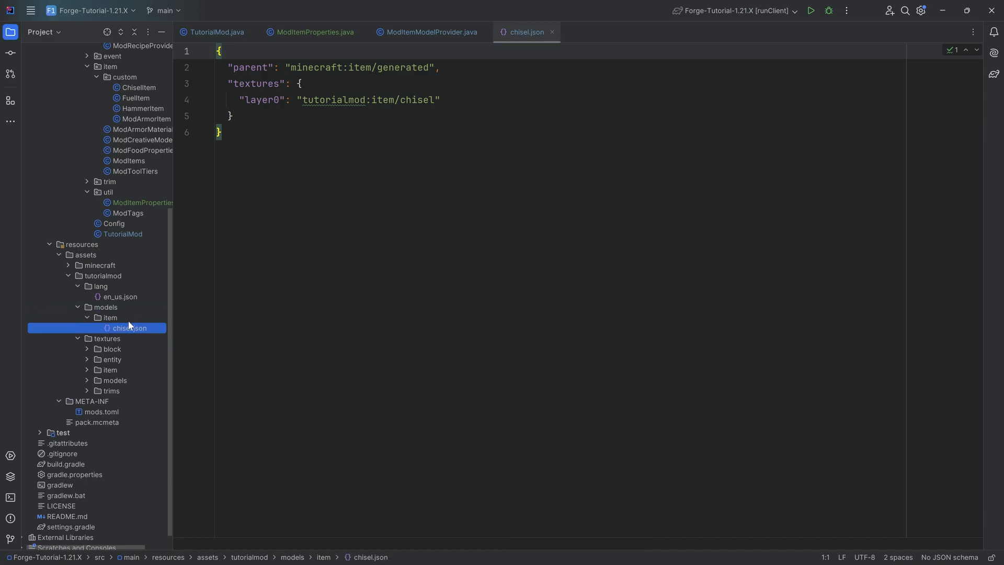
pyautogui.moveTo(105, 207)
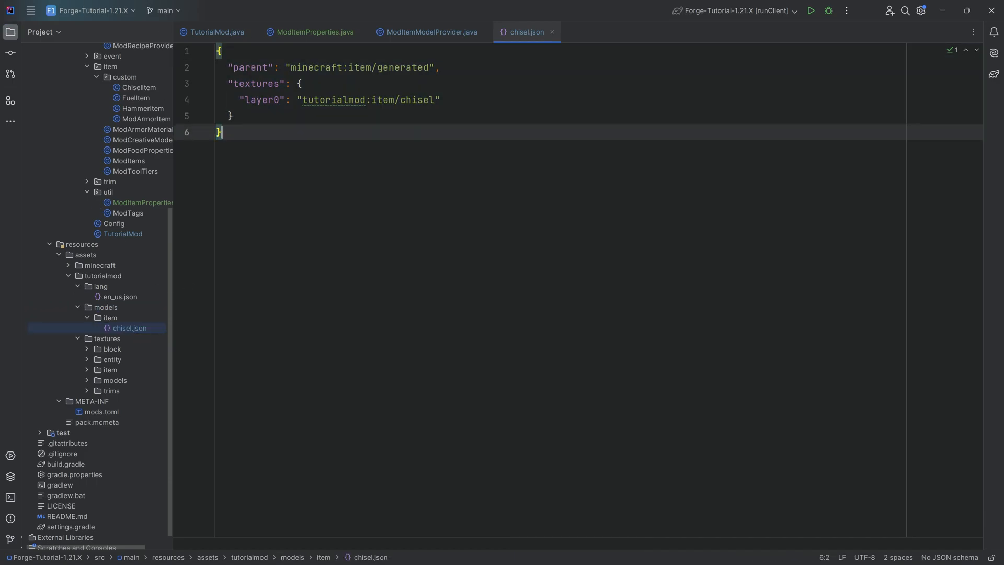
pyautogui.moveTo(131, 328)
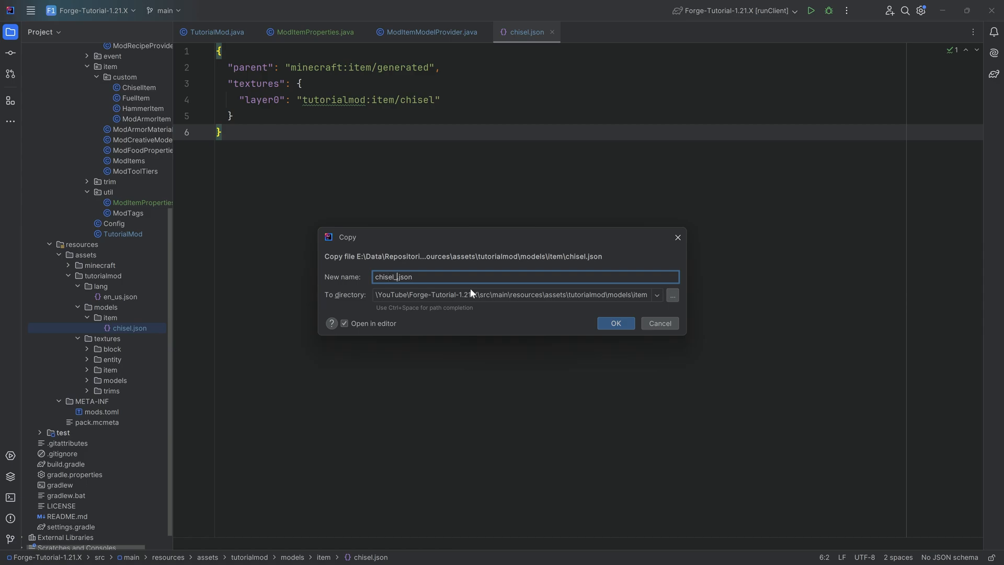
pyautogui.click(614, 323)
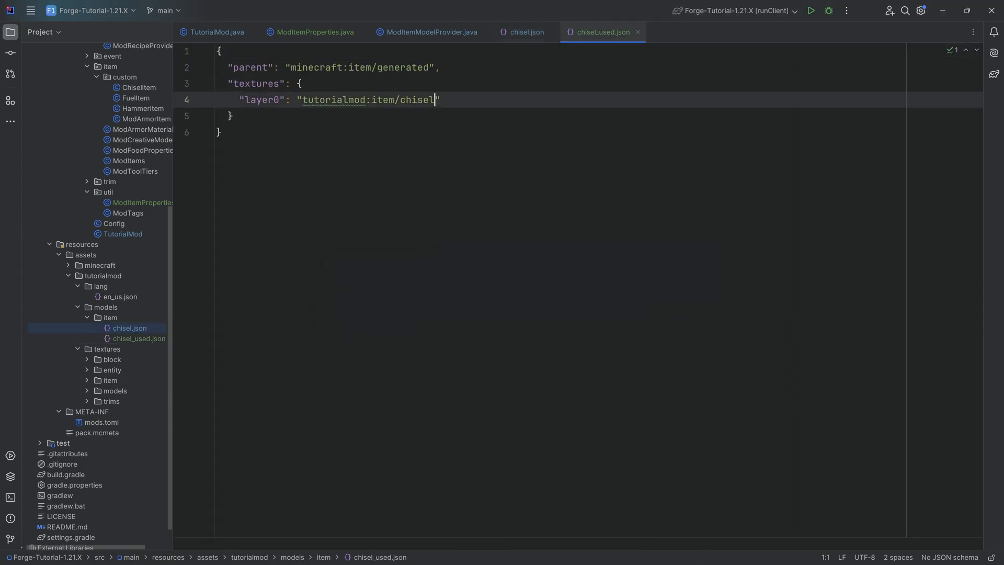
pyautogui.write('_s')
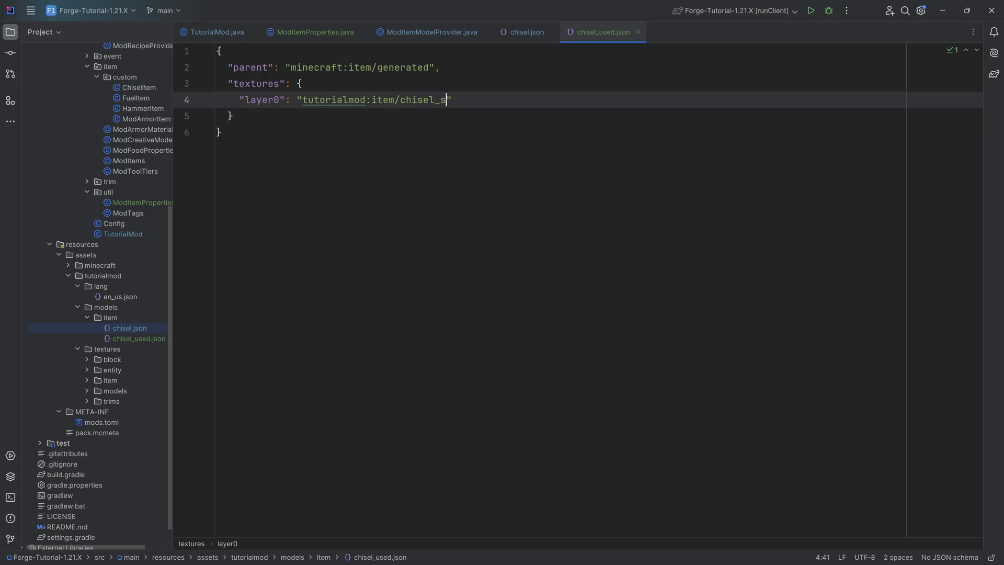
pyautogui.write('ed')
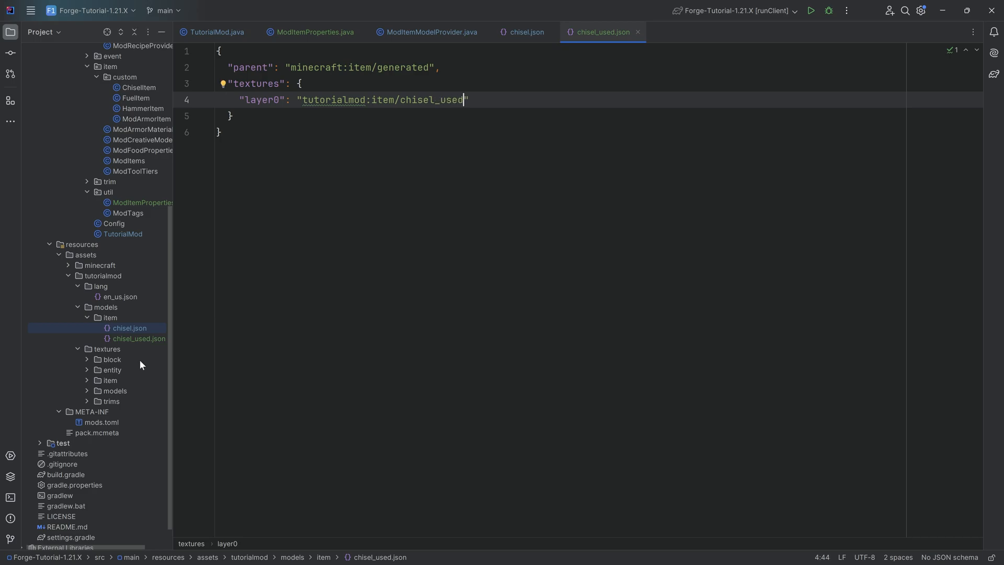
pyautogui.click(108, 379)
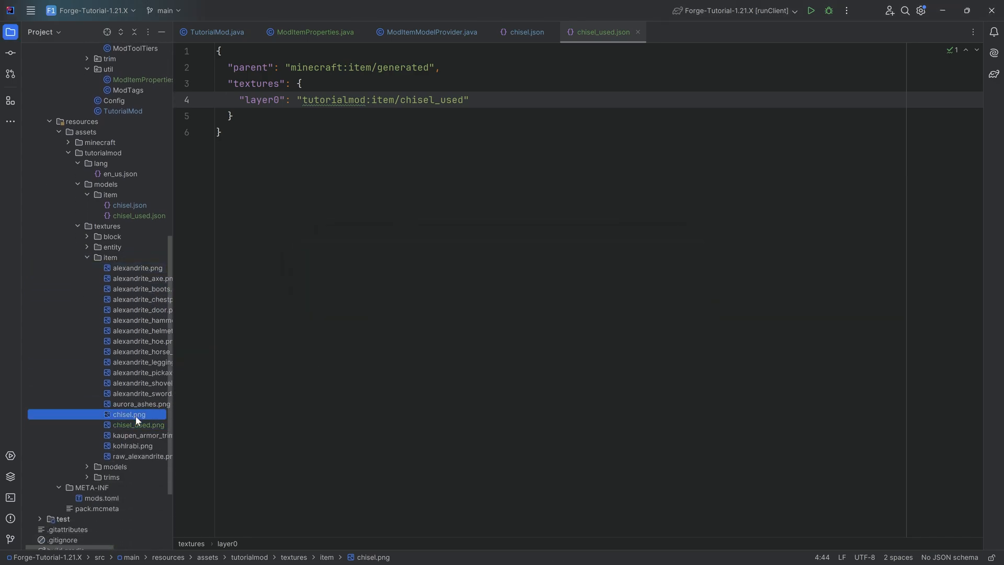
pyautogui.doubleClick(139, 425)
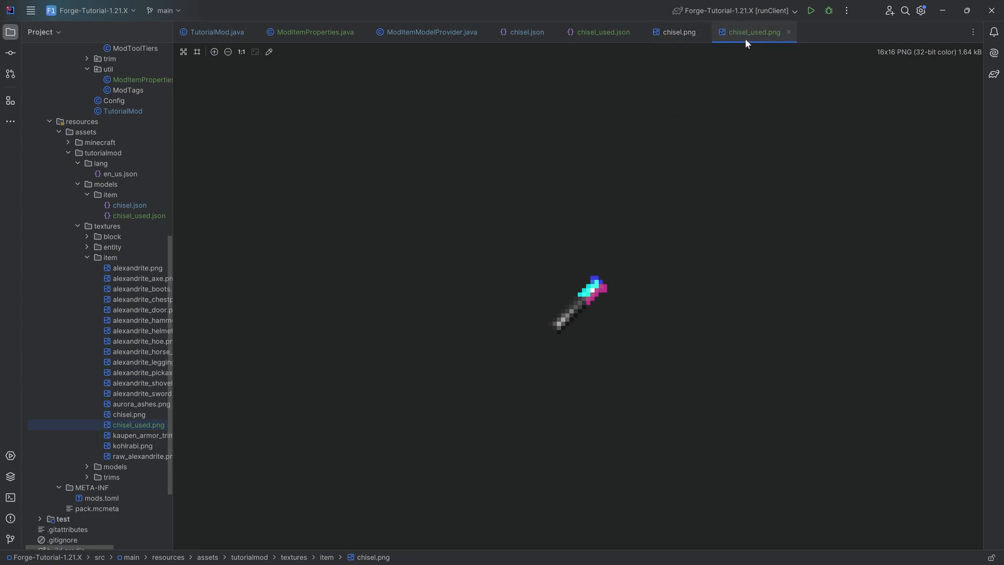
pyautogui.click(678, 33)
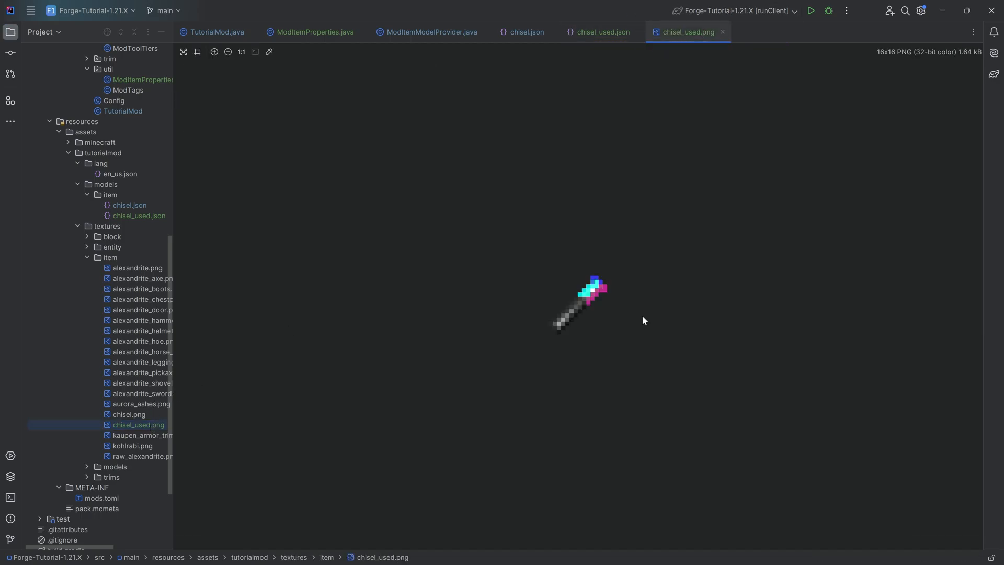
pyautogui.moveTo(639, 315)
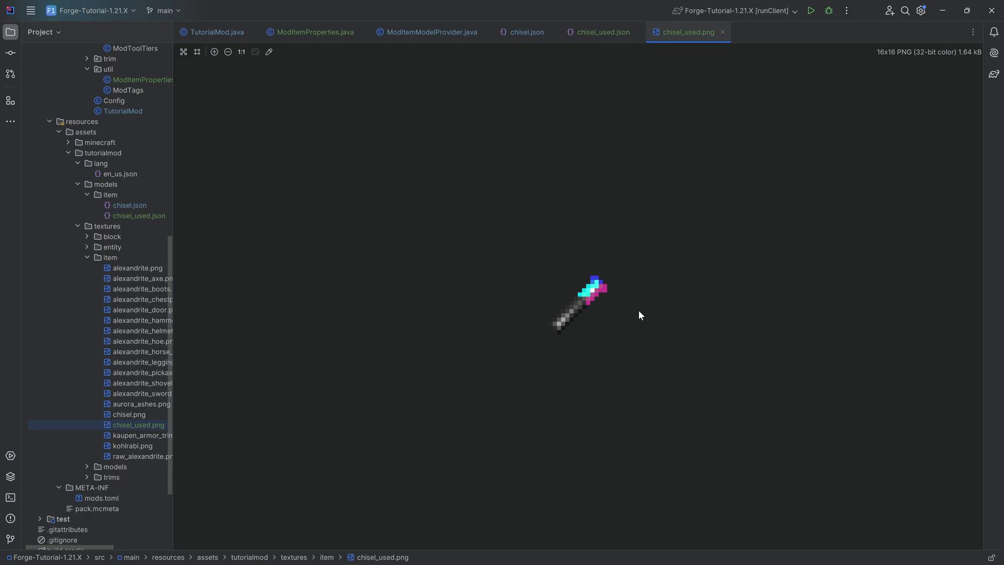
pyautogui.moveTo(582, 333)
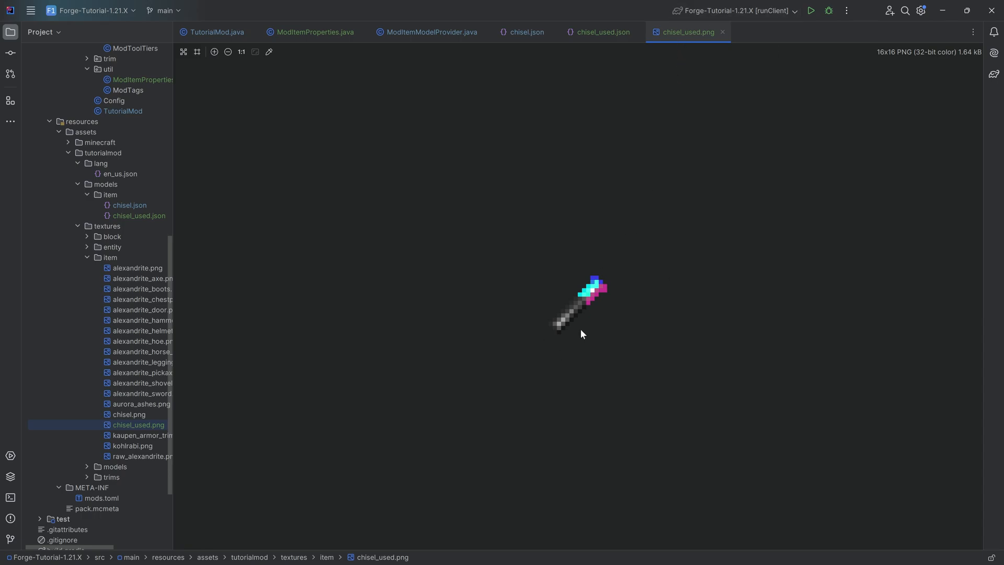
pyautogui.click(601, 32)
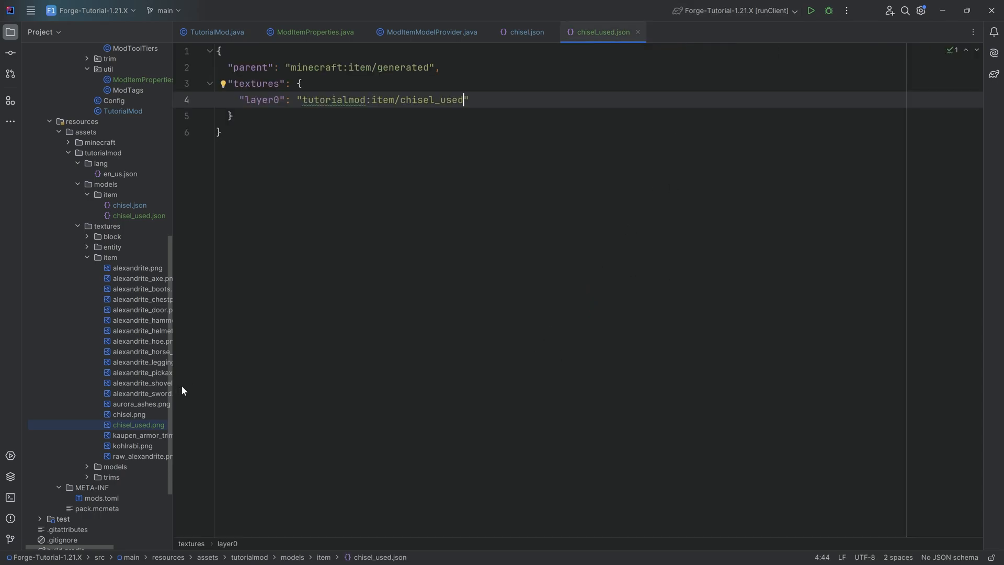
pyautogui.click(128, 508)
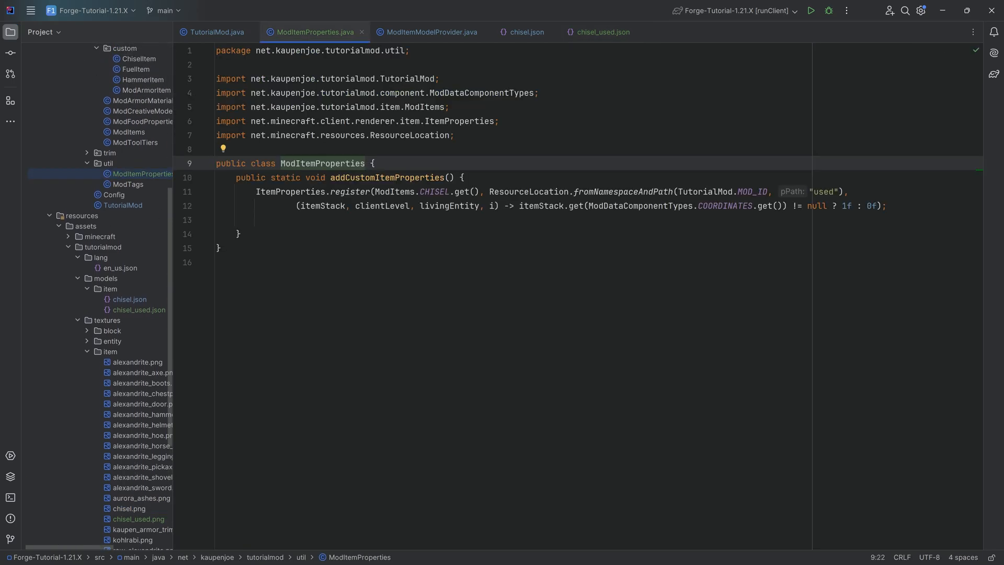
pyautogui.click(601, 33)
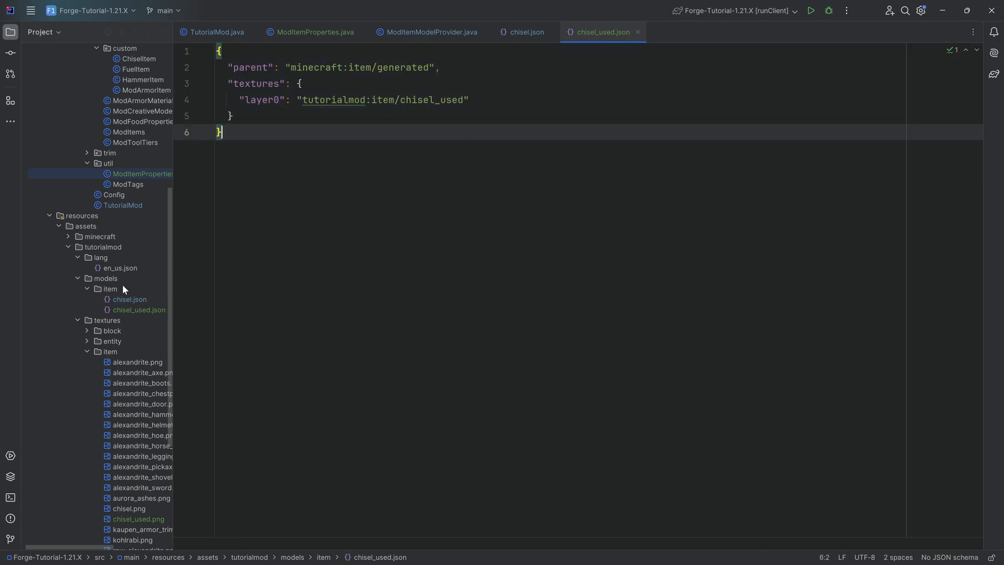
pyautogui.click(138, 309)
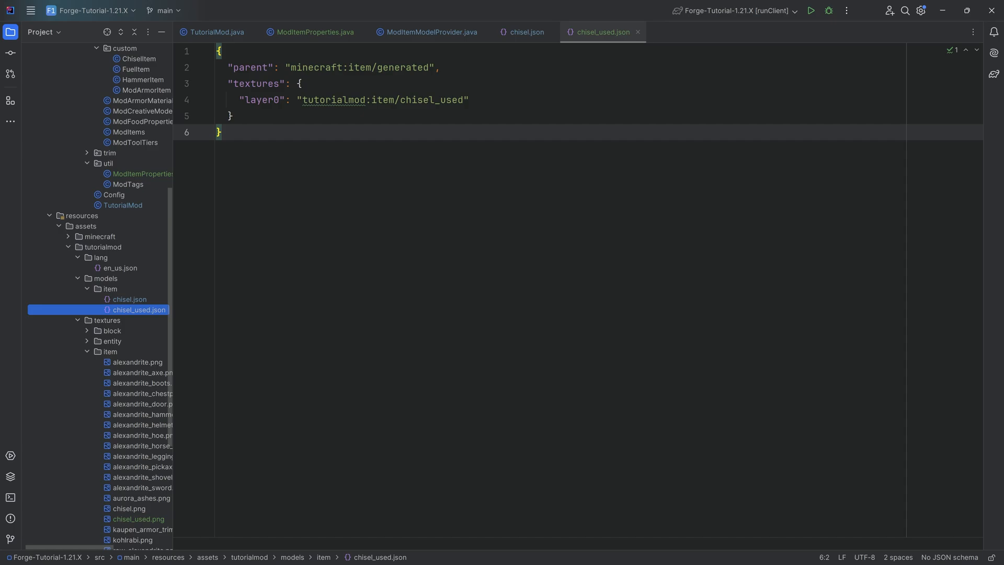
# Step: Add an "overrides" array with predicate "tutorialmod:used": 1 and model "tutorialmod:item/chisel_used"
pyautogui.click(524, 33)
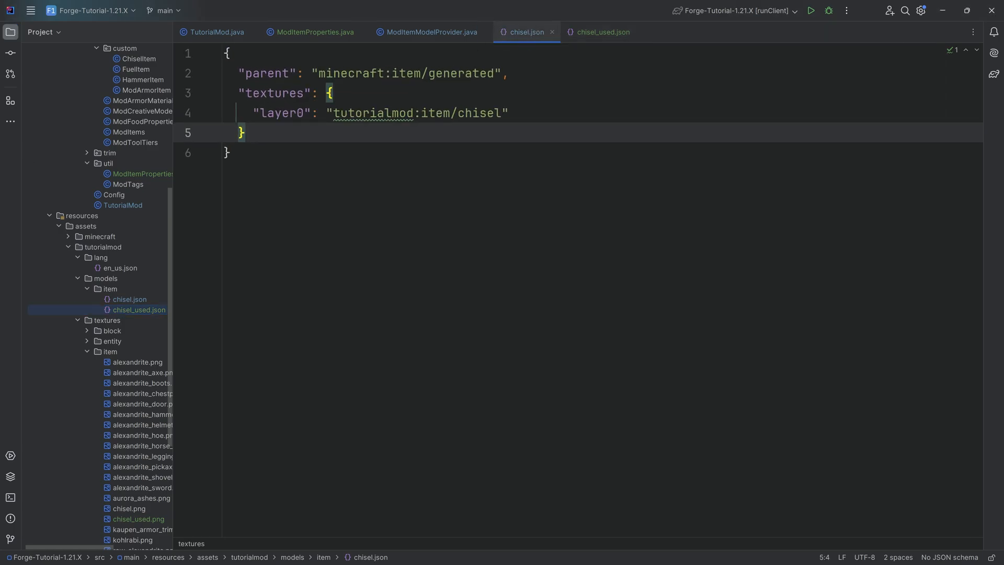
pyautogui.doubleClick(478, 113)
pyautogui.write('"ovve')
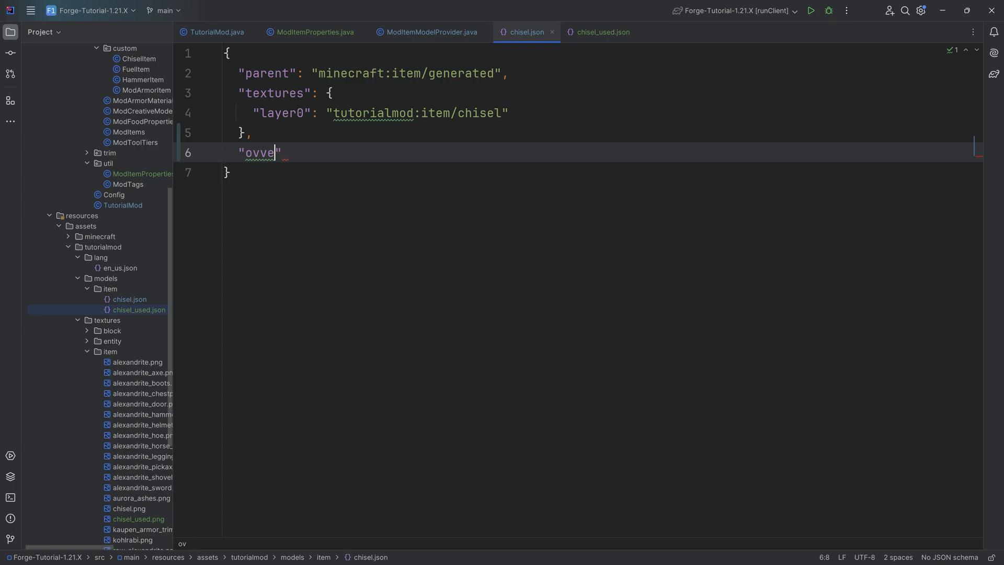
pyautogui.write('rrides')
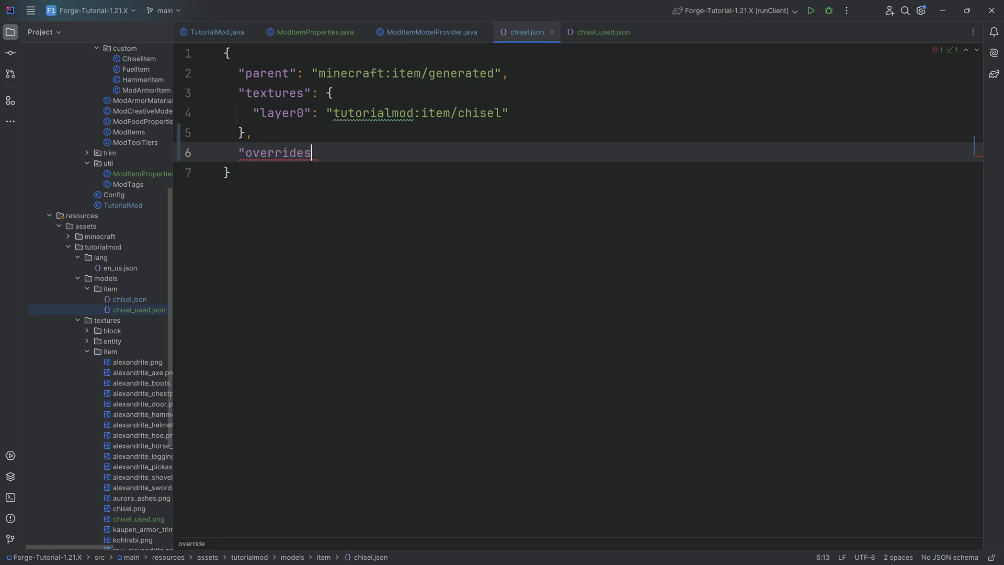
pyautogui.write('": []')
pyautogui.write('{')
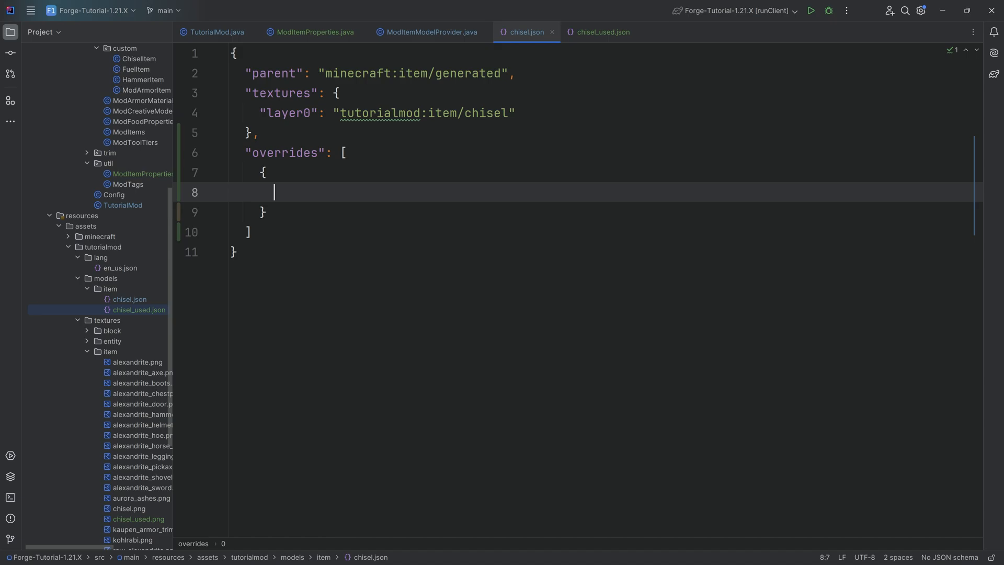
pyautogui.write('"predicate": {')
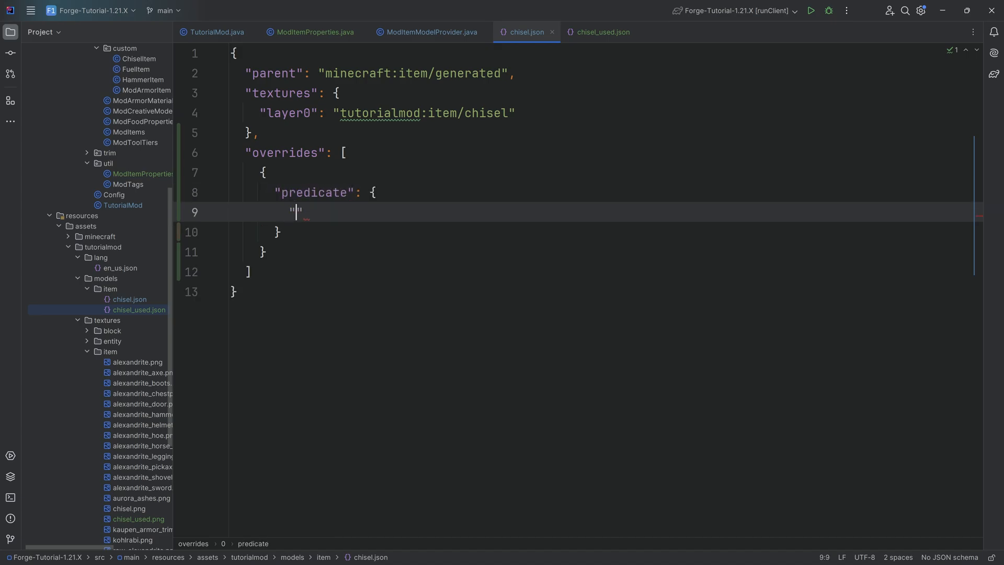
pyautogui.write('tutorialmod:')
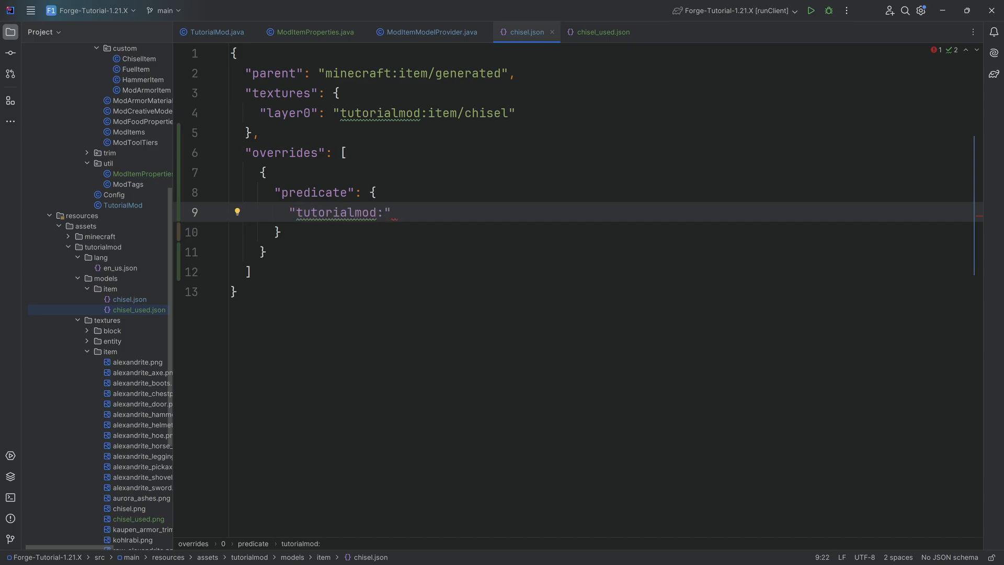
pyautogui.write('used": 1')
pyautogui.write('"mod')
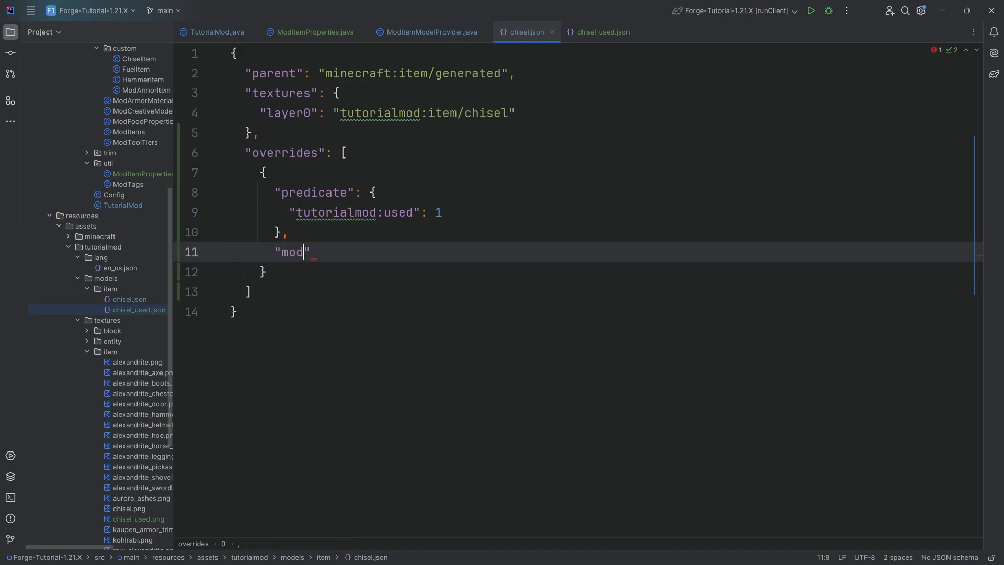
pyautogui.write('el": "t')
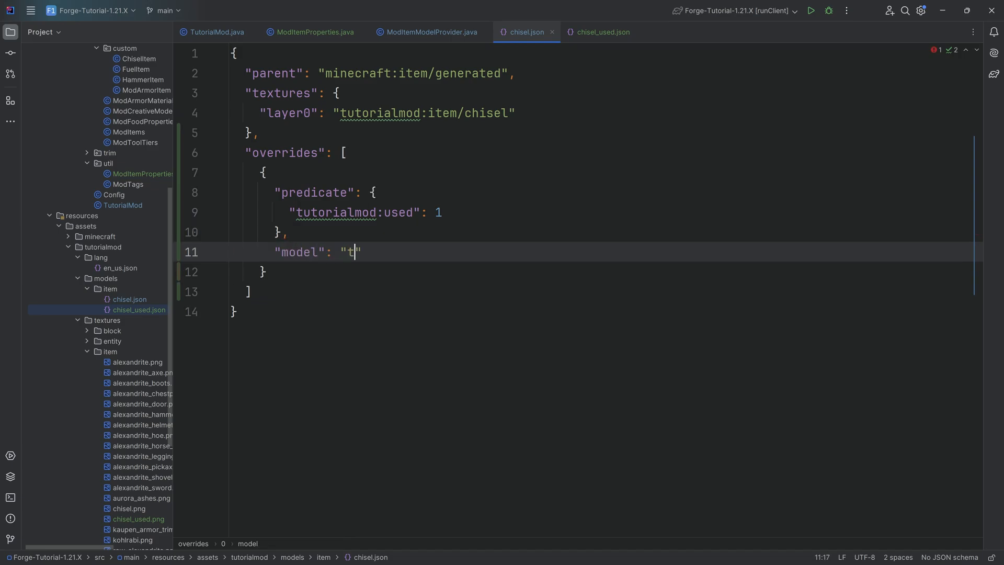
pyautogui.write('utorialmod:item/chisel')
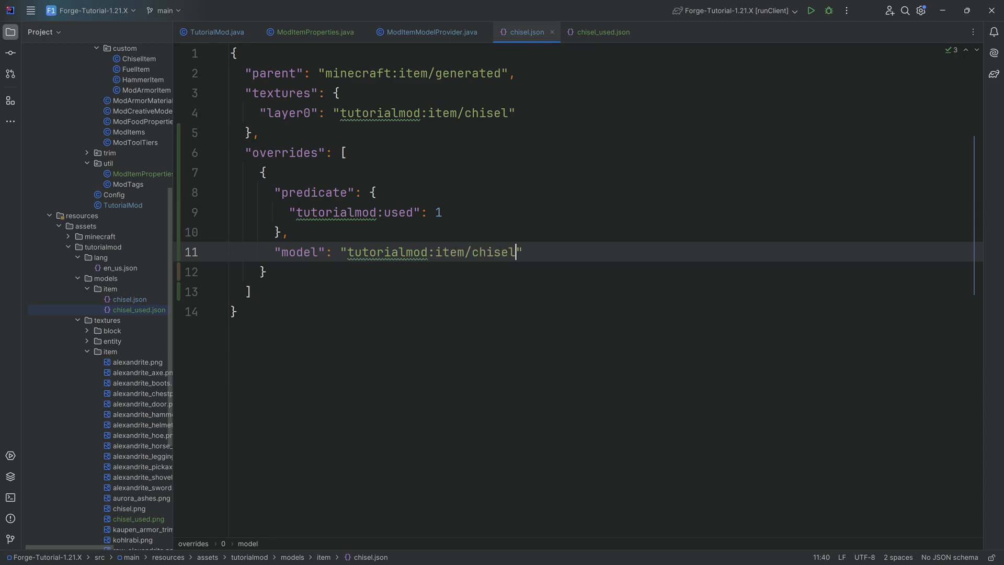
pyautogui.write('_used')
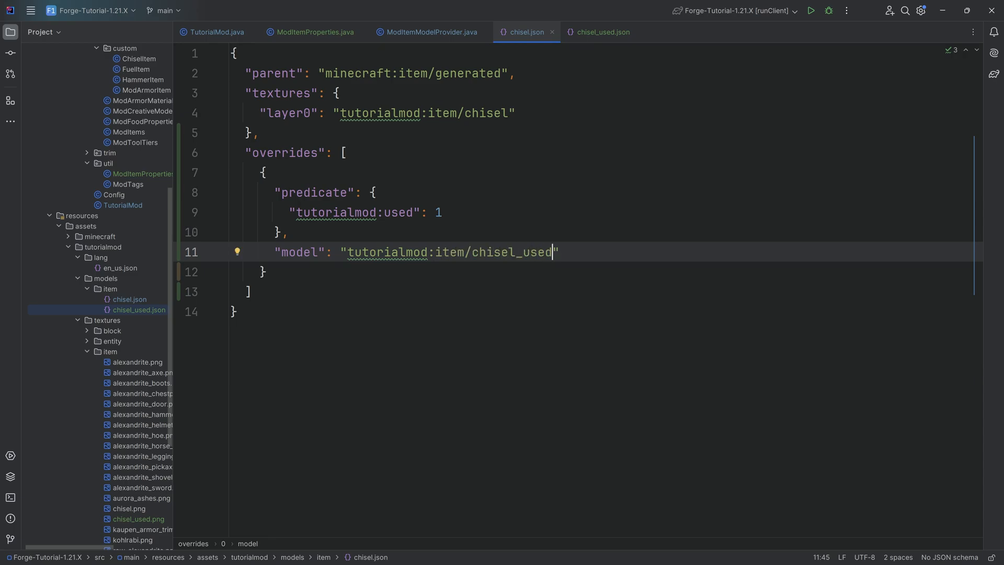
# Step: Review the overrides predicate against the 1f/0f expression in ModItemProperties
pyautogui.click(344, 153)
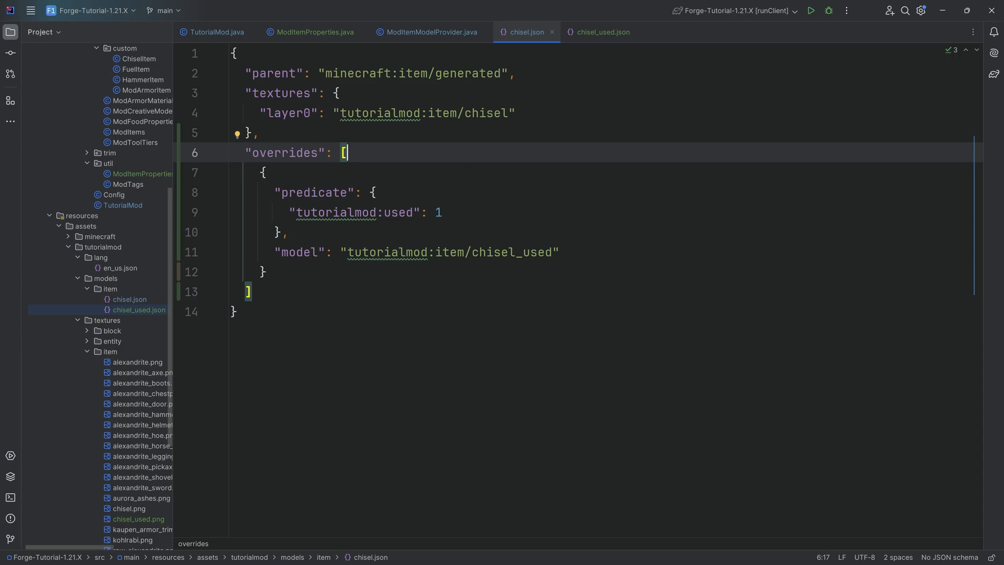
pyautogui.click(128, 299)
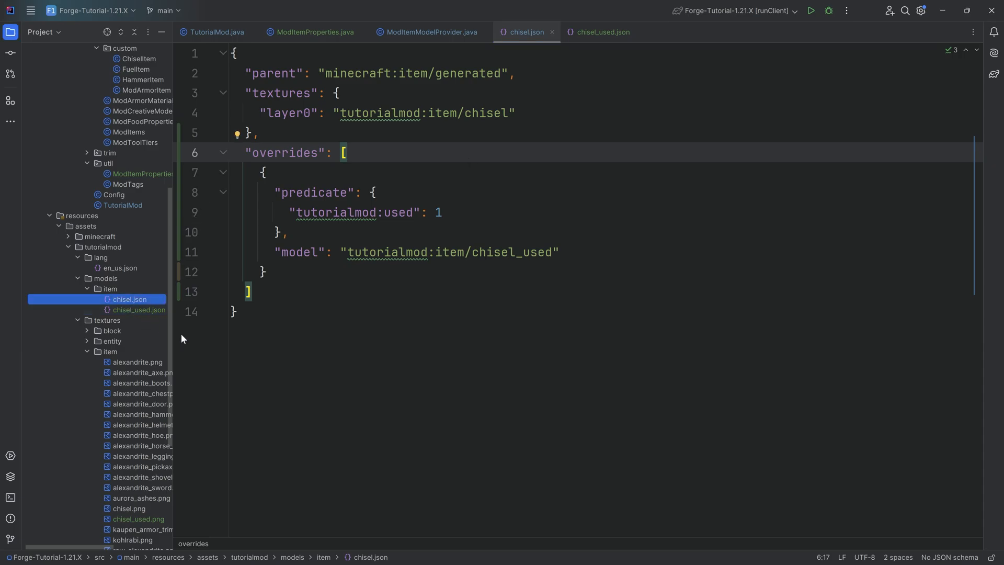
pyautogui.moveTo(535, 25)
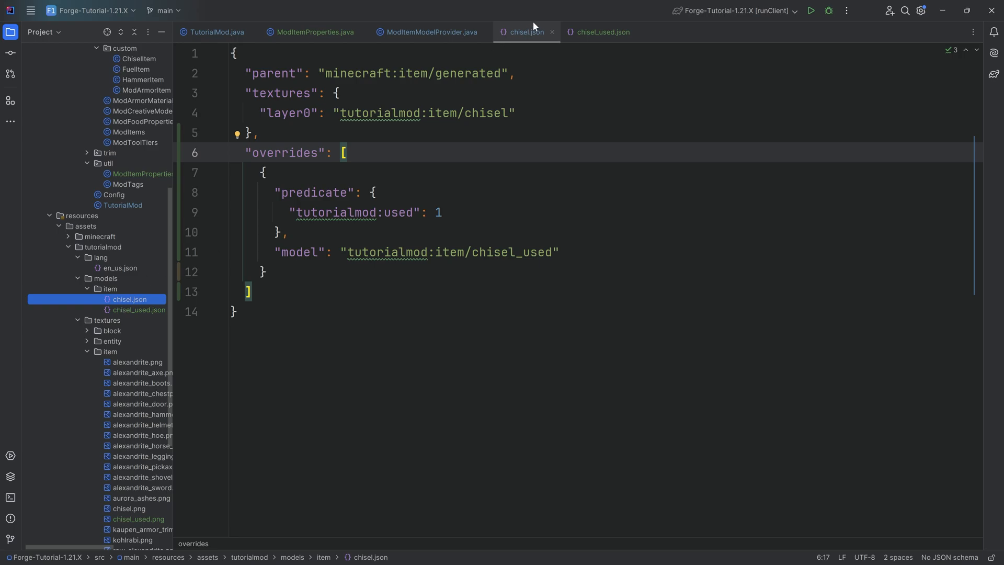
pyautogui.moveTo(526, 32)
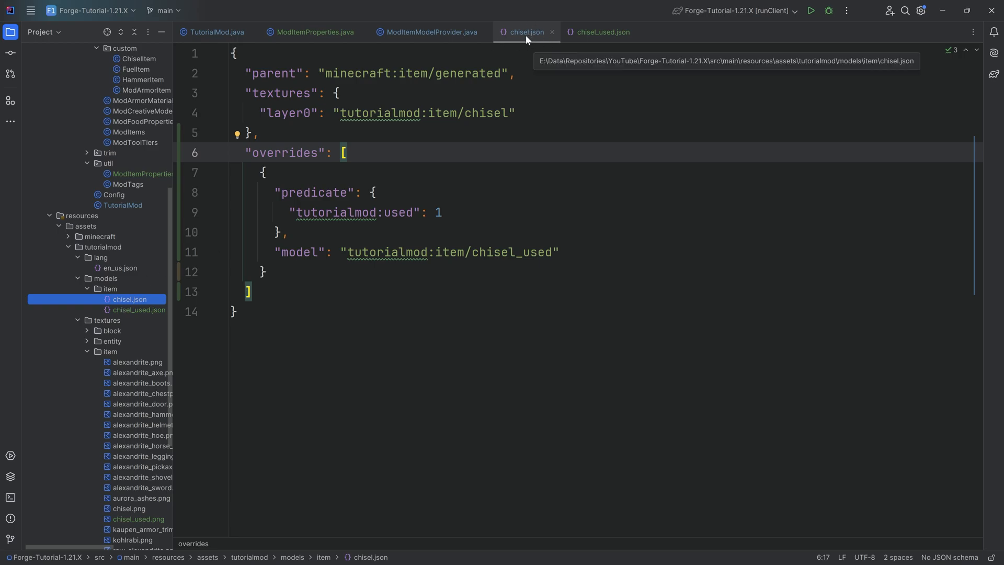
pyautogui.moveTo(526, 39)
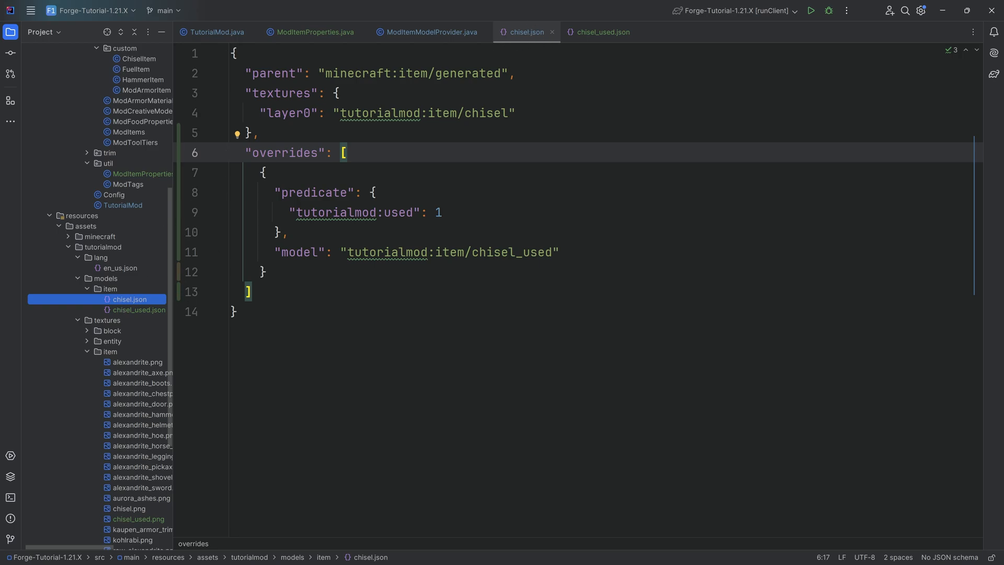
pyautogui.click(515, 113)
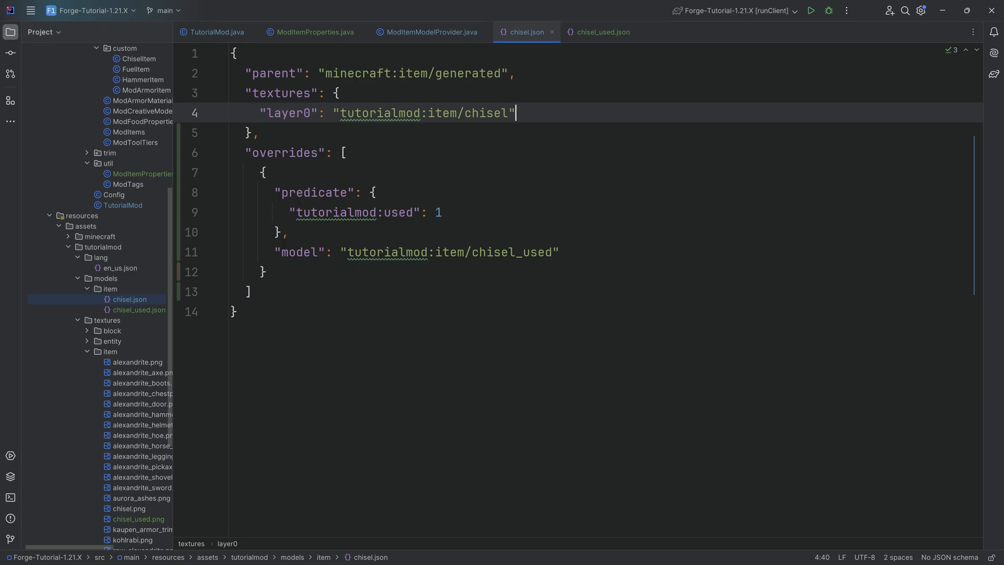
pyautogui.doubleClick(485, 113)
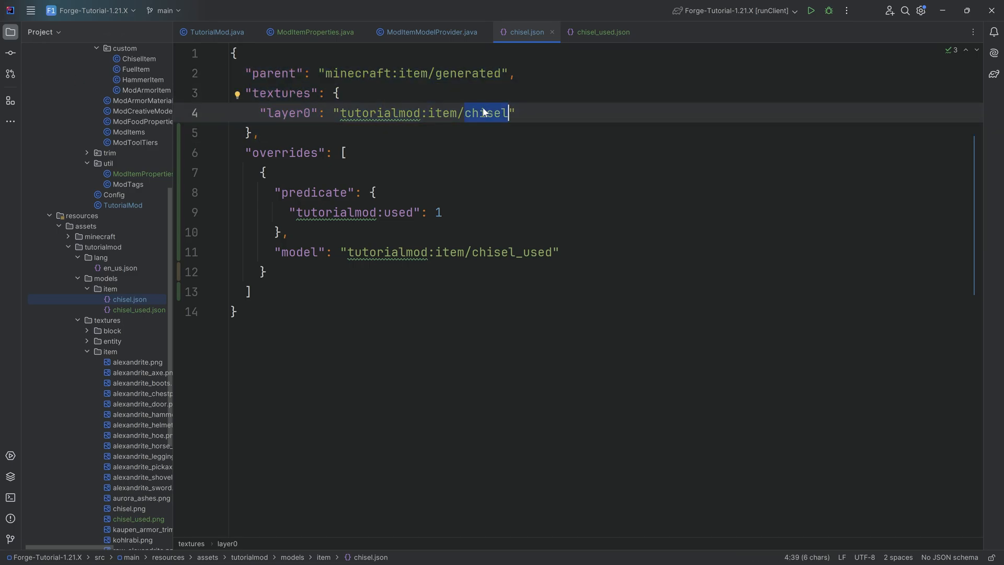
pyautogui.click(301, 153)
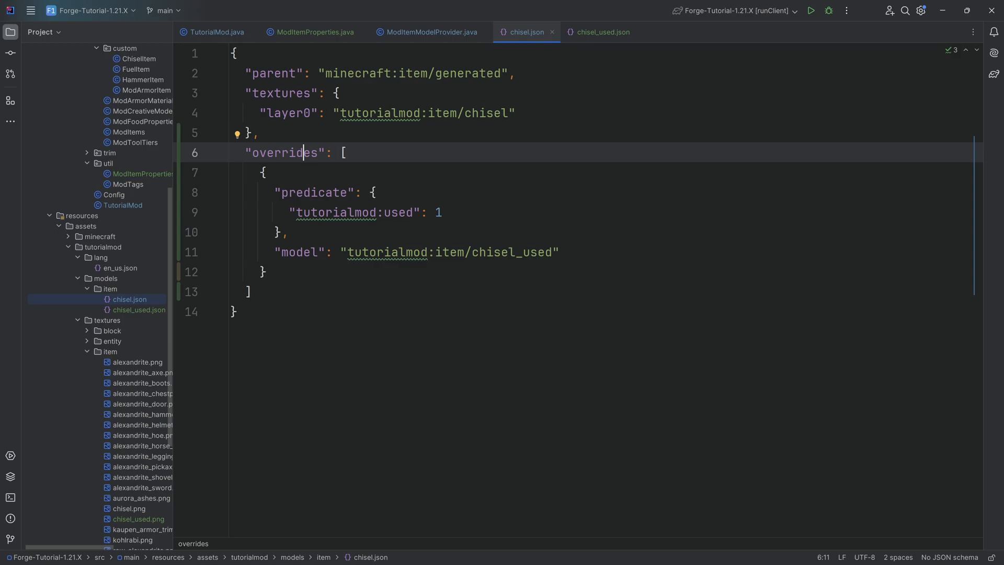
pyautogui.click(316, 213)
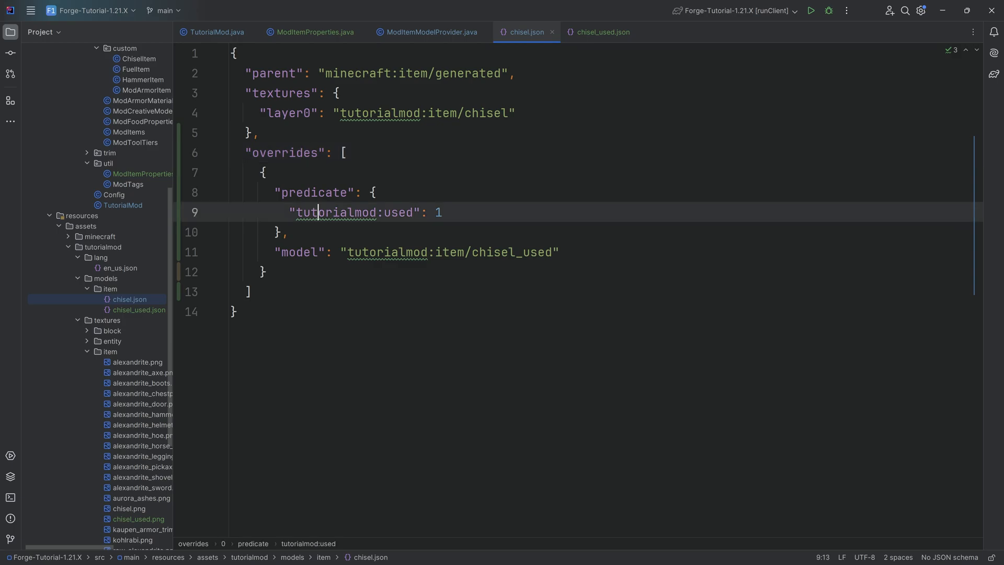
pyautogui.doubleClick(398, 213)
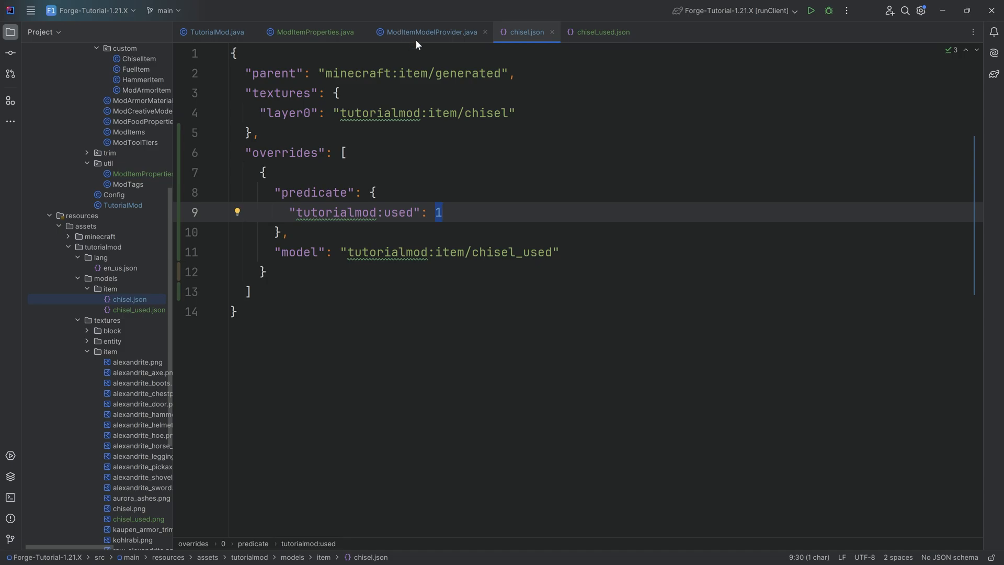
pyautogui.click(310, 32)
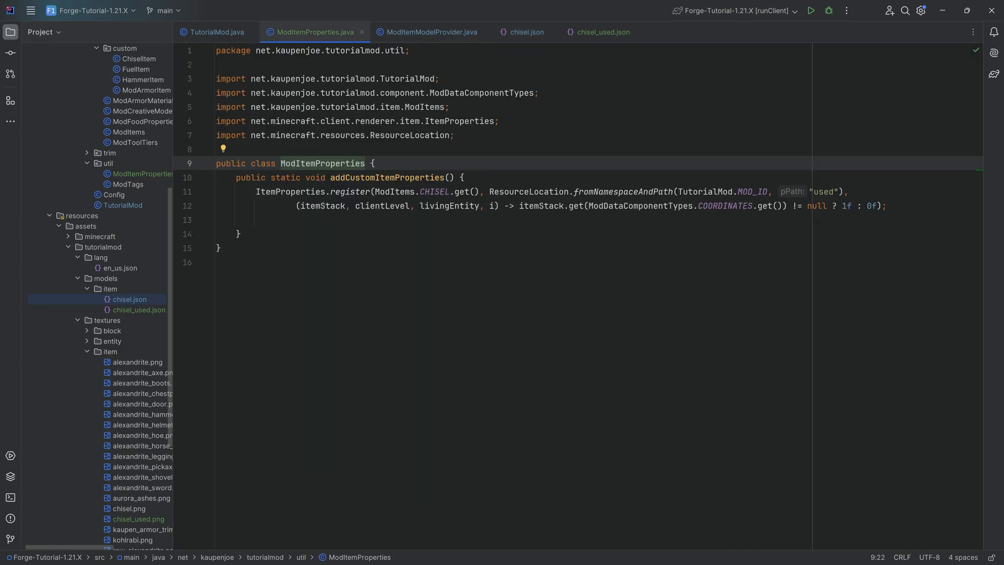
pyautogui.click(825, 206)
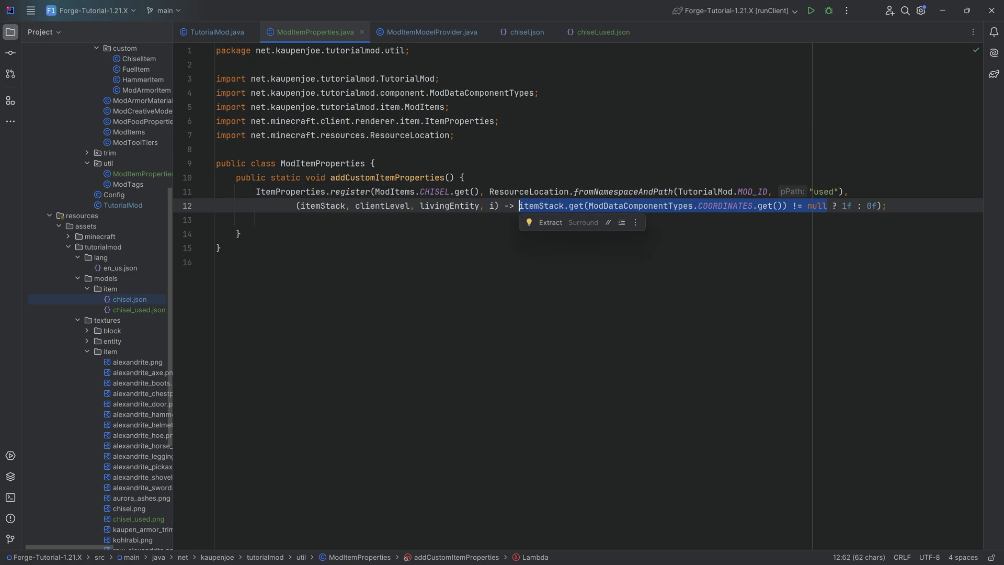
pyautogui.click(527, 32)
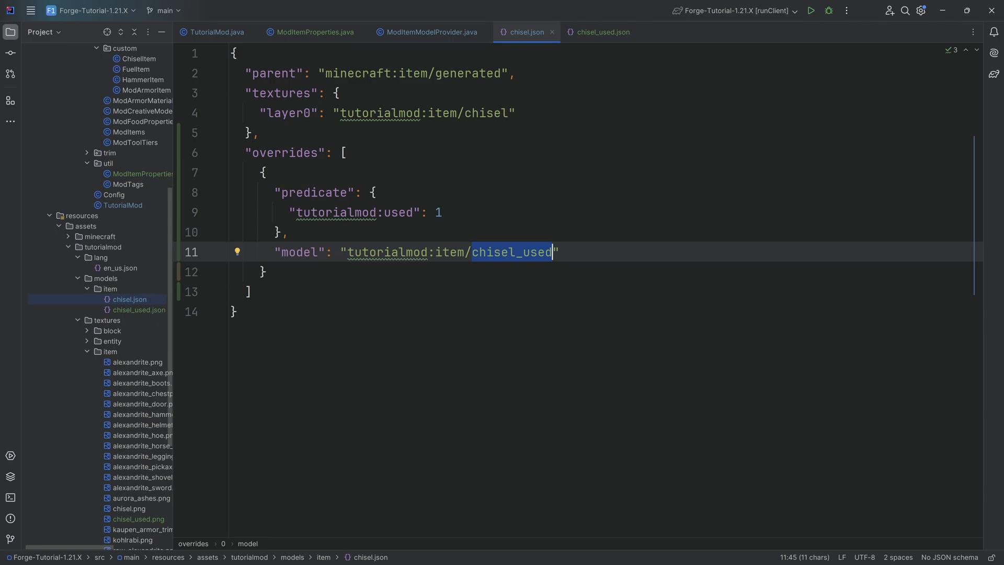
# Step: Check the chisel_used texture name, then close the chisel_used.json tab
pyautogui.click(602, 33)
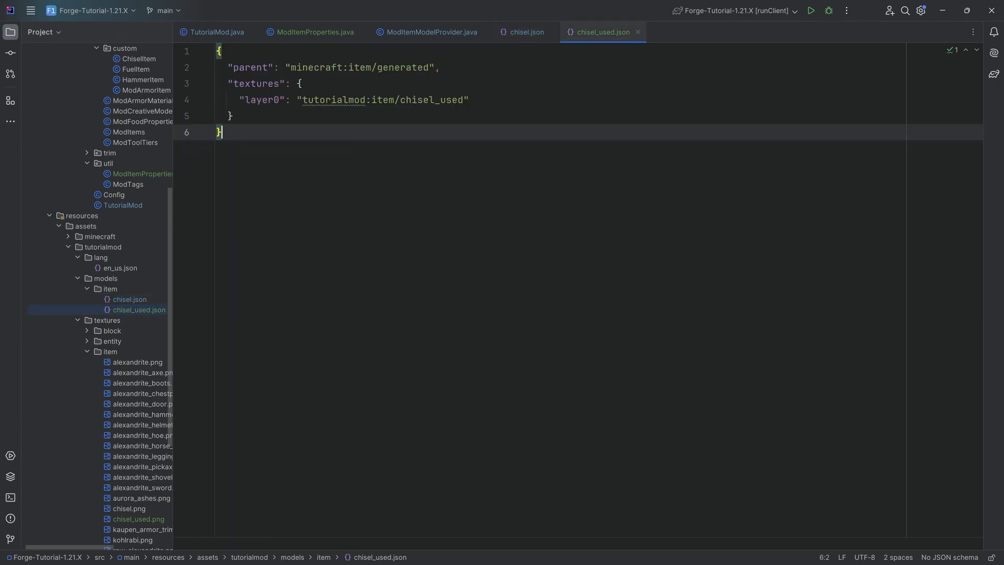
pyautogui.doubleClick(434, 101)
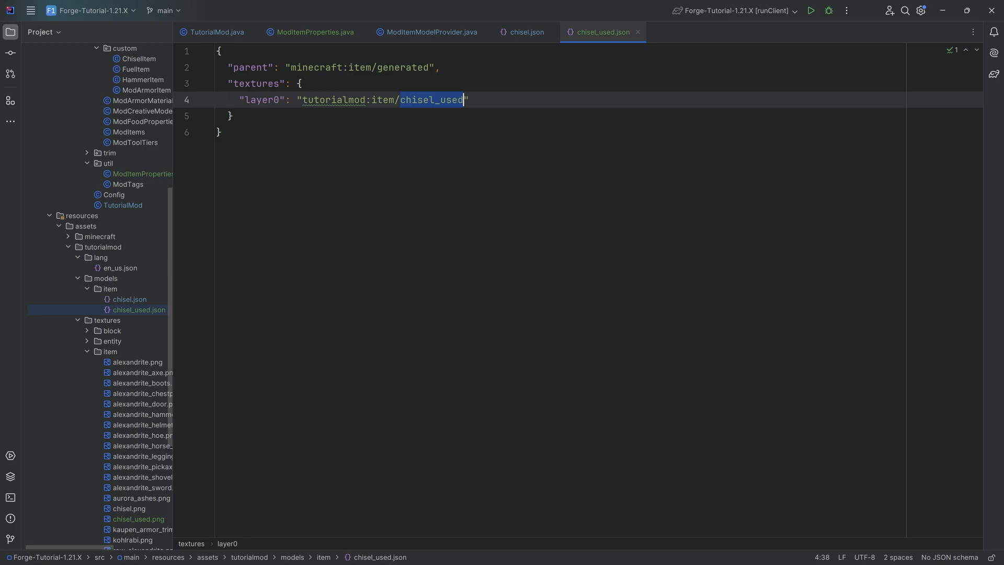
pyautogui.click(526, 32)
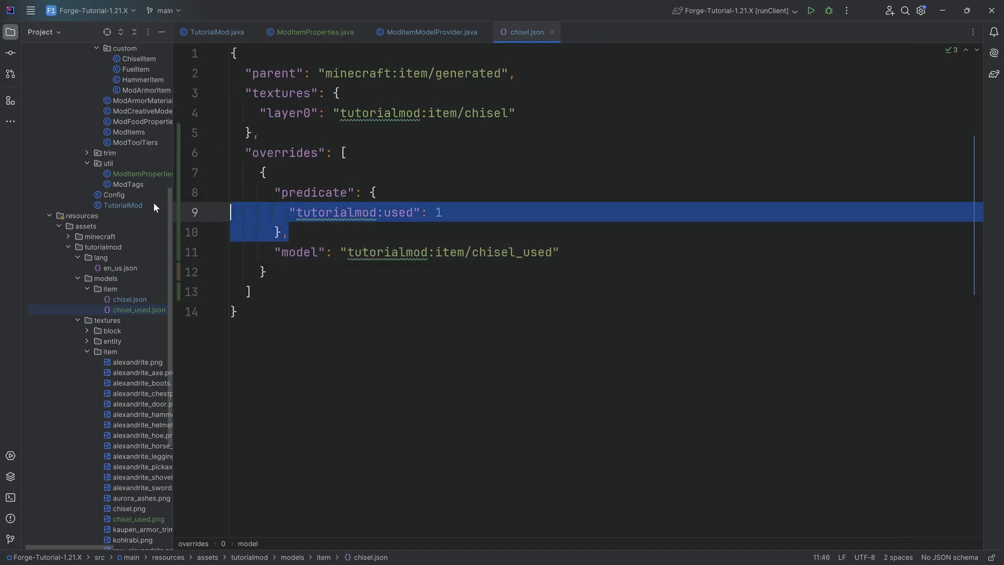
pyautogui.click(331, 212)
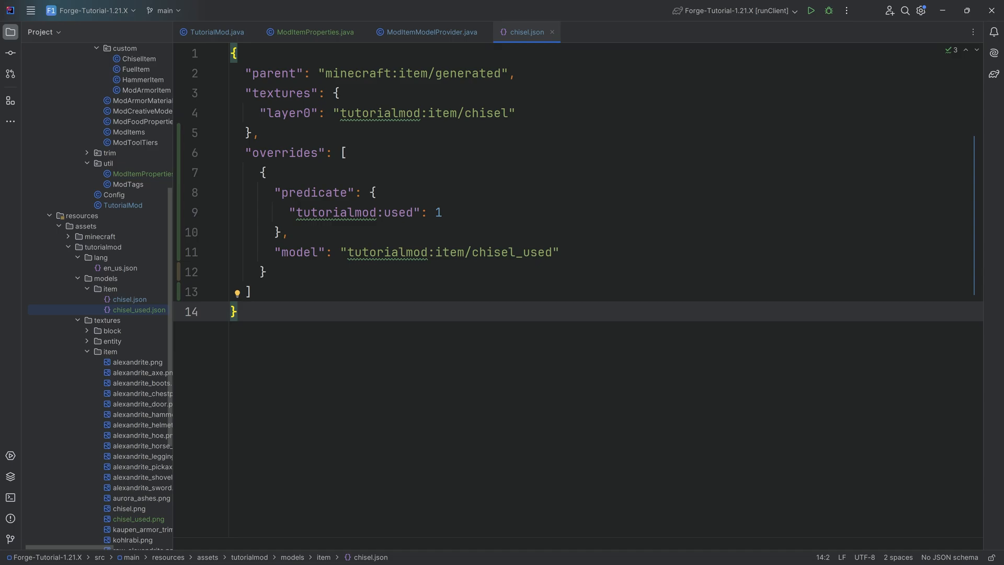
pyautogui.click(427, 32)
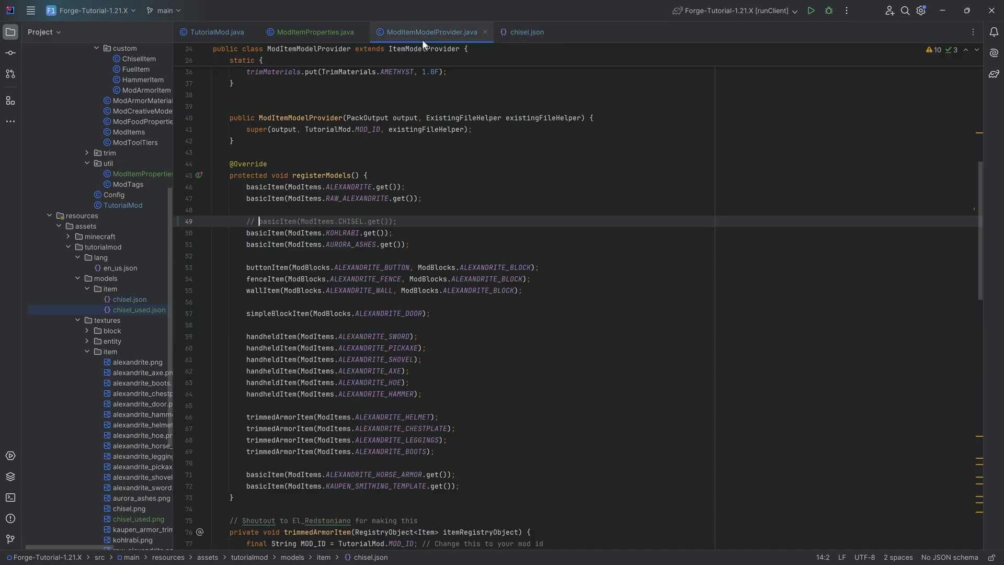
pyautogui.click(313, 32)
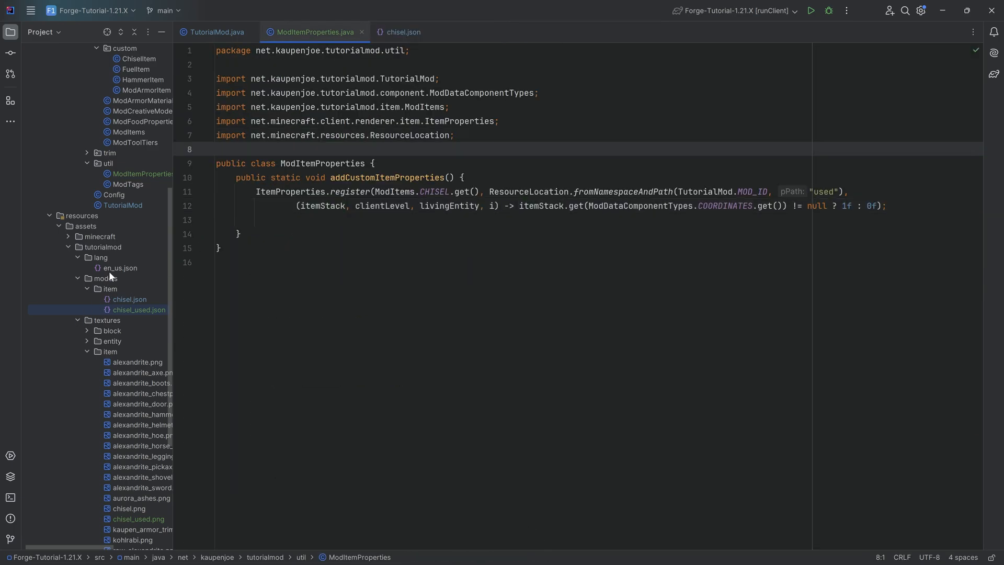
pyautogui.scroll(3)
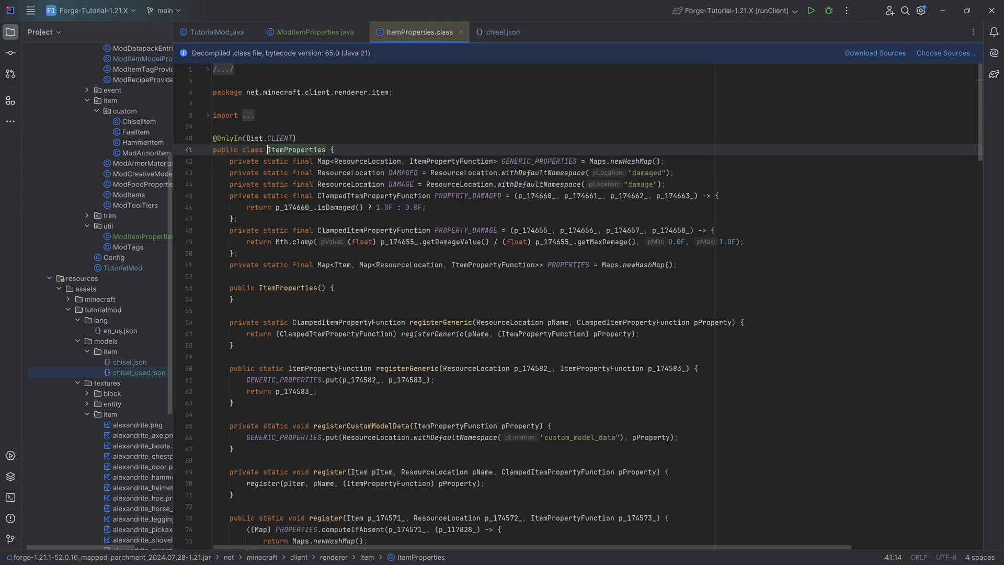
pyautogui.scroll(-3)
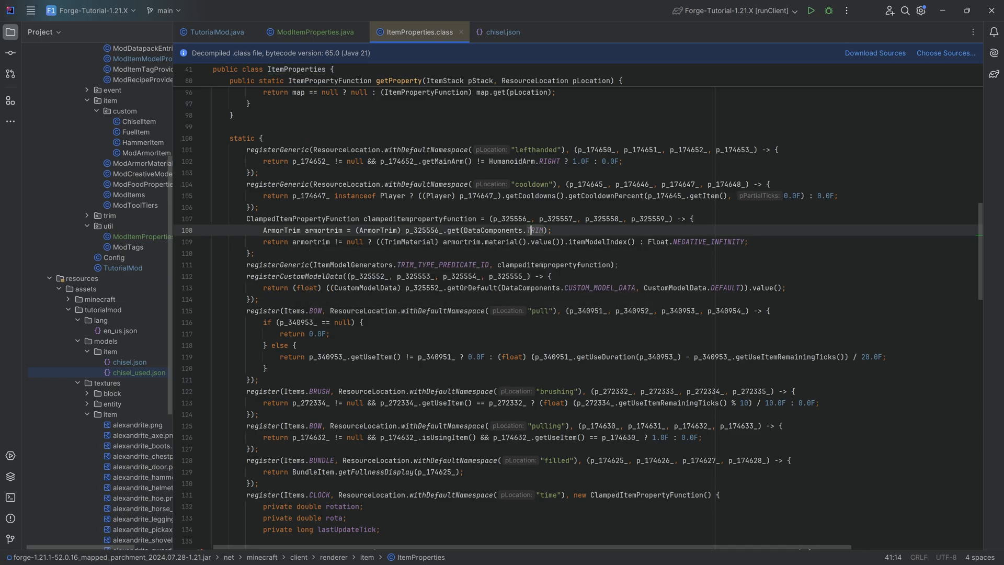
pyautogui.scroll(-3)
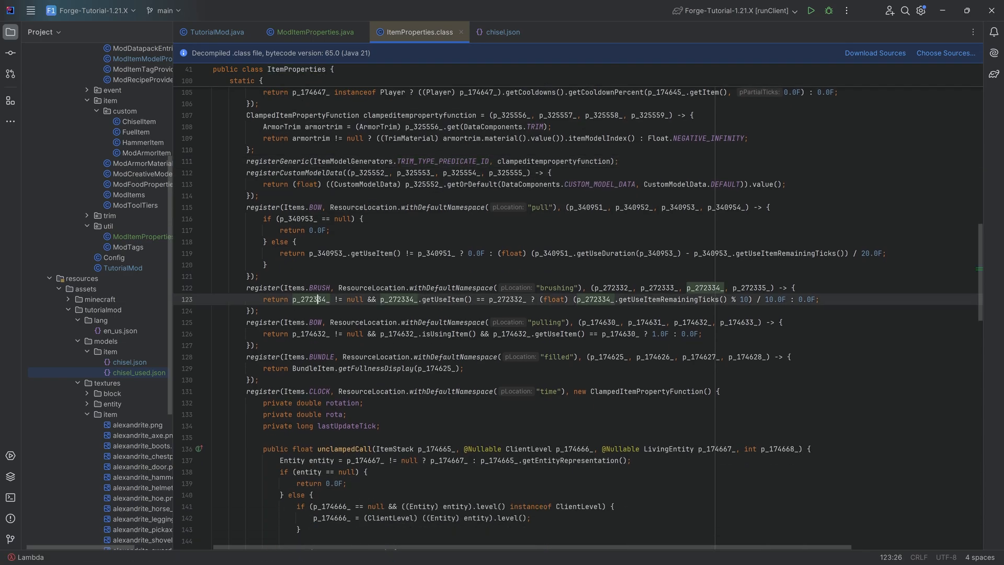
pyautogui.scroll(-3)
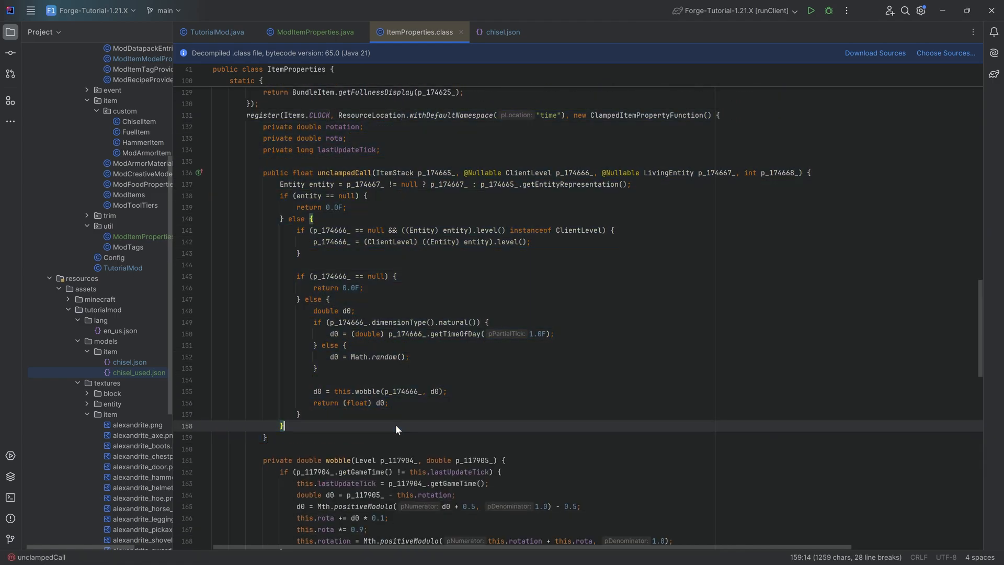
pyautogui.scroll(-3)
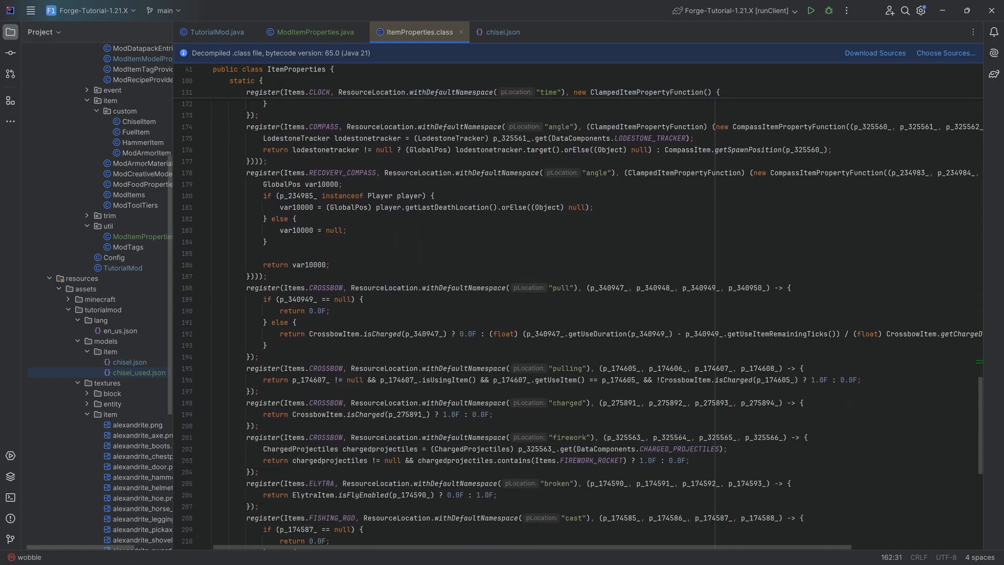
pyautogui.scroll(-3)
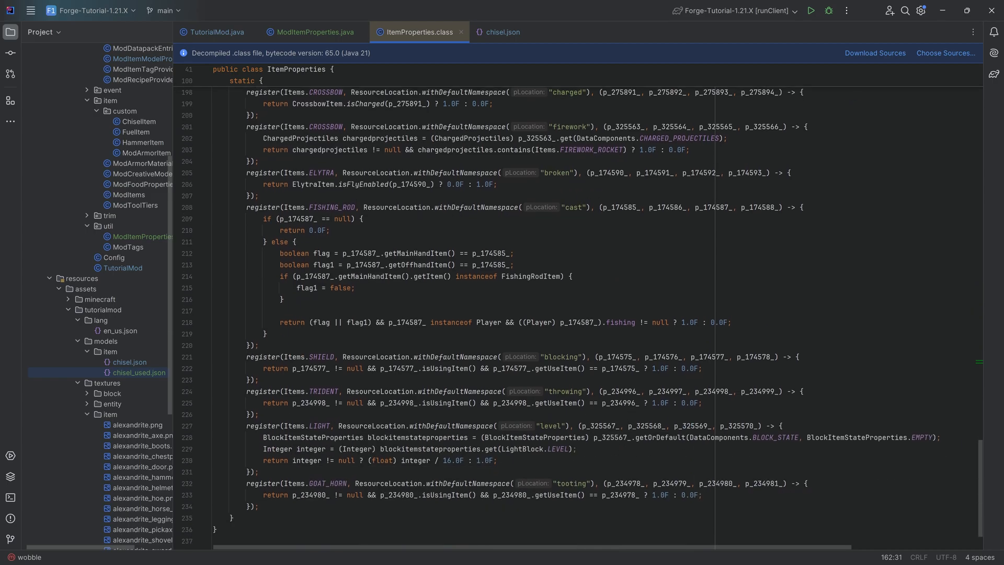
pyautogui.scroll(3)
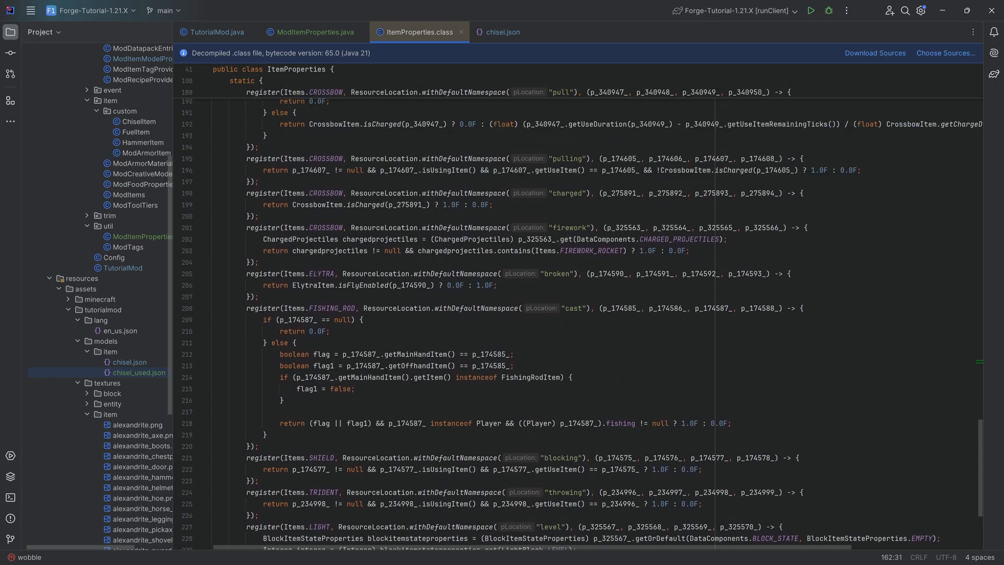
# Step: Return to ModItemProperties.java with chisel.json selected in the project tree
pyautogui.click(313, 33)
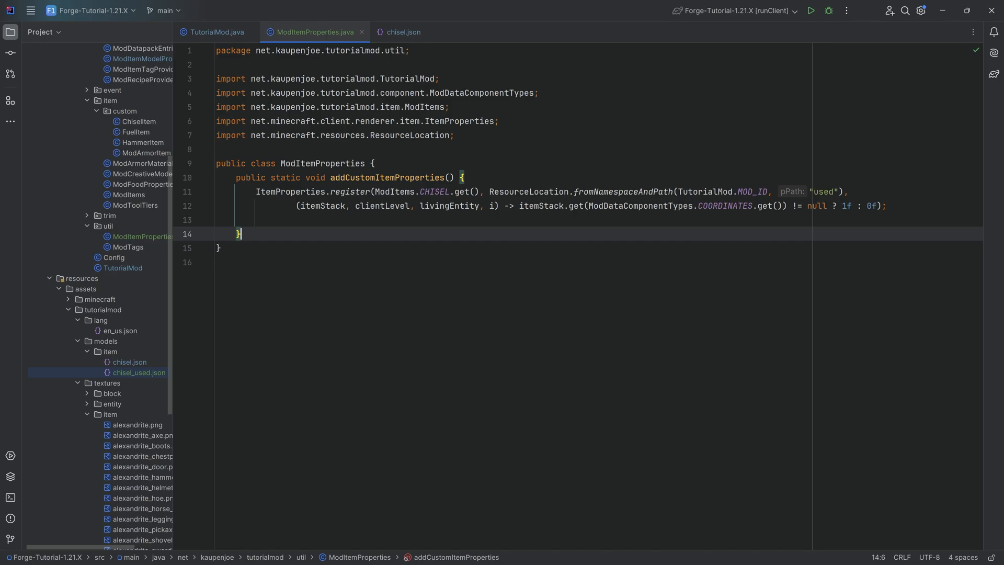
pyautogui.click(256, 220)
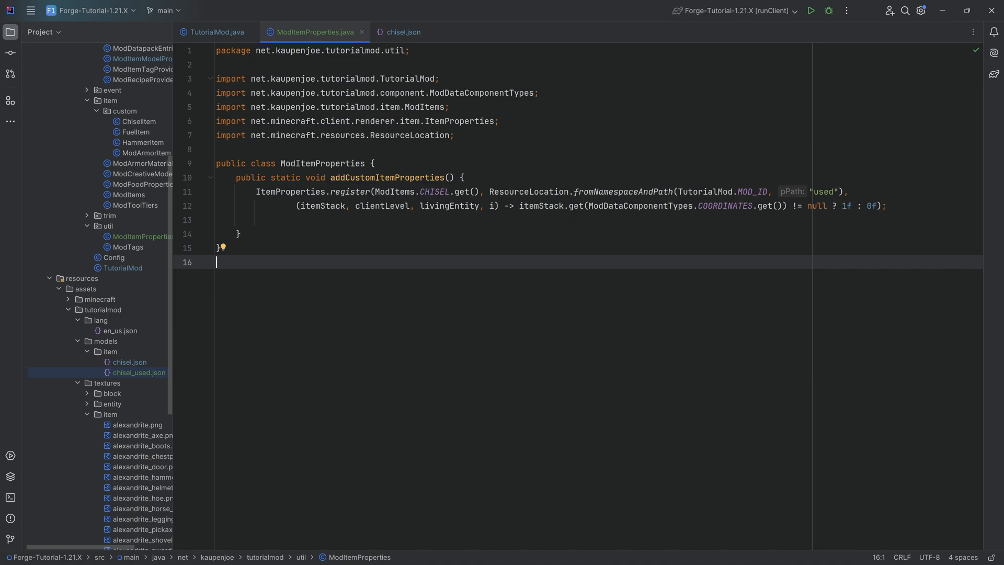
pyautogui.moveTo(148, 421)
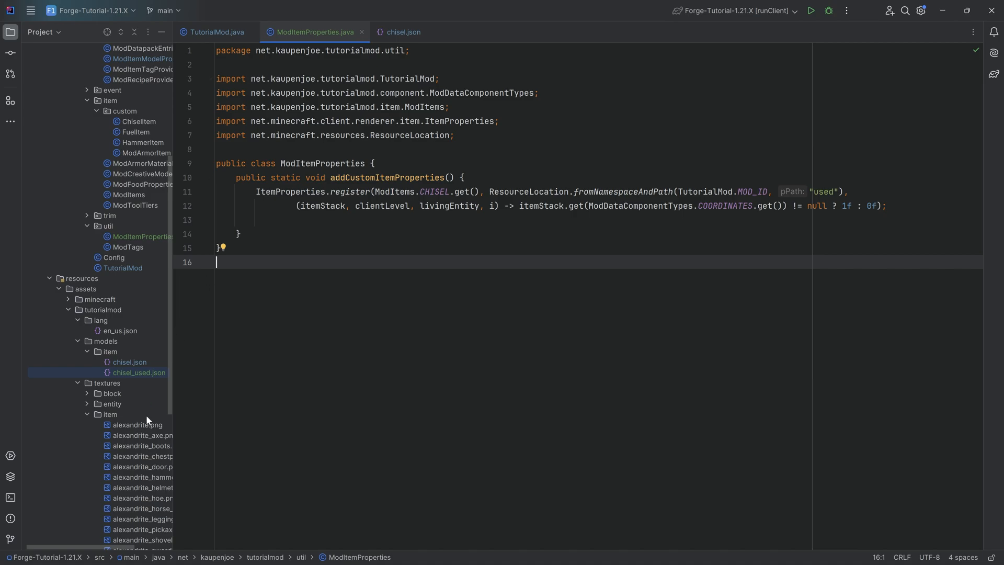
pyautogui.click(128, 362)
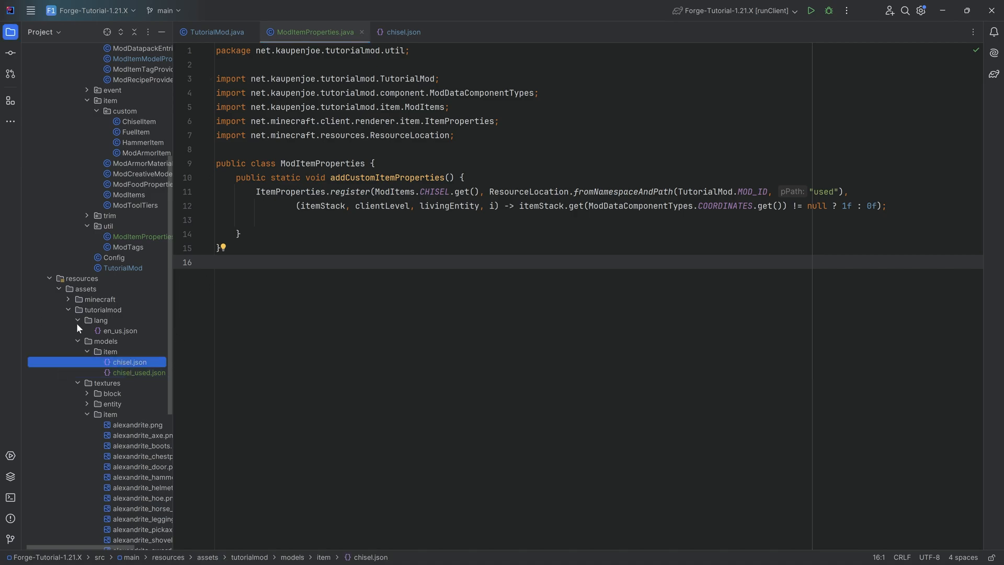
pyautogui.moveTo(160, 344)
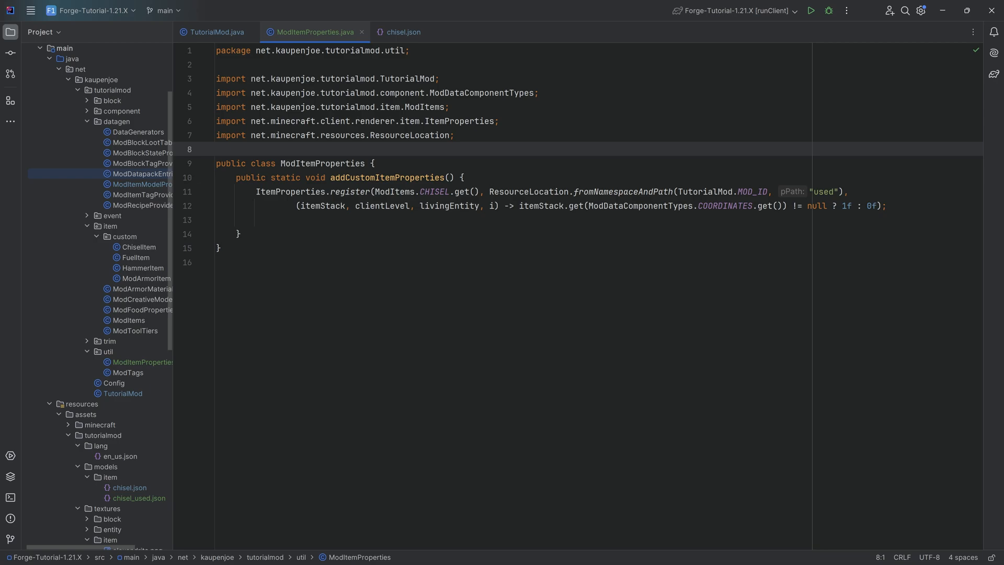
pyautogui.click(396, 191)
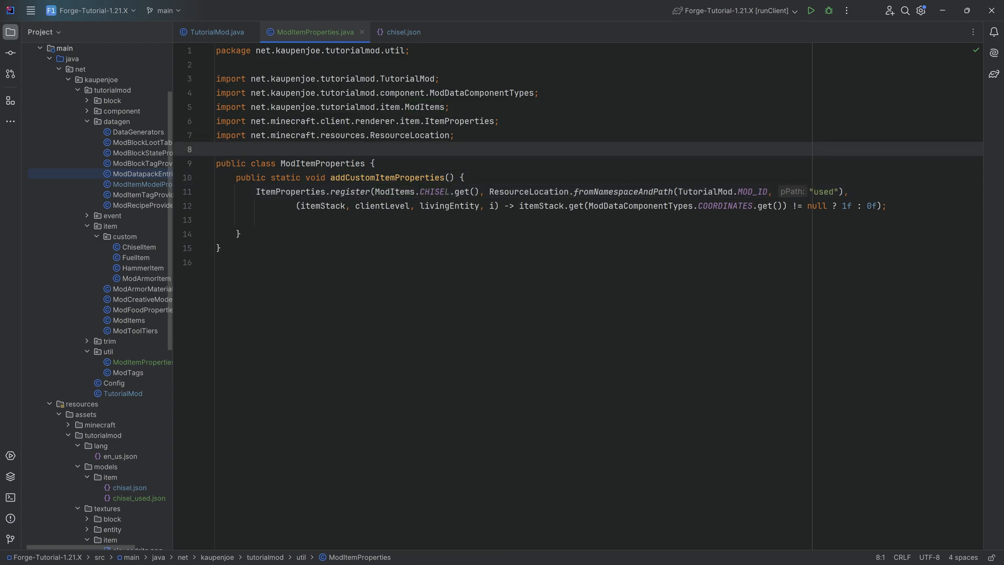
pyautogui.moveTo(809, 10)
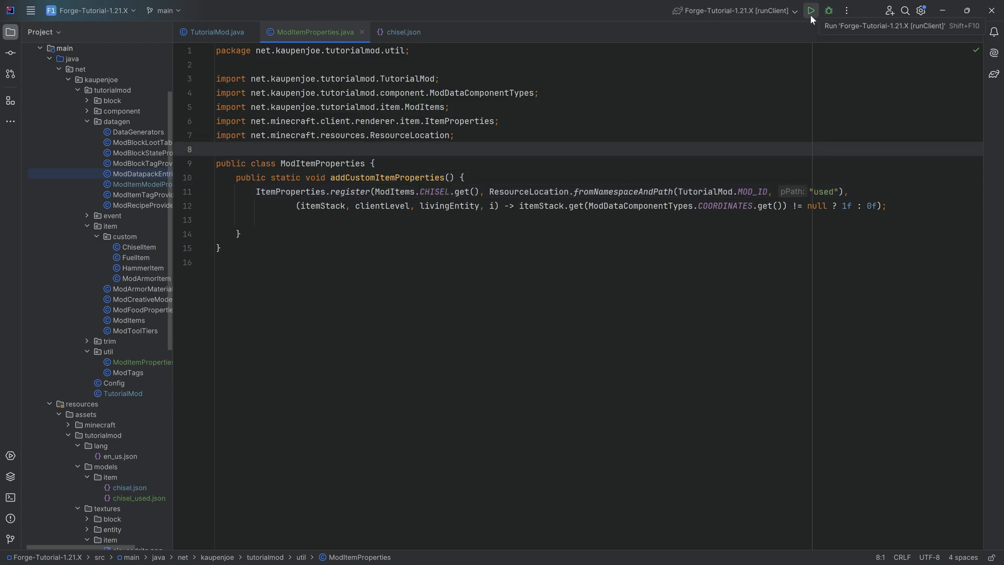
# Step: Run the client, chisel stone into stone bricks and read the chisel's last-position tooltip
pyautogui.click(809, 10)
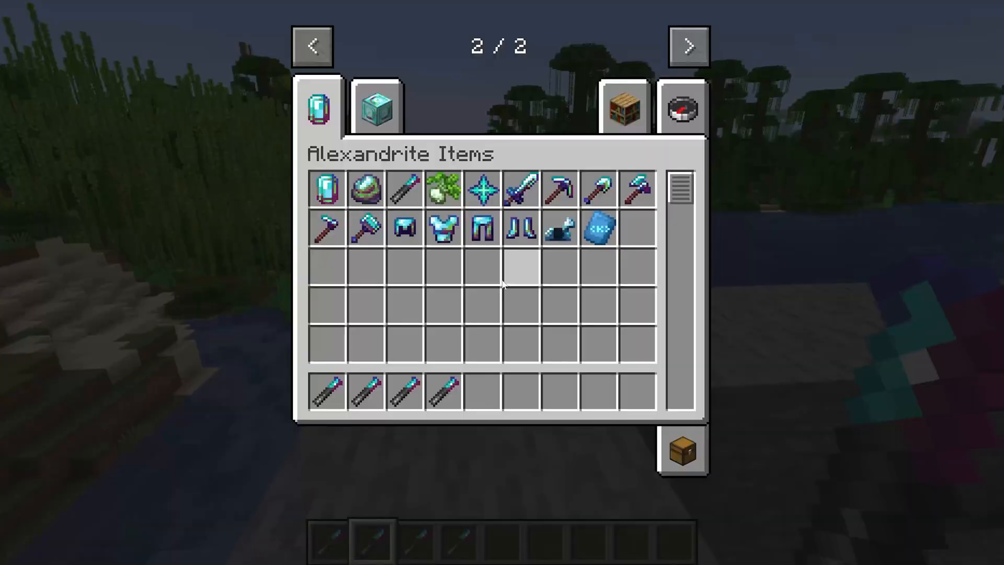
pyautogui.press('Escape')
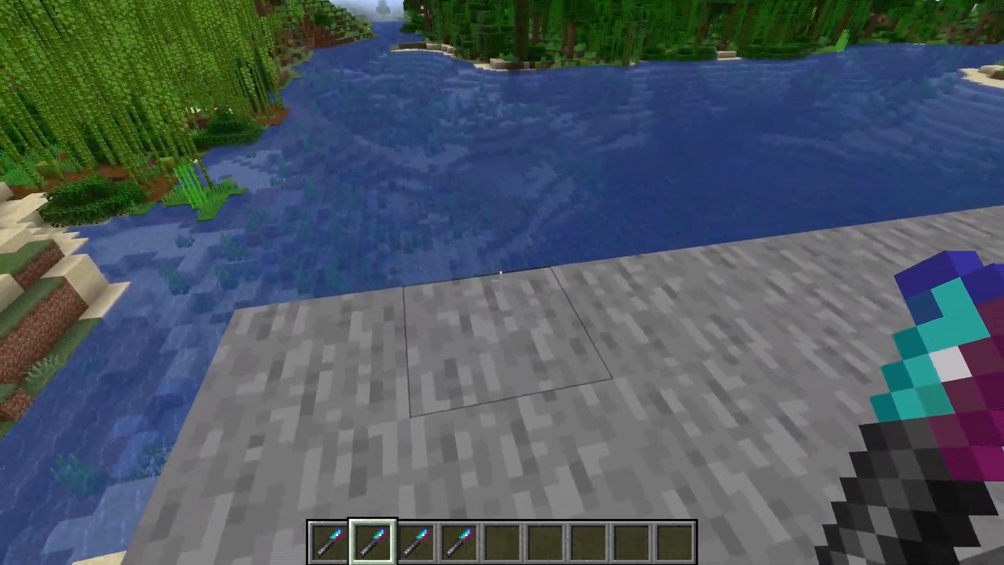
pyautogui.moveTo(502, 283)
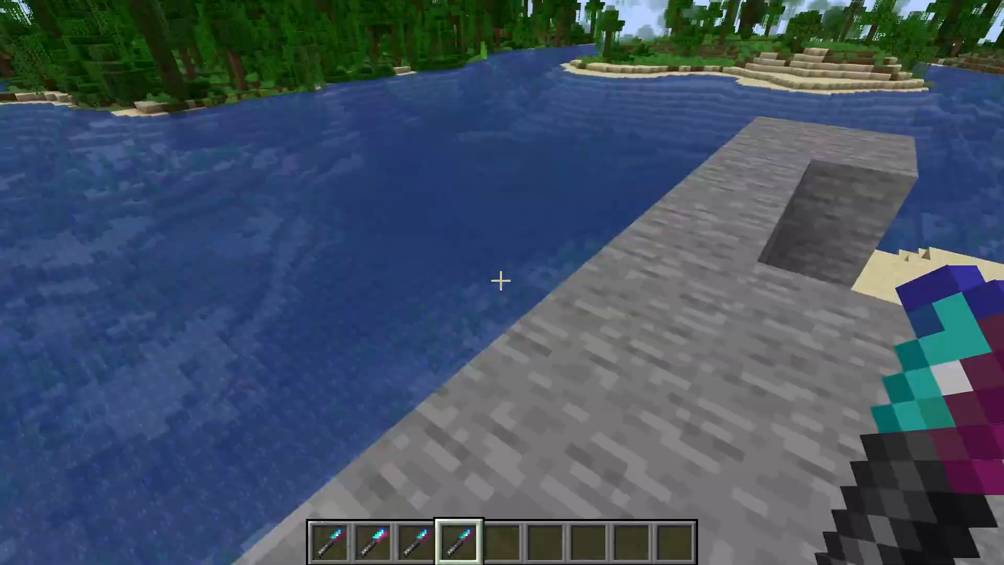
pyautogui.moveTo(502, 283)
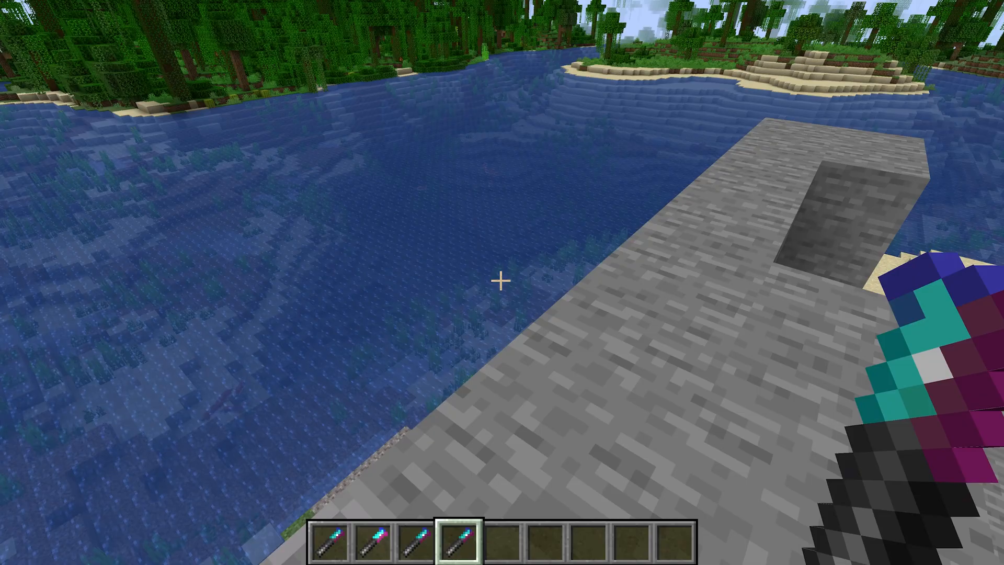
pyautogui.moveTo(502, 283)
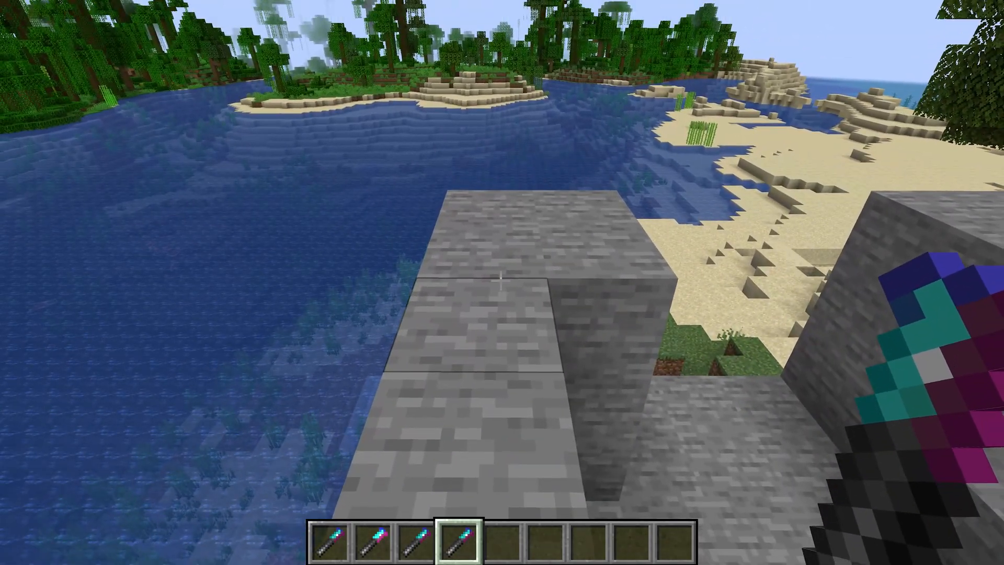
pyautogui.press('e')
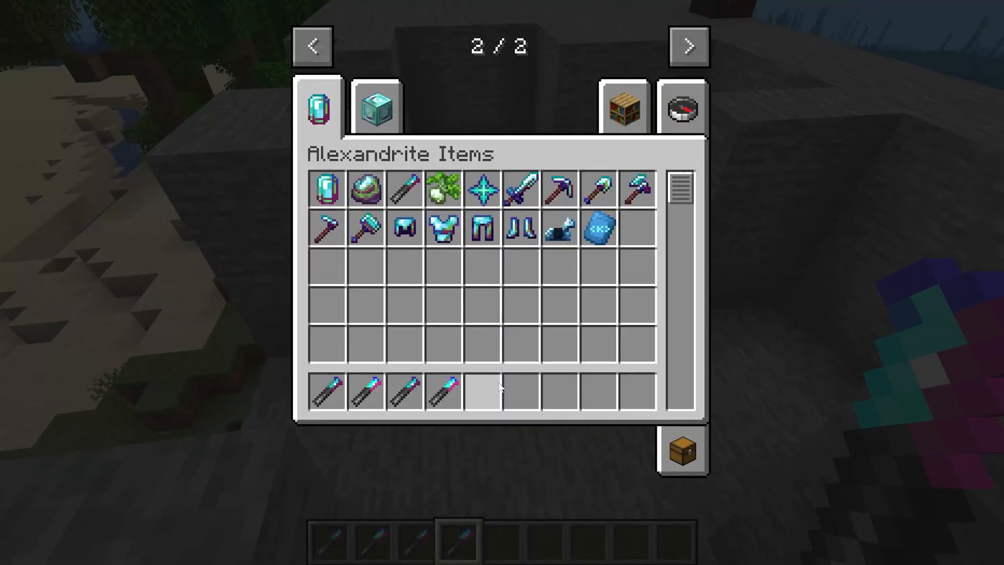
pyautogui.press('Escape')
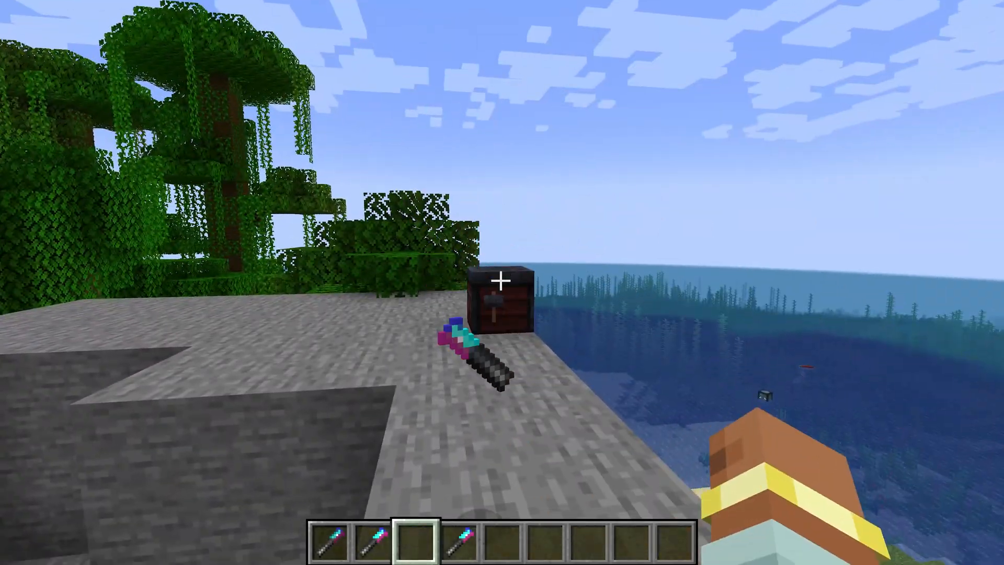
pyautogui.moveTo(502, 282)
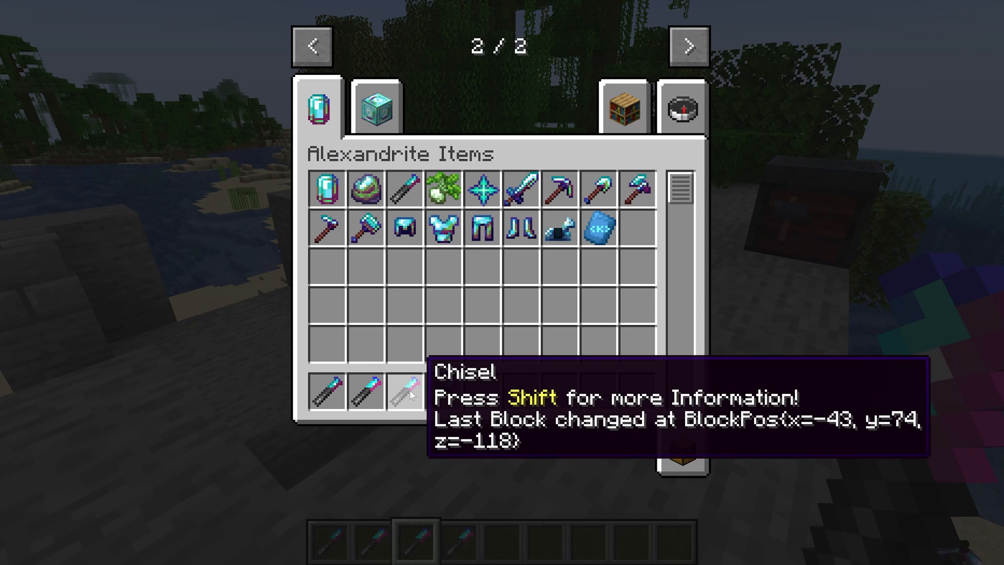
pyautogui.press('Escape')
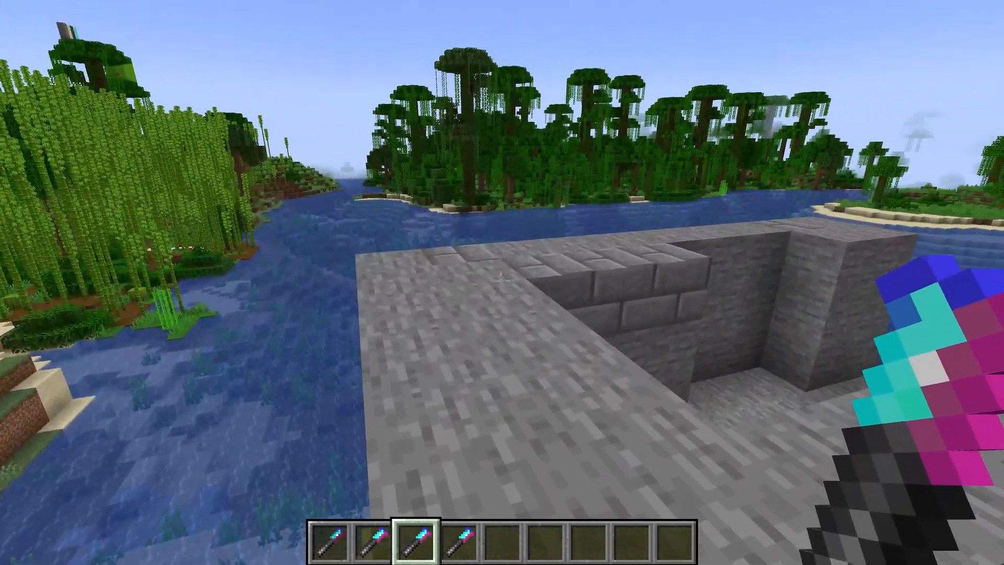
pyautogui.moveTo(502, 283)
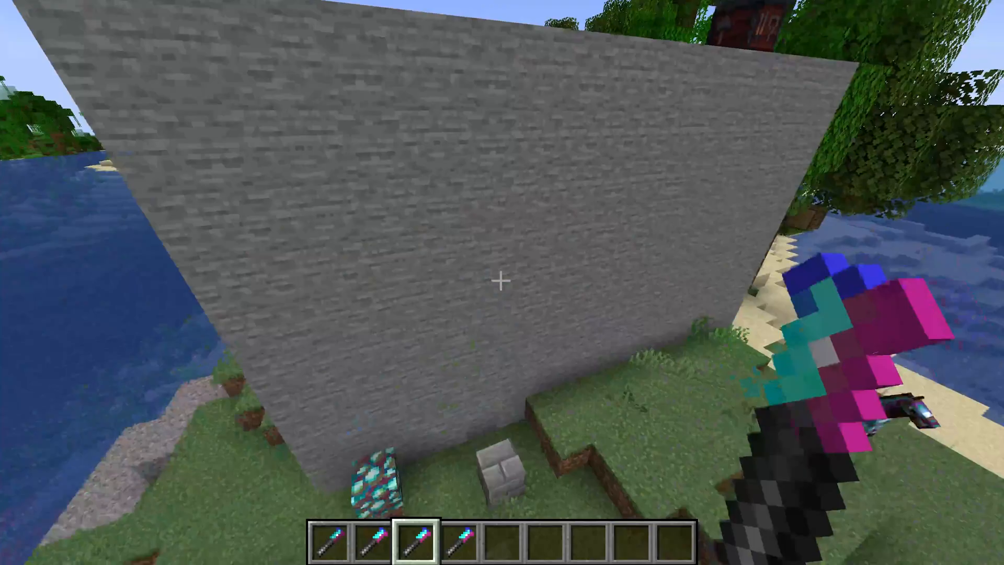
pyautogui.moveTo(502, 283)
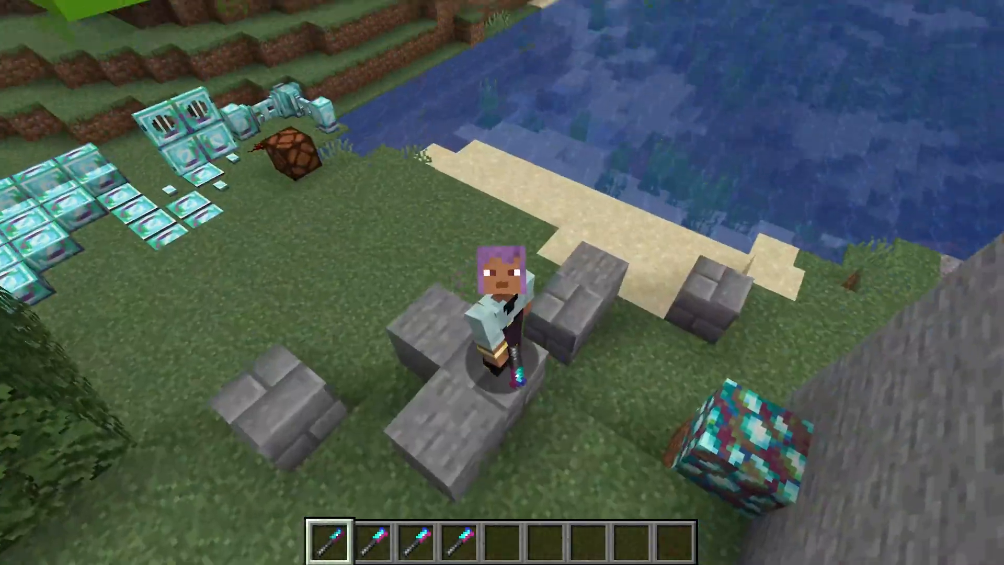
pyautogui.moveTo(503, 283)
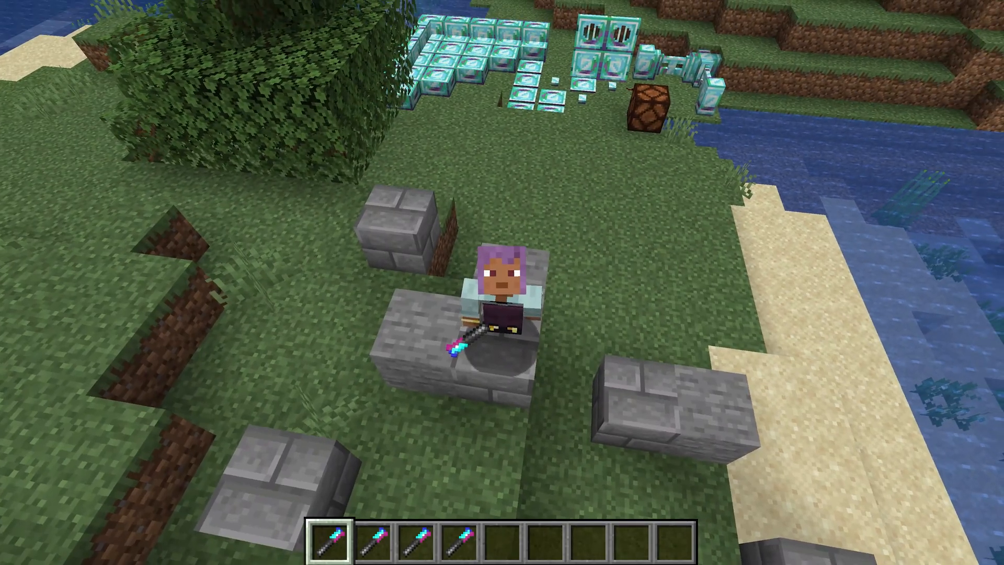